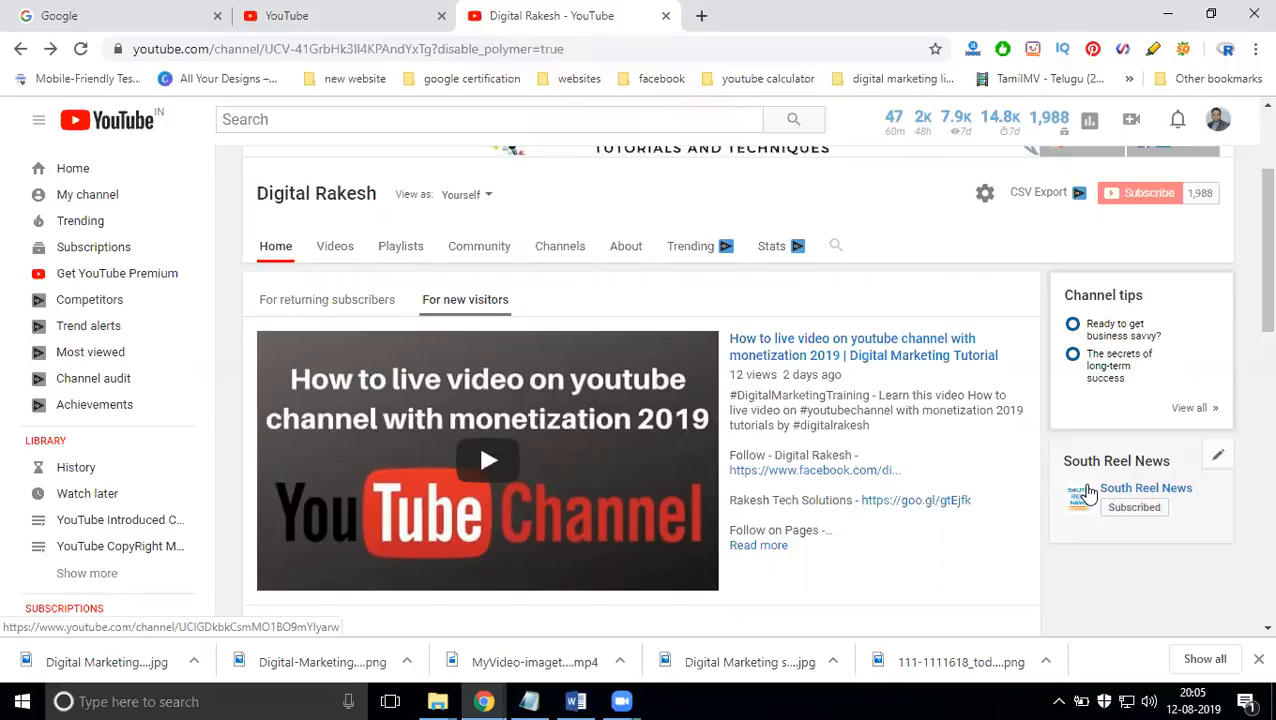
# - Go to the Studio videos list via Video Manager, then choose Creator Studio Classic
pyautogui.scroll(3)
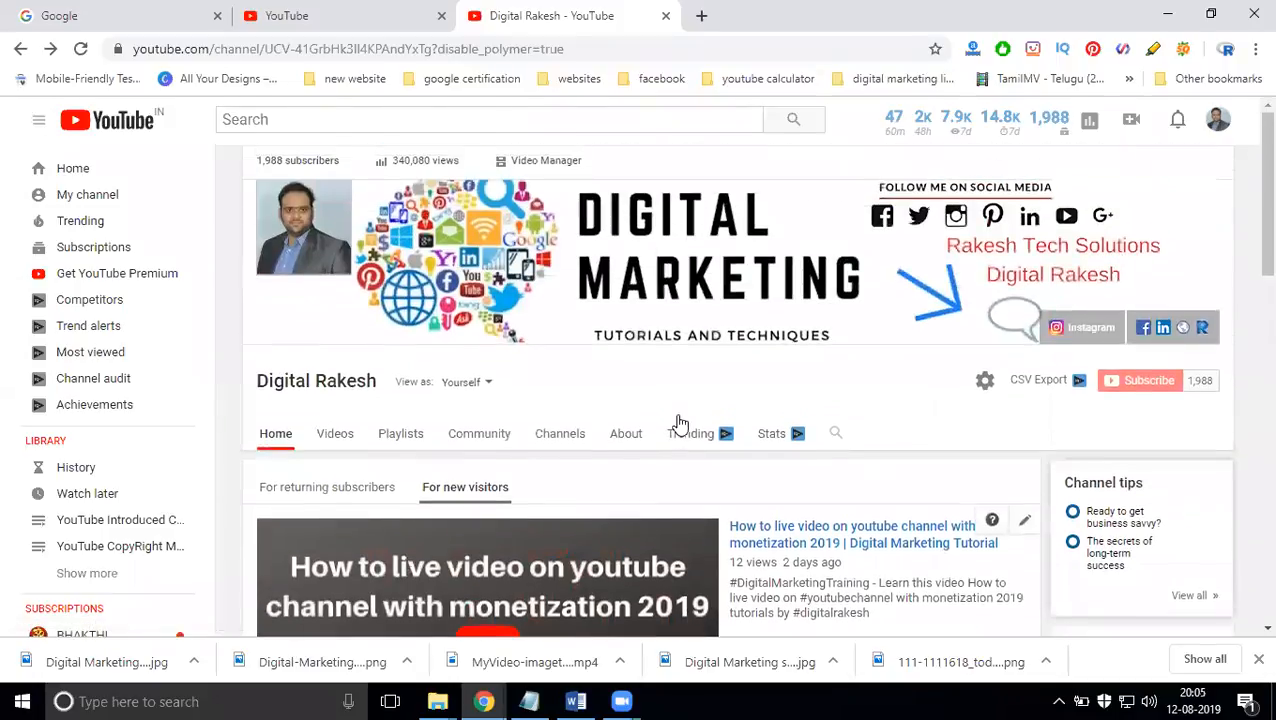
pyautogui.click(700, 16)
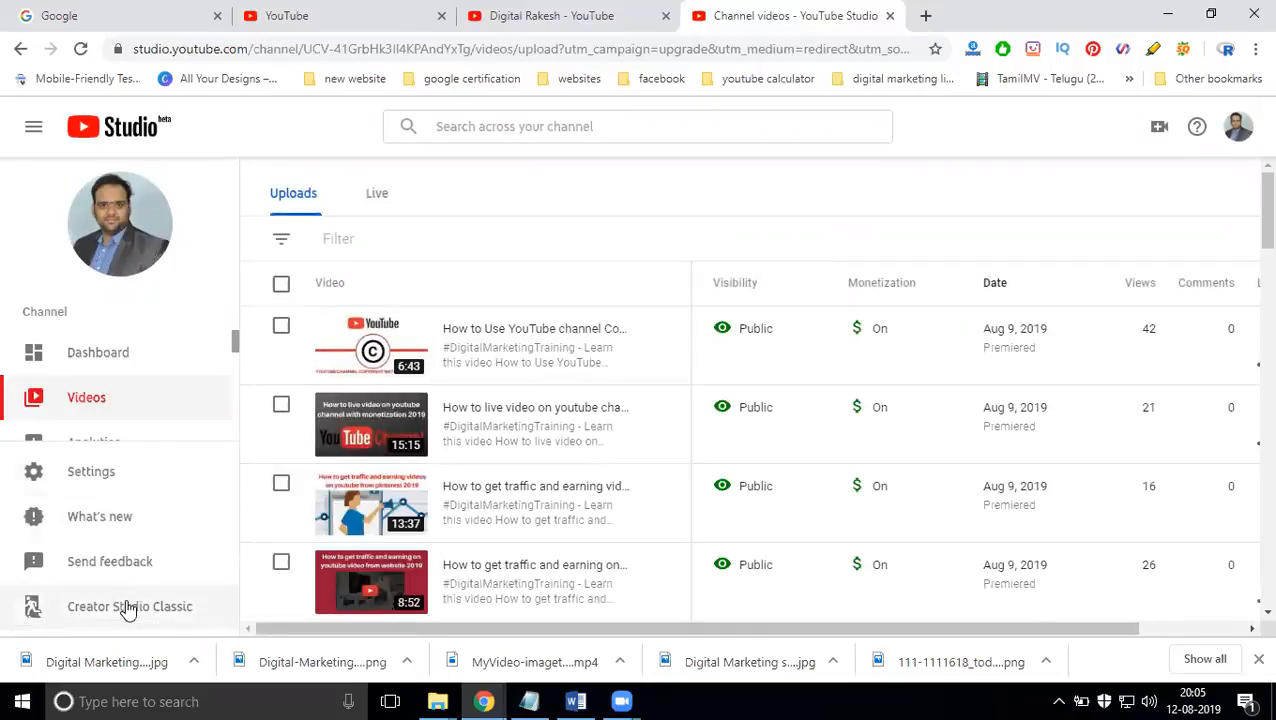
pyautogui.click(130, 606)
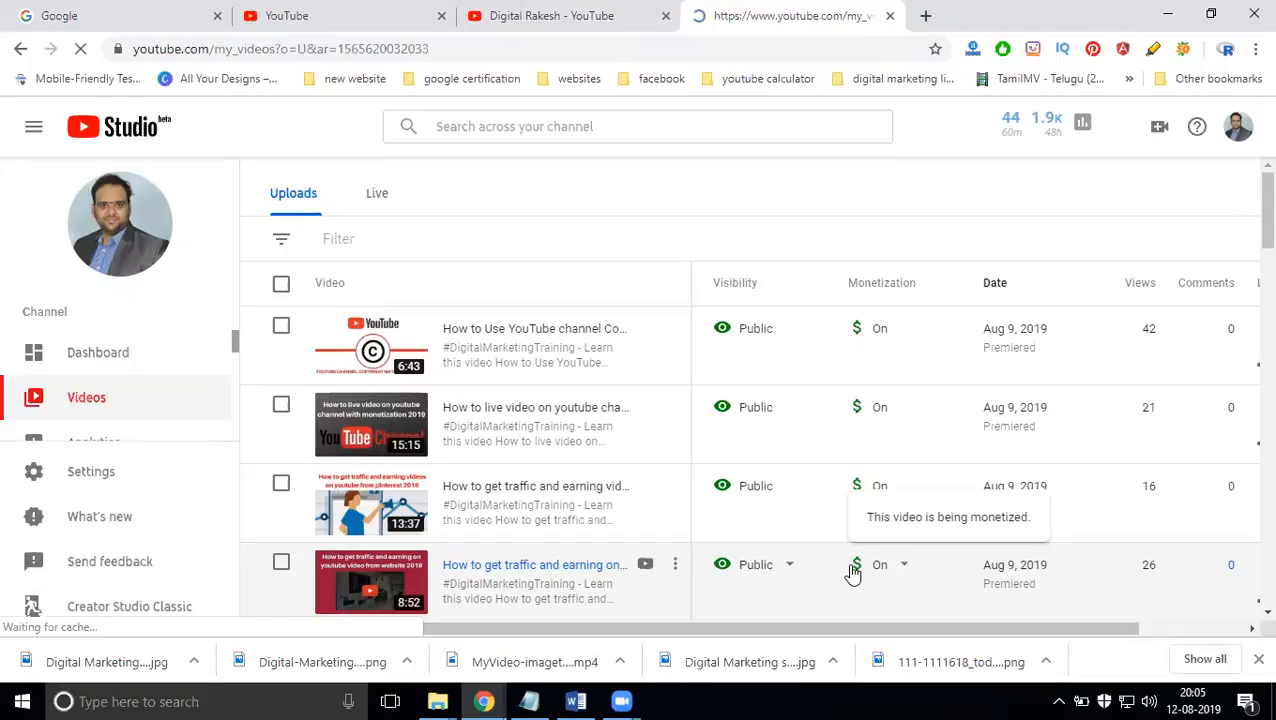
# - Expand Analytics in the classic Creator Studio sidebar to reach the channel overview
pyautogui.click(128, 606)
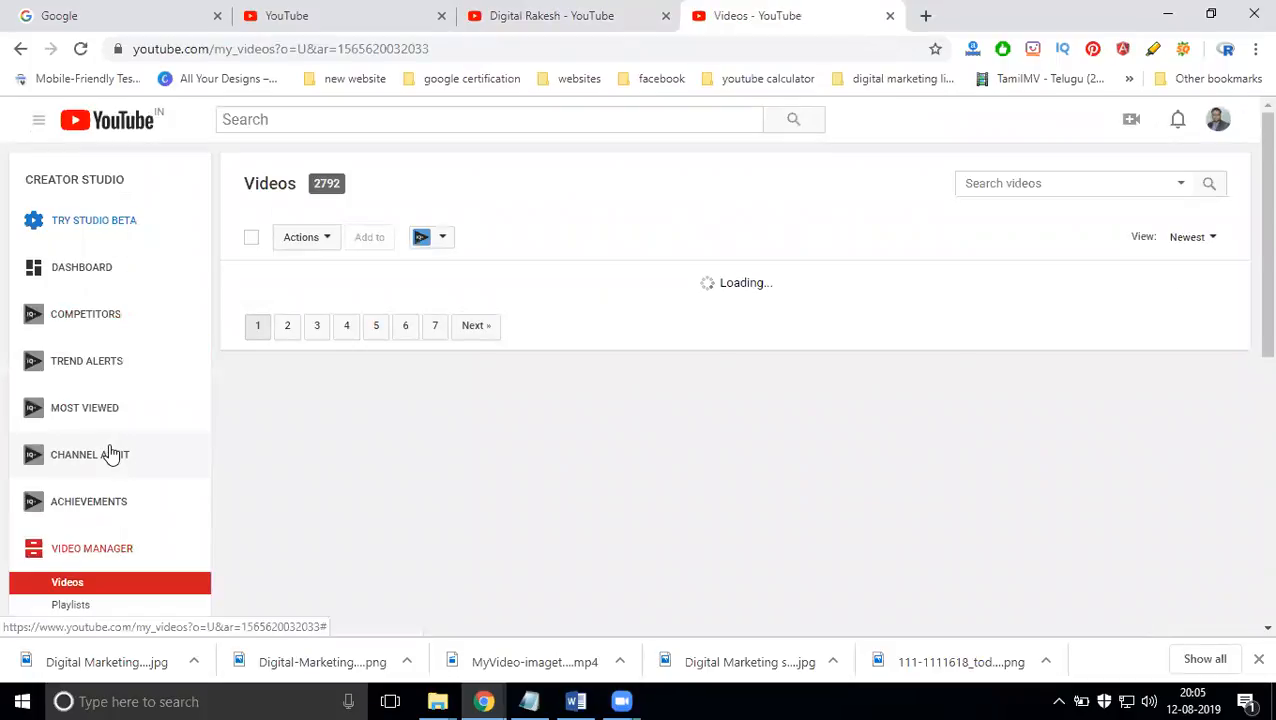
pyautogui.scroll(-3)
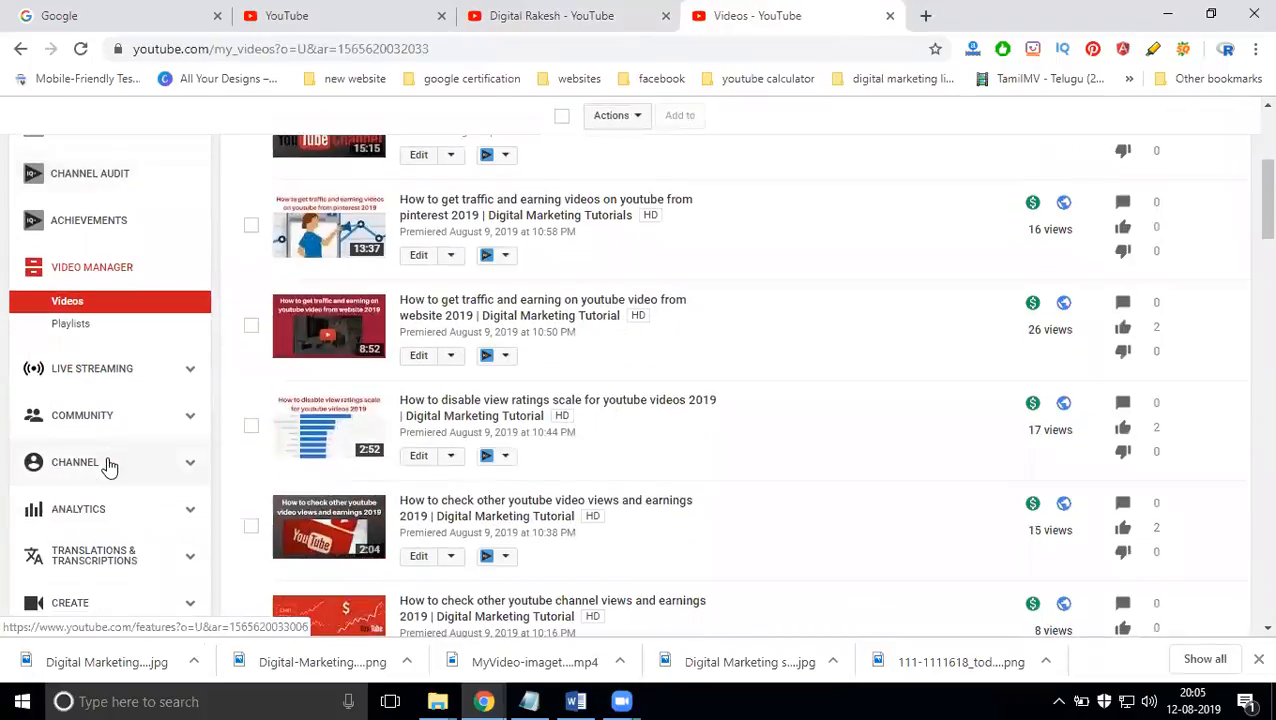
pyautogui.click(78, 500)
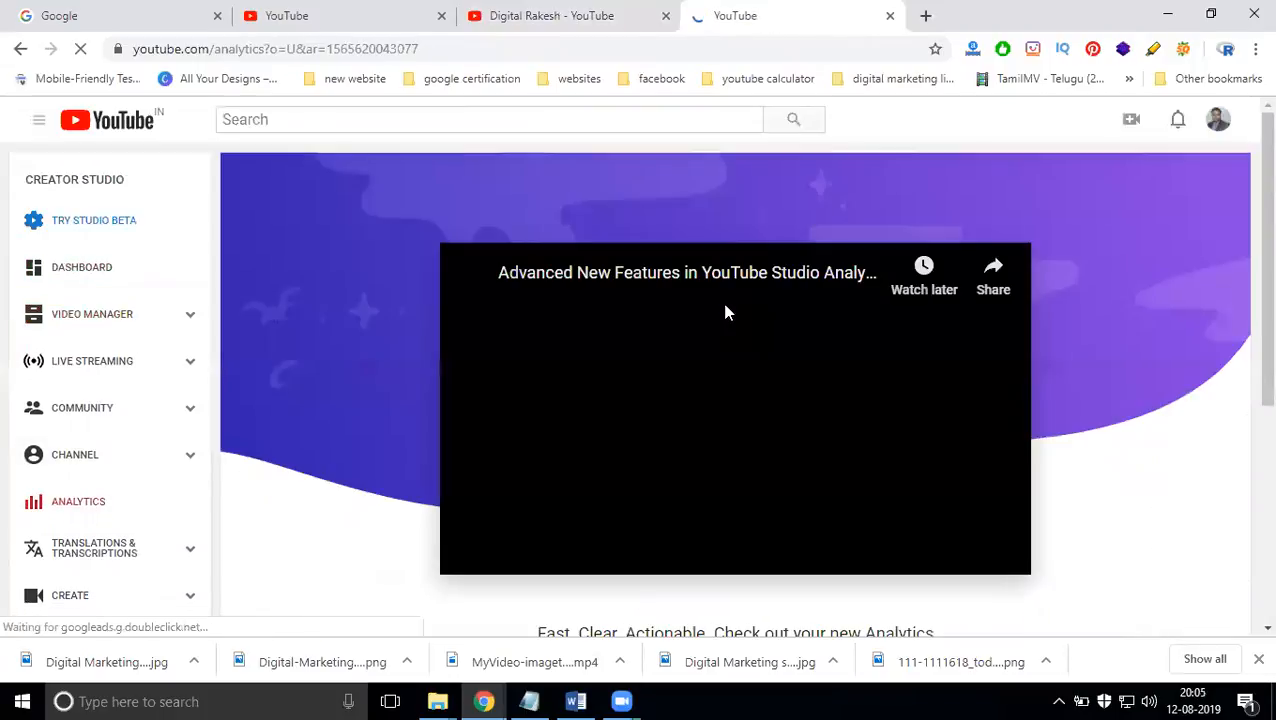
pyautogui.scroll(-3)
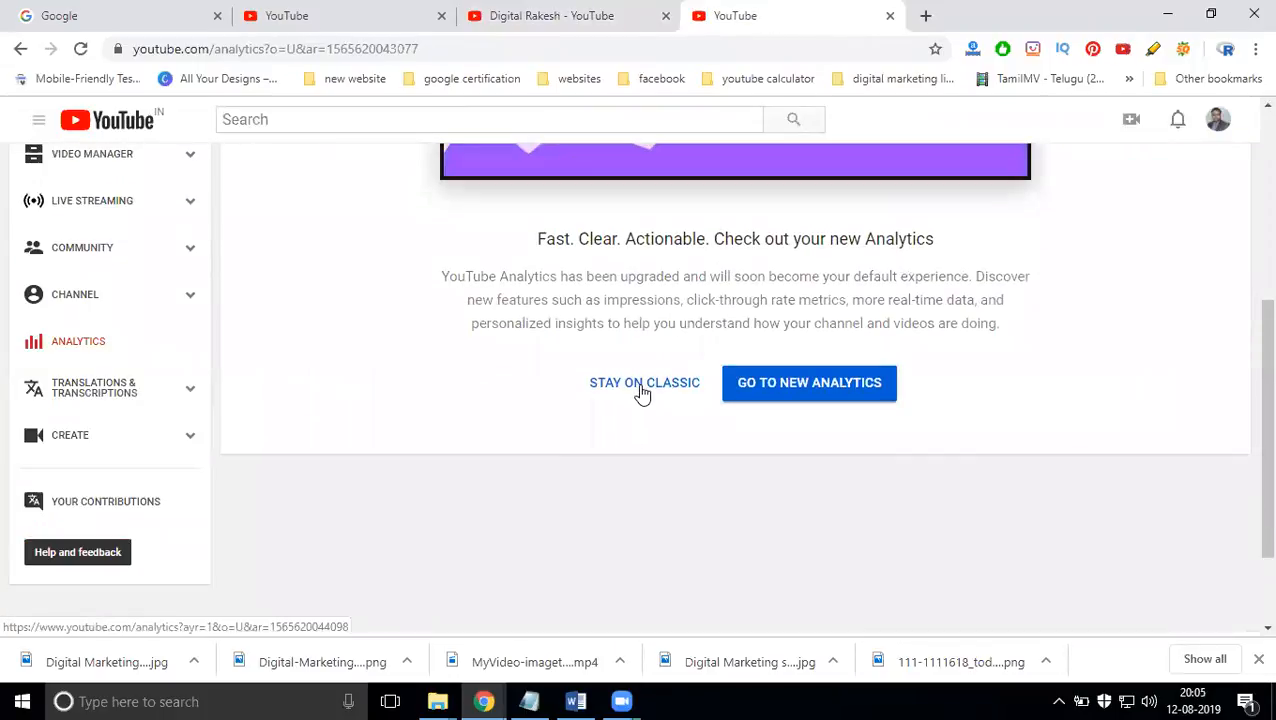
# - Stay on classic analytics while also launching the new analytics separately
pyautogui.click(808, 382)
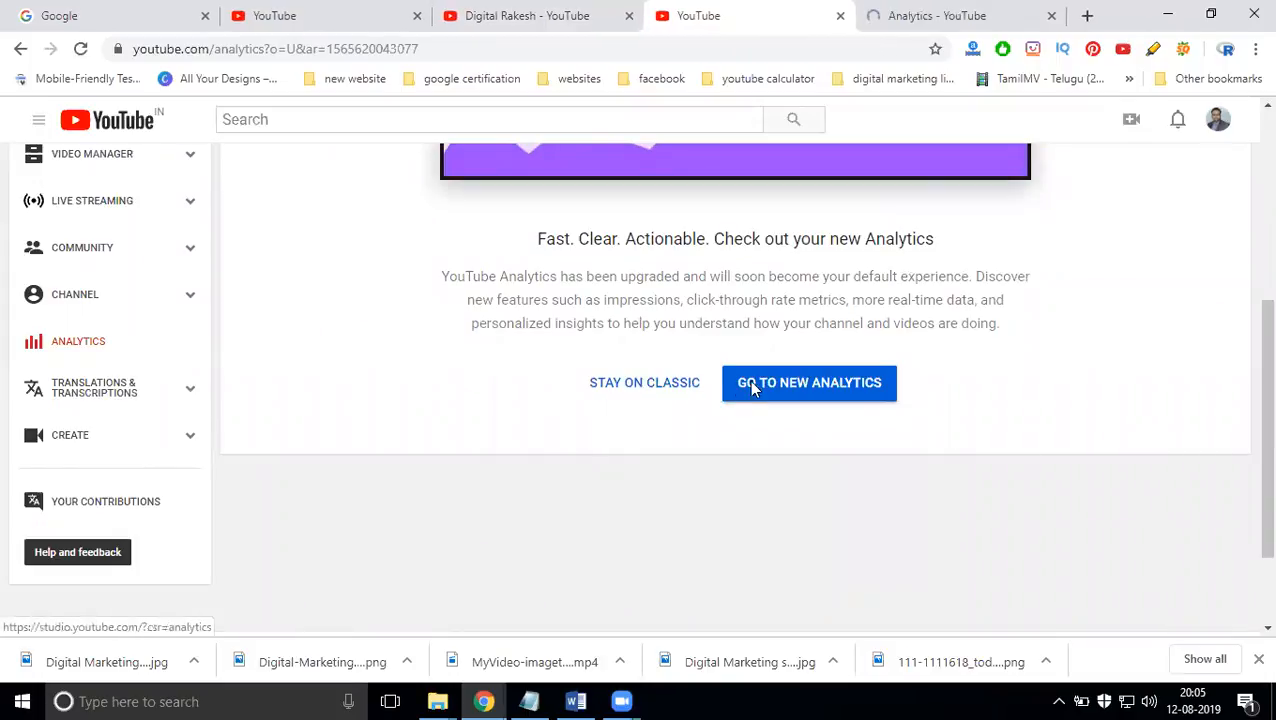
pyautogui.click(808, 382)
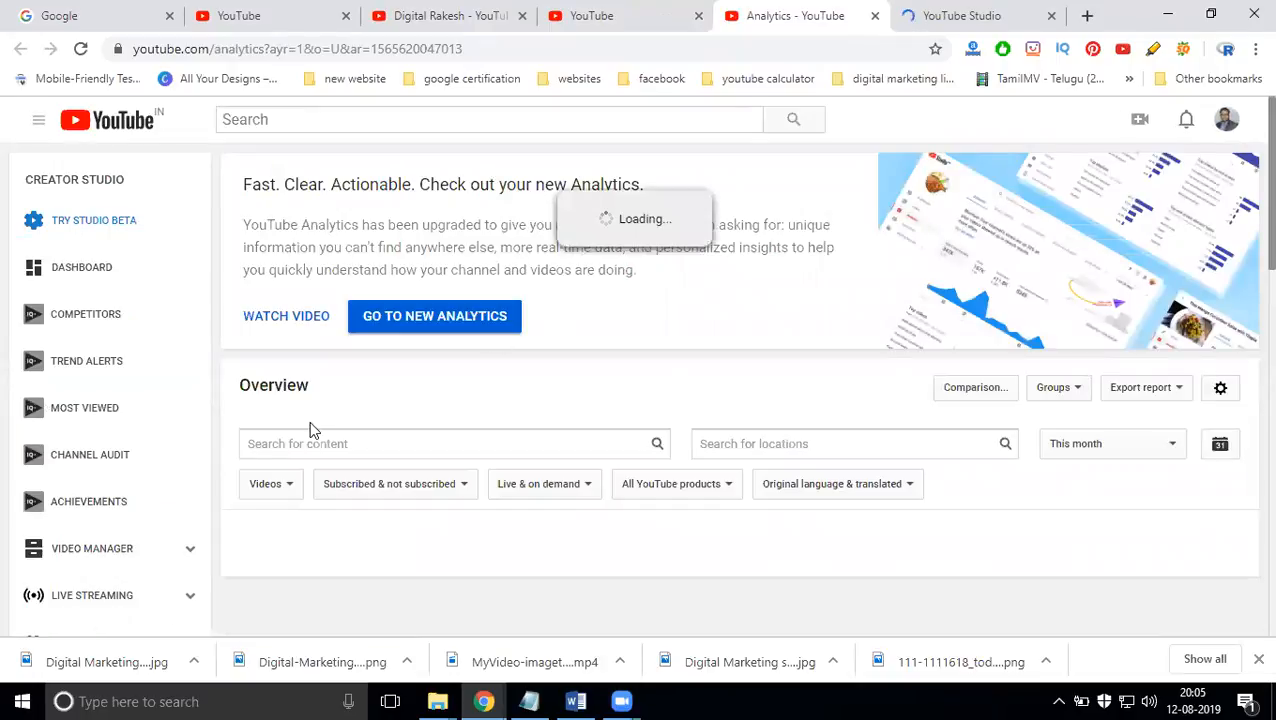
pyautogui.moveTo(406, 426)
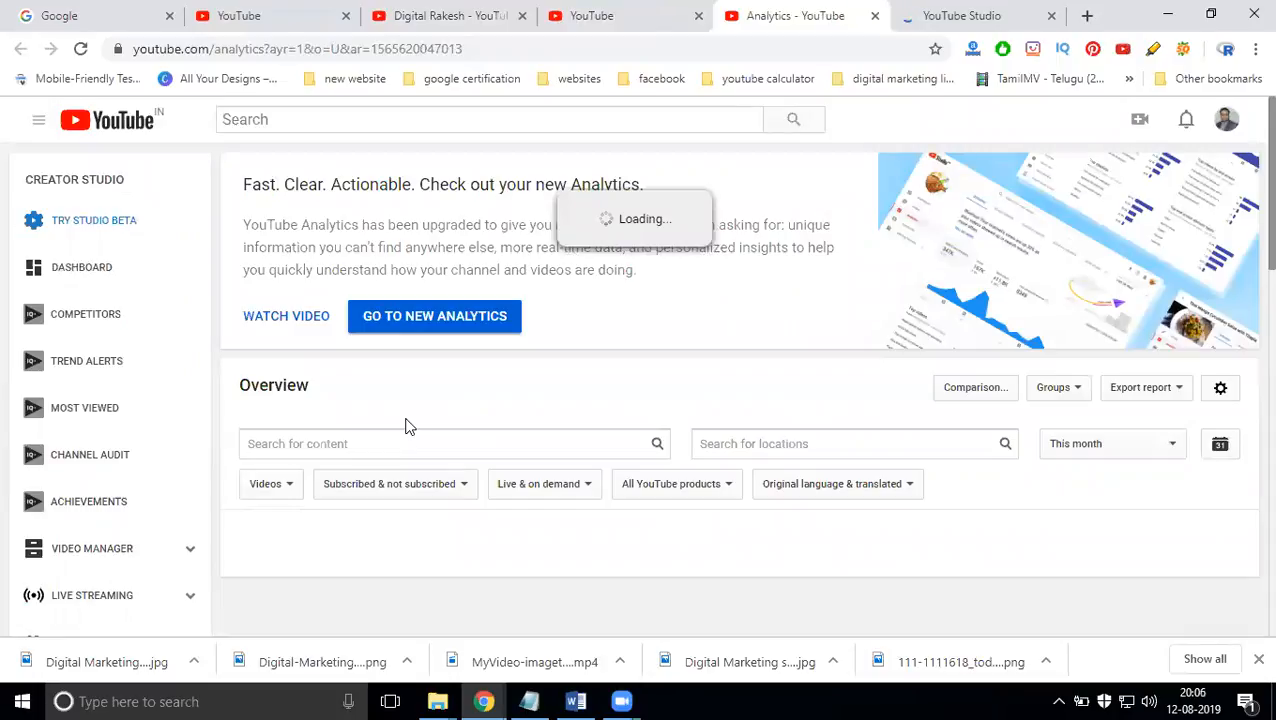
pyautogui.scroll(-3)
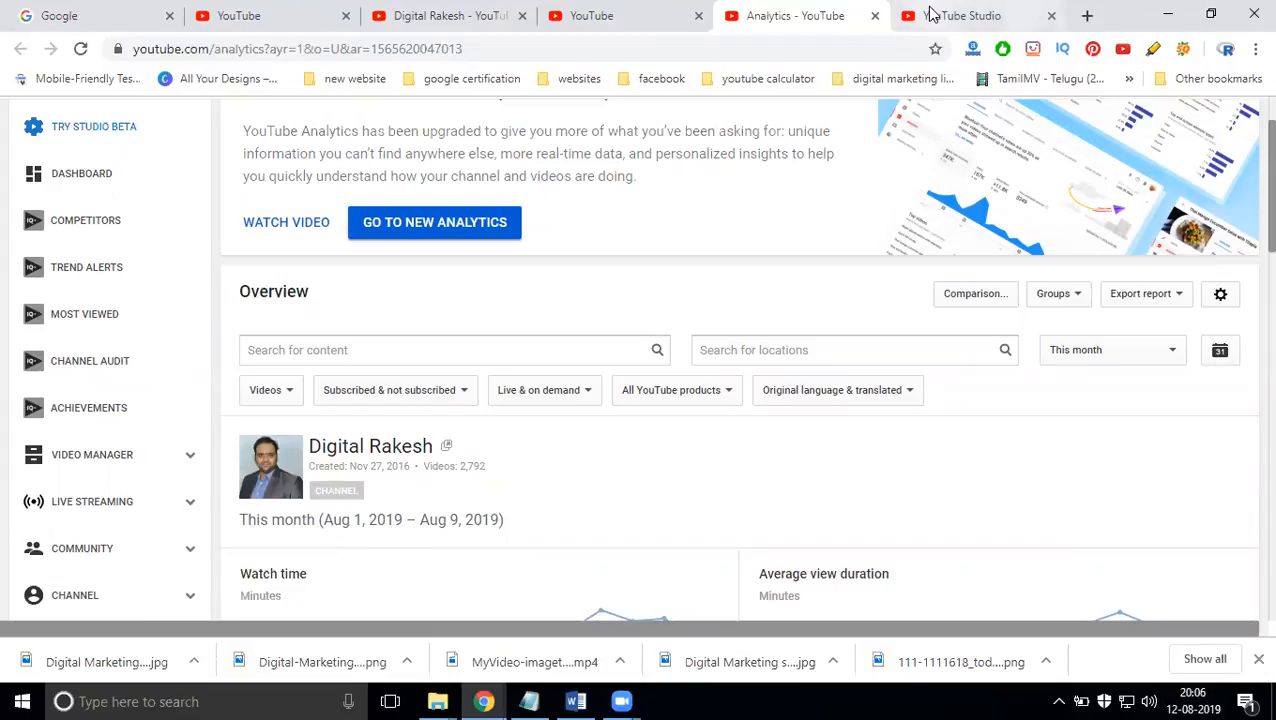
# - Set the new Studio analytics date range to August, then return to the classic overview
pyautogui.click(434, 222)
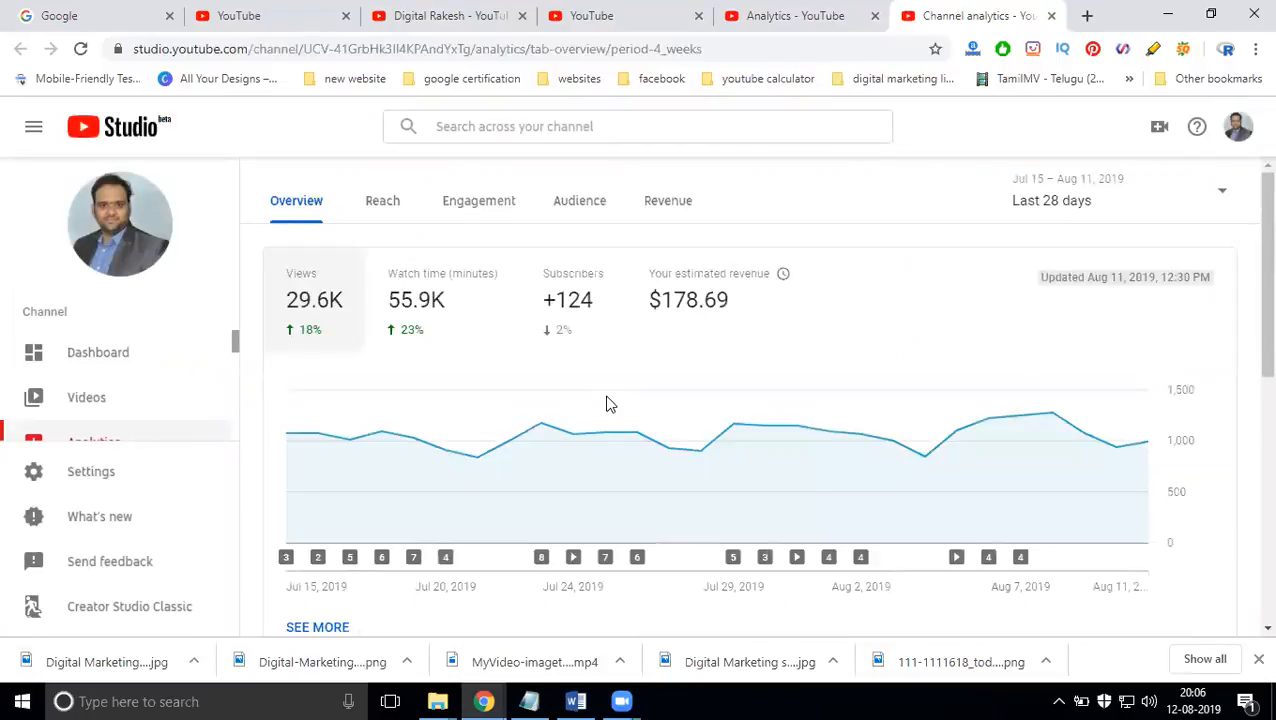
pyautogui.moveTo(1088, 254)
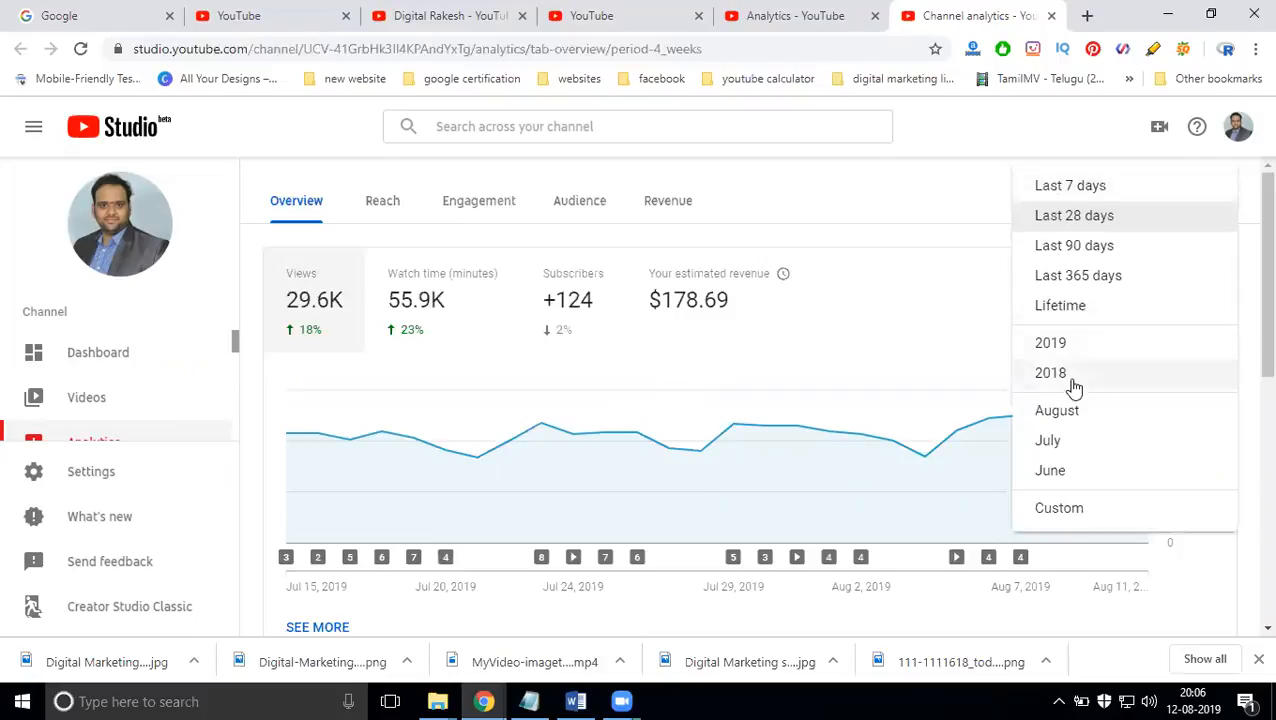
pyautogui.click(1056, 410)
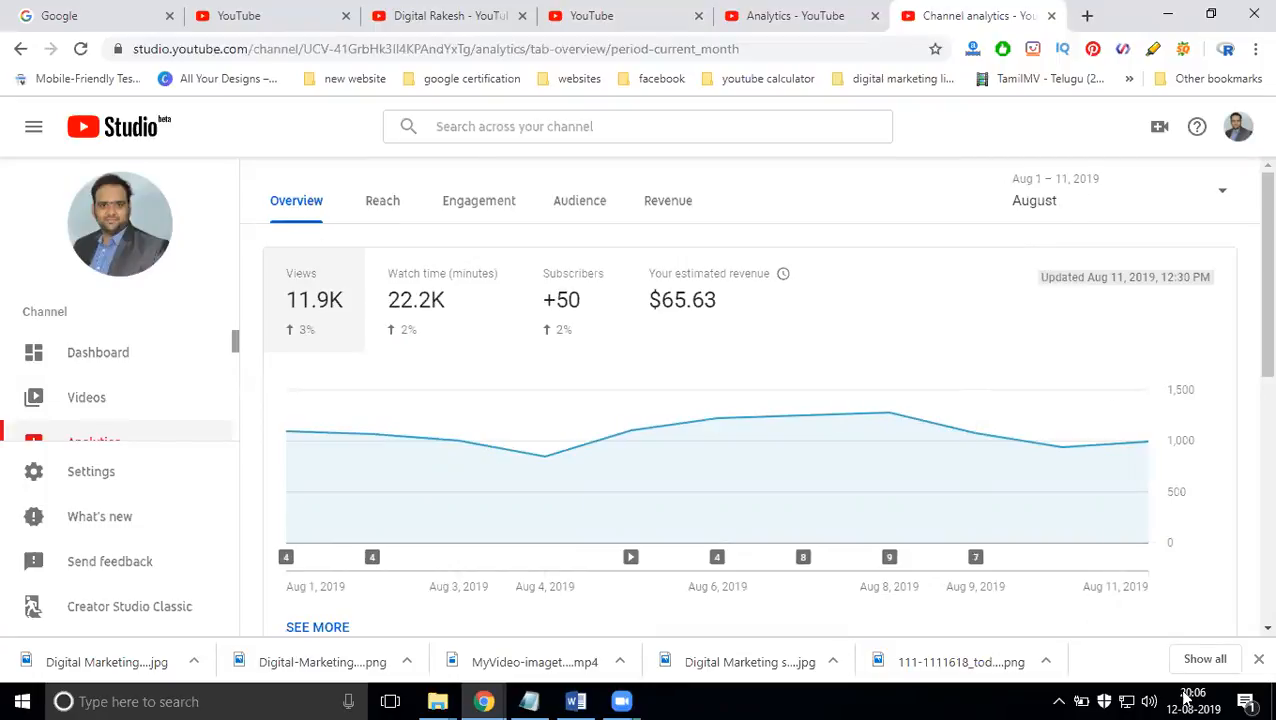
pyautogui.moveTo(1192, 692)
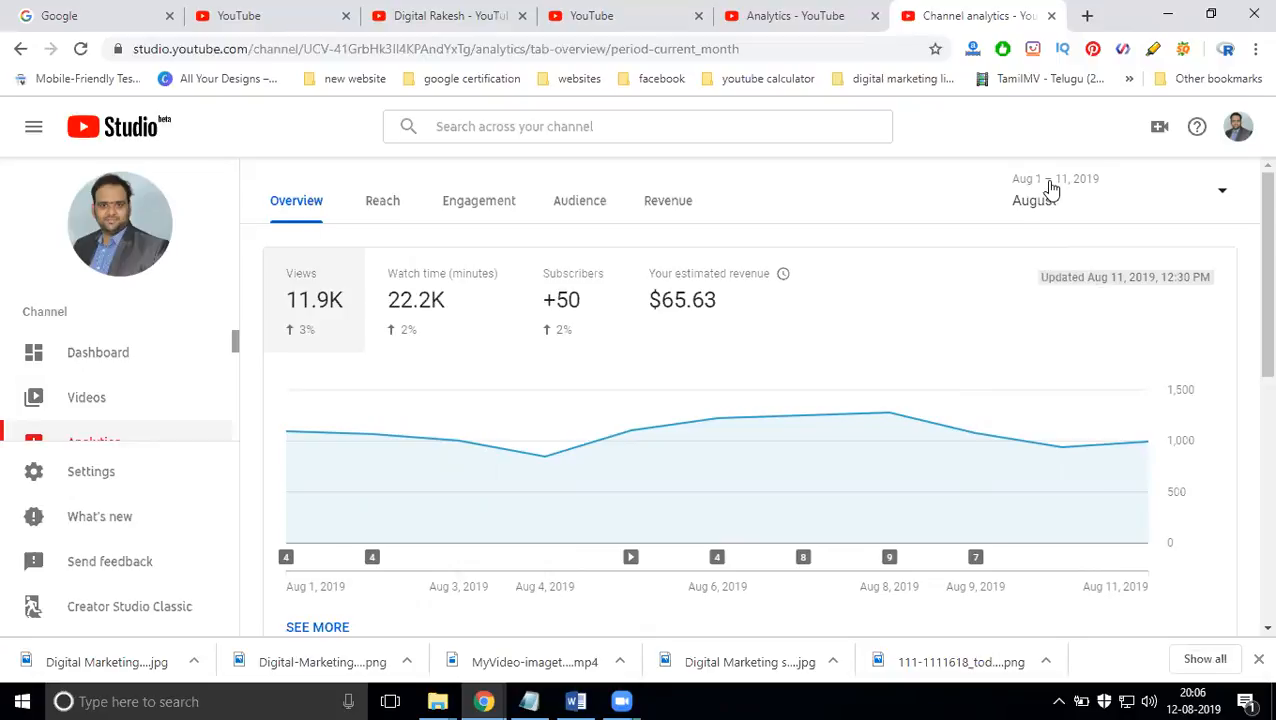
pyautogui.moveTo(740, 10)
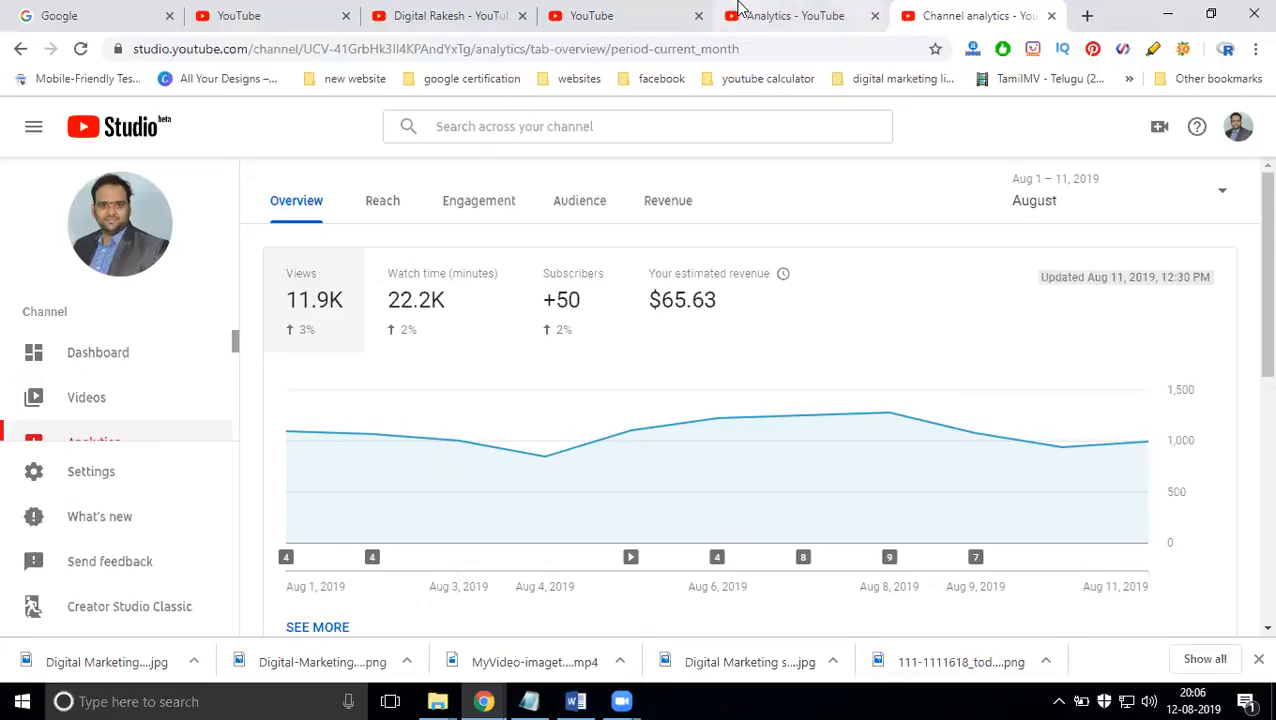
pyautogui.click(794, 16)
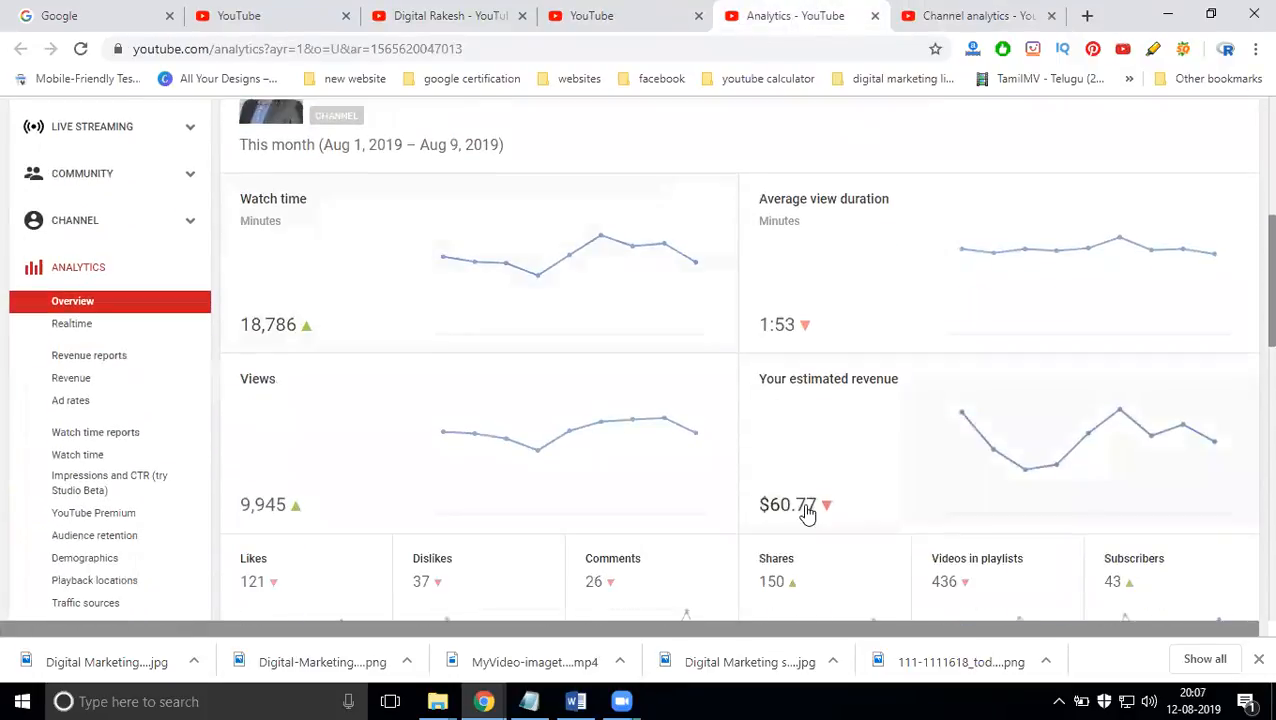
pyautogui.moveTo(808, 512)
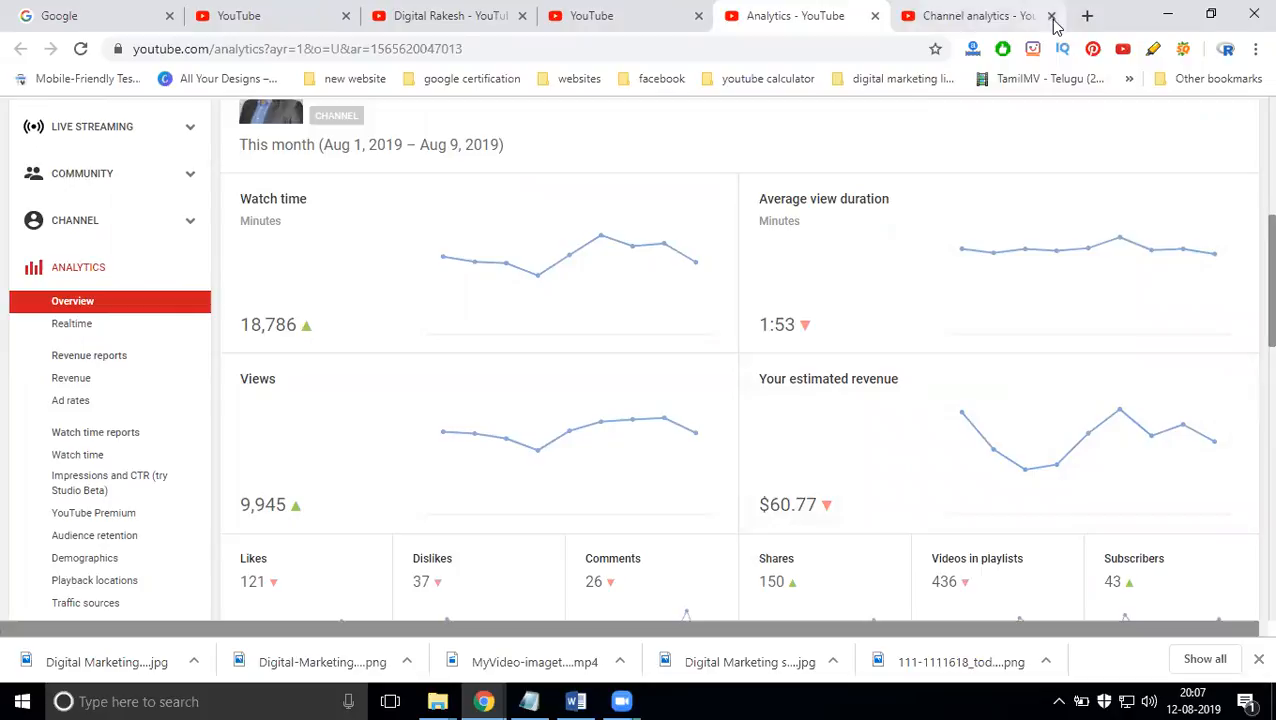
# - Close the new Studio analytics and review the classic overview's report list
pyautogui.click(1050, 16)
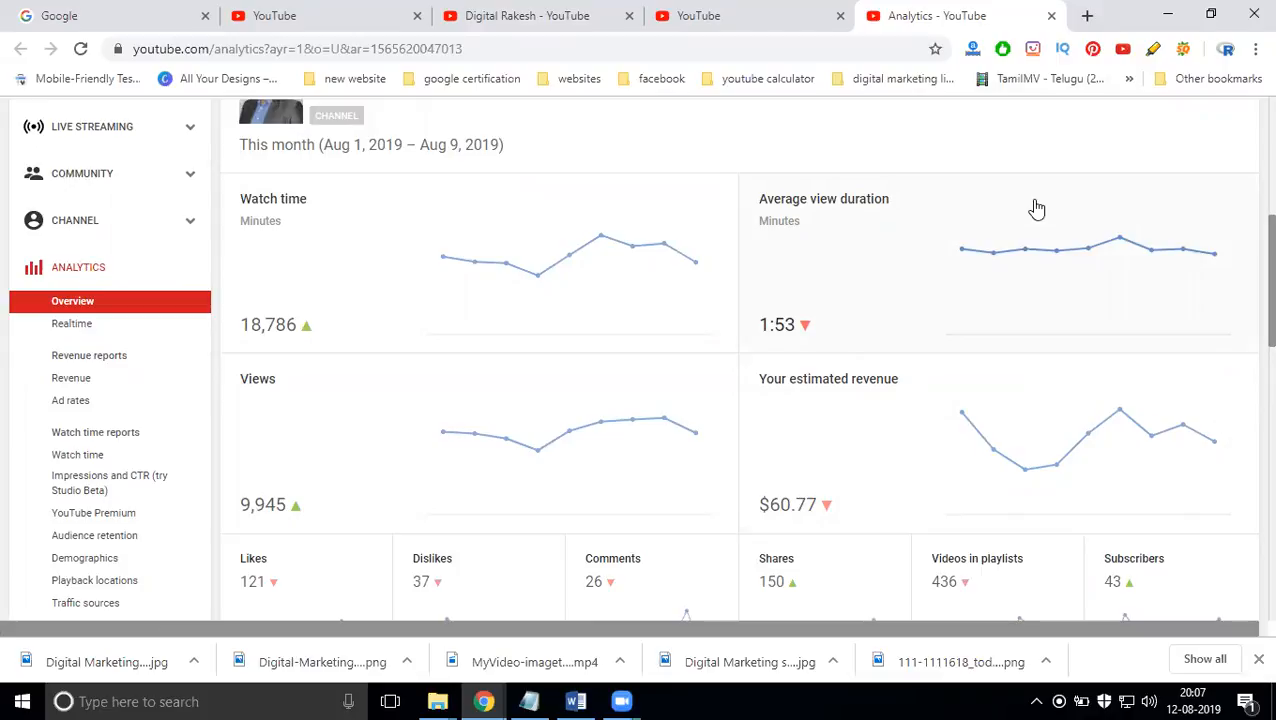
pyautogui.scroll(-3)
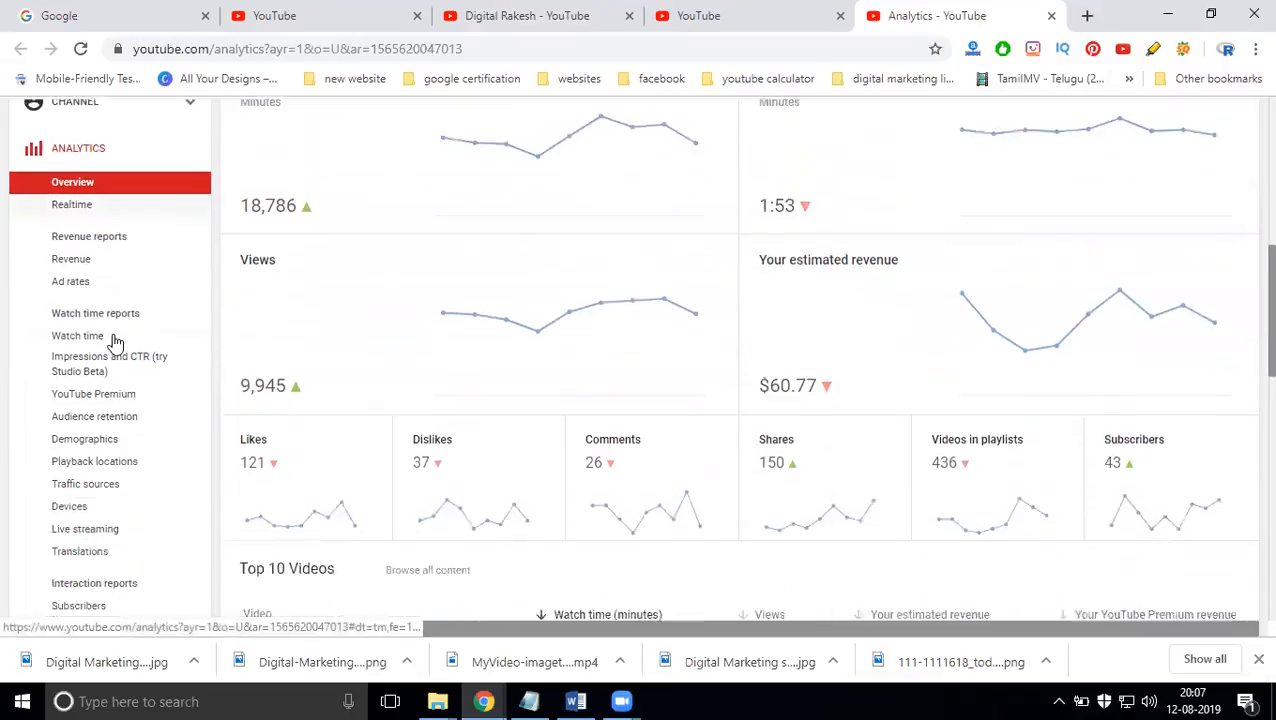
pyautogui.scroll(-3)
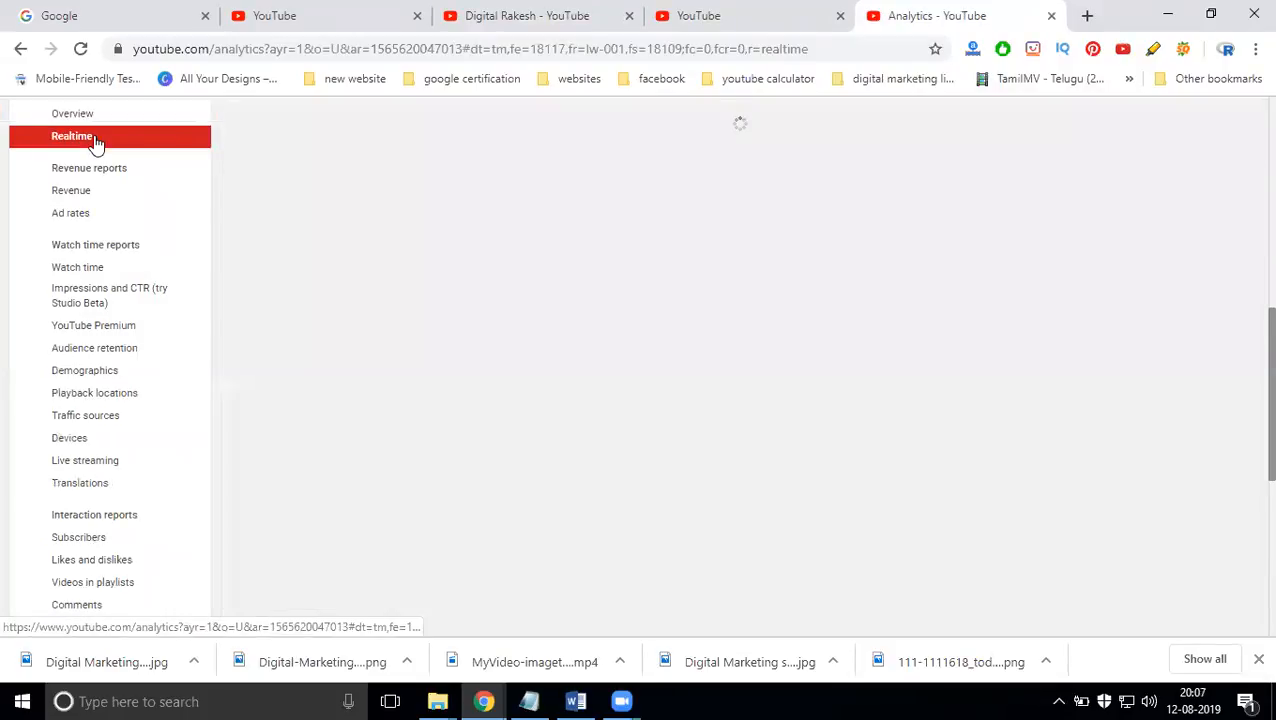
pyautogui.moveTo(408, 348)
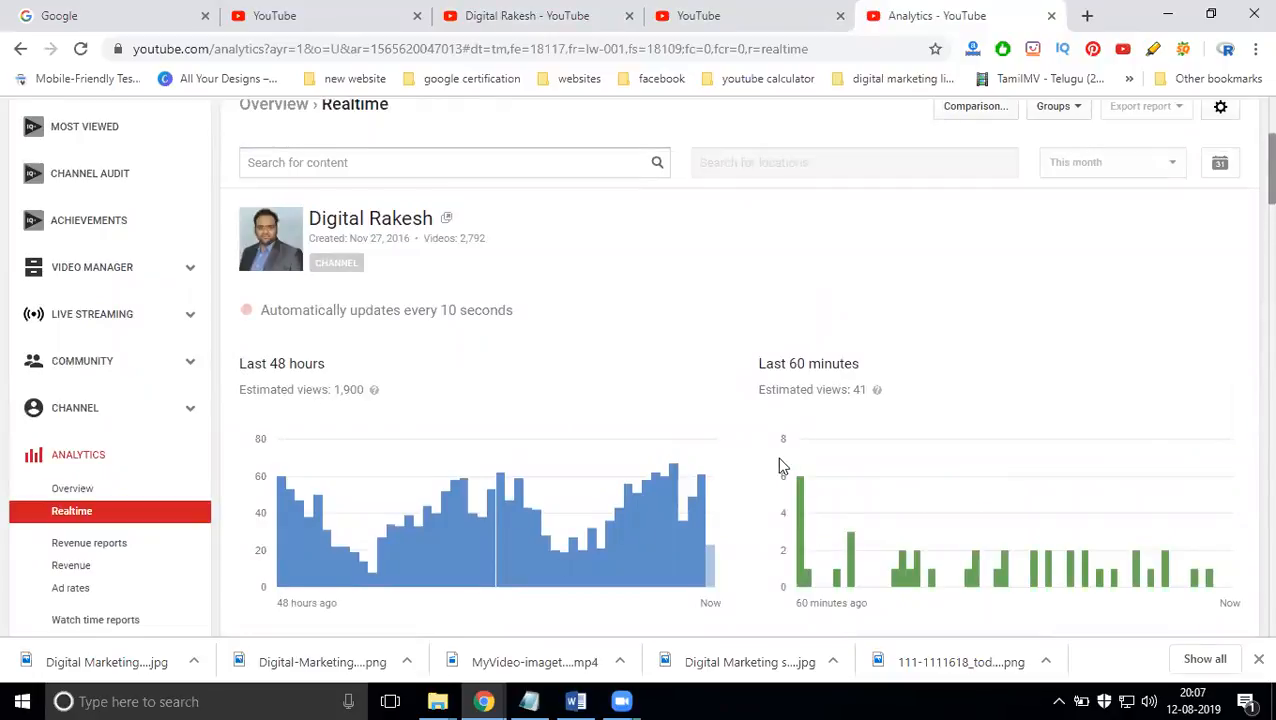
# - Review the Realtime report's per-video estimated views for the last 48 hours and 60 minutes
pyautogui.scroll(-3)
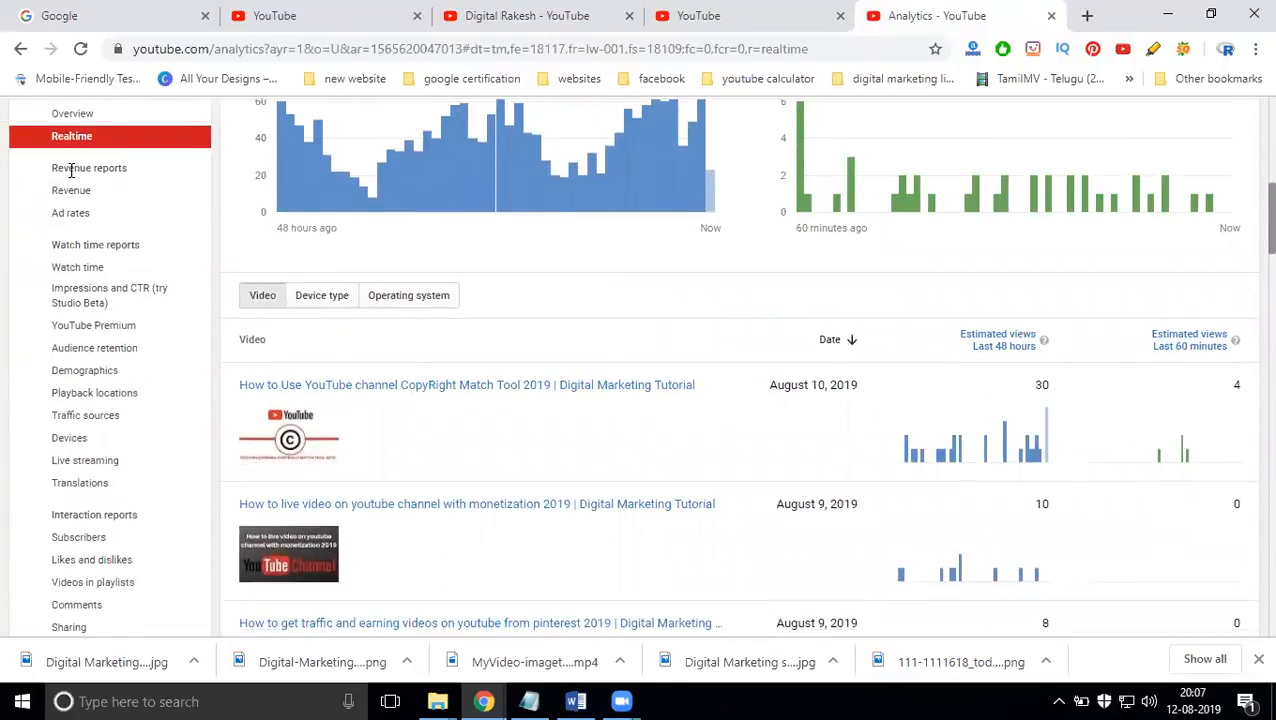
pyautogui.moveTo(70, 190)
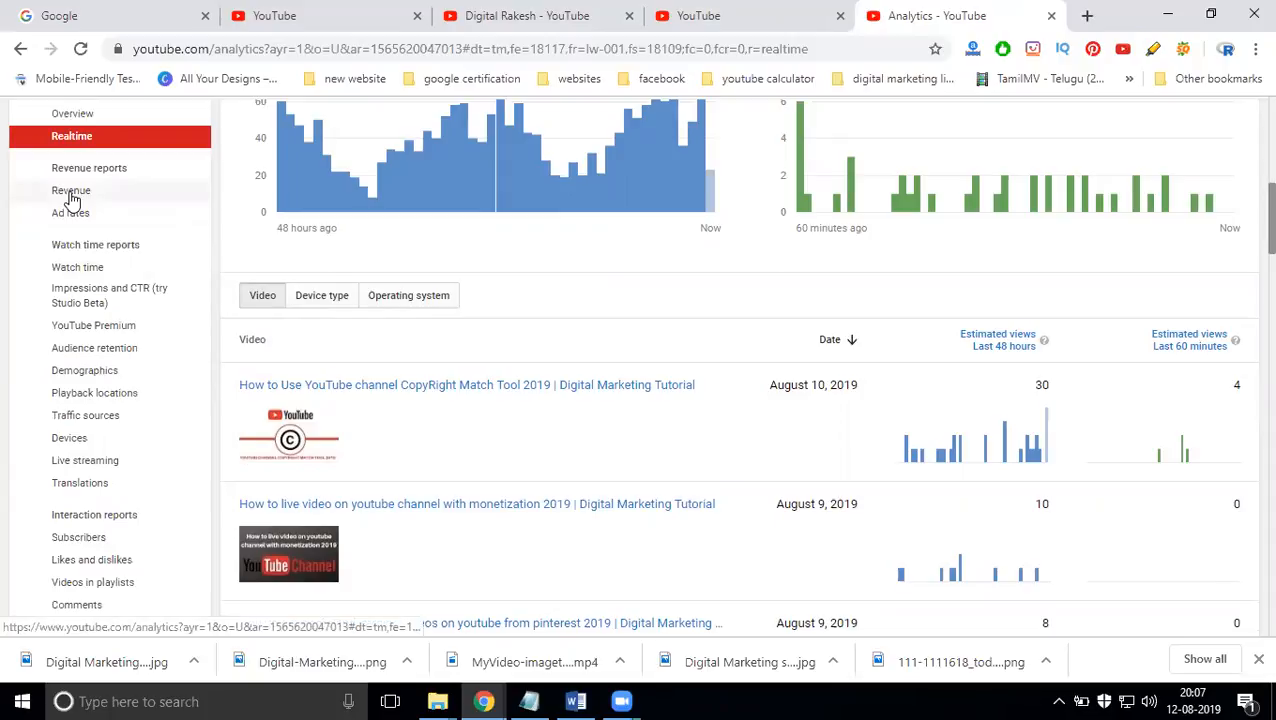
# - View the Revenue report (about $60.77 estimated), then go to the Ad rates report
pyautogui.click(72, 190)
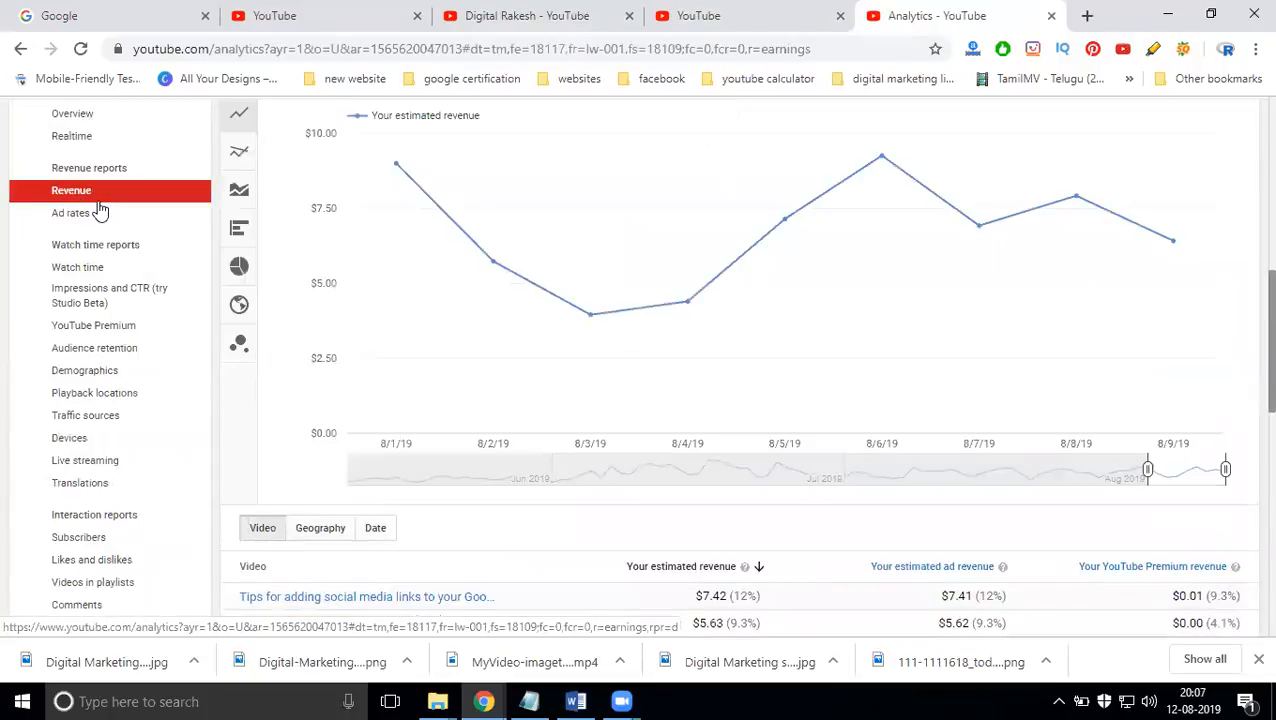
pyautogui.scroll(3)
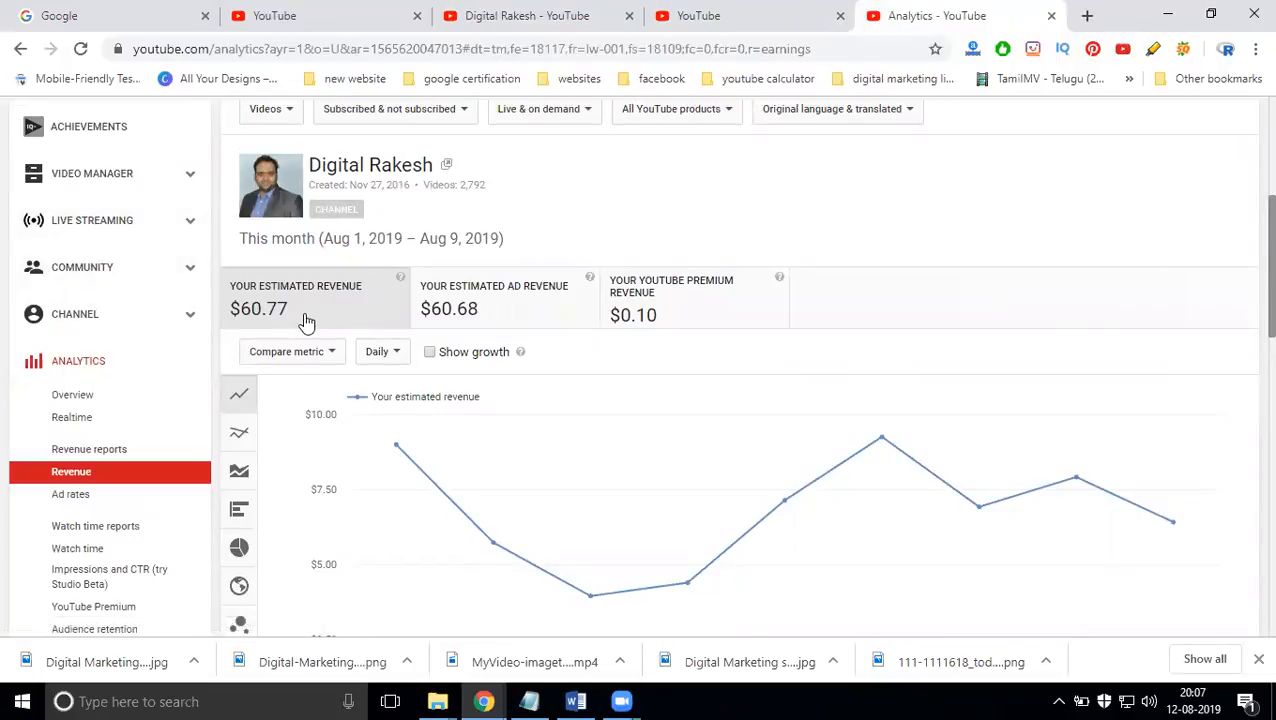
pyautogui.moveTo(336, 404)
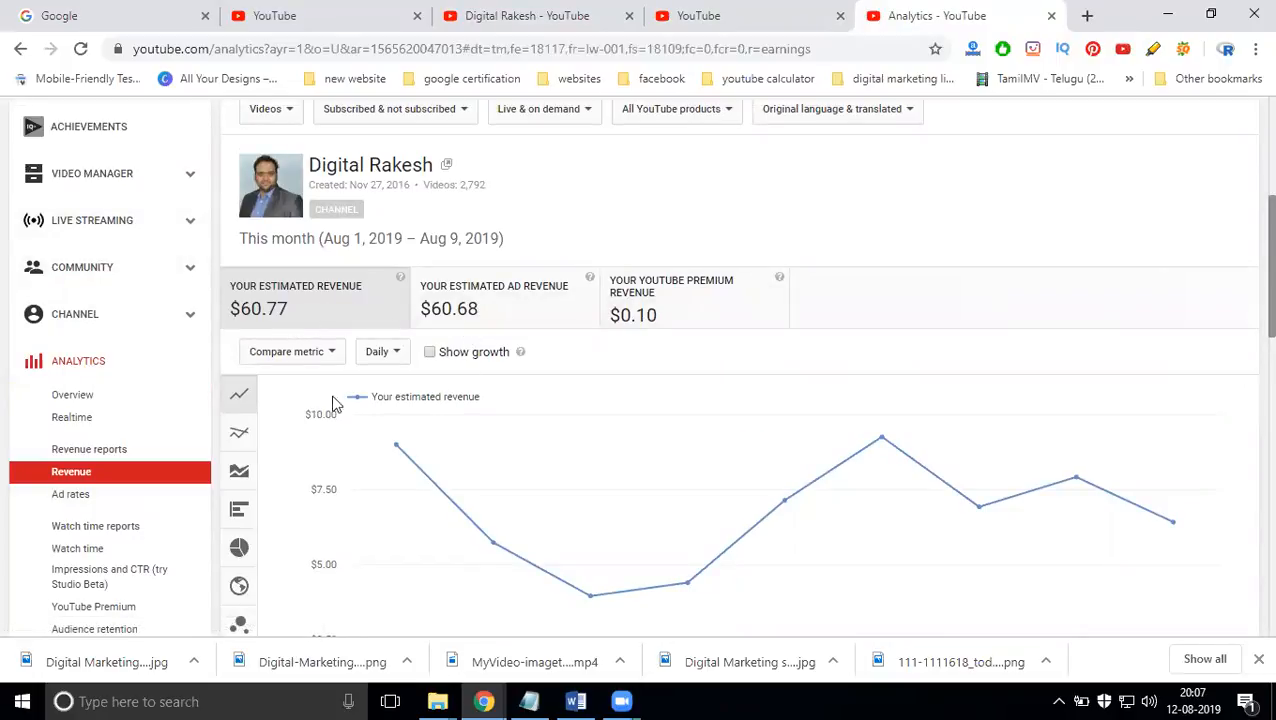
pyautogui.click(72, 494)
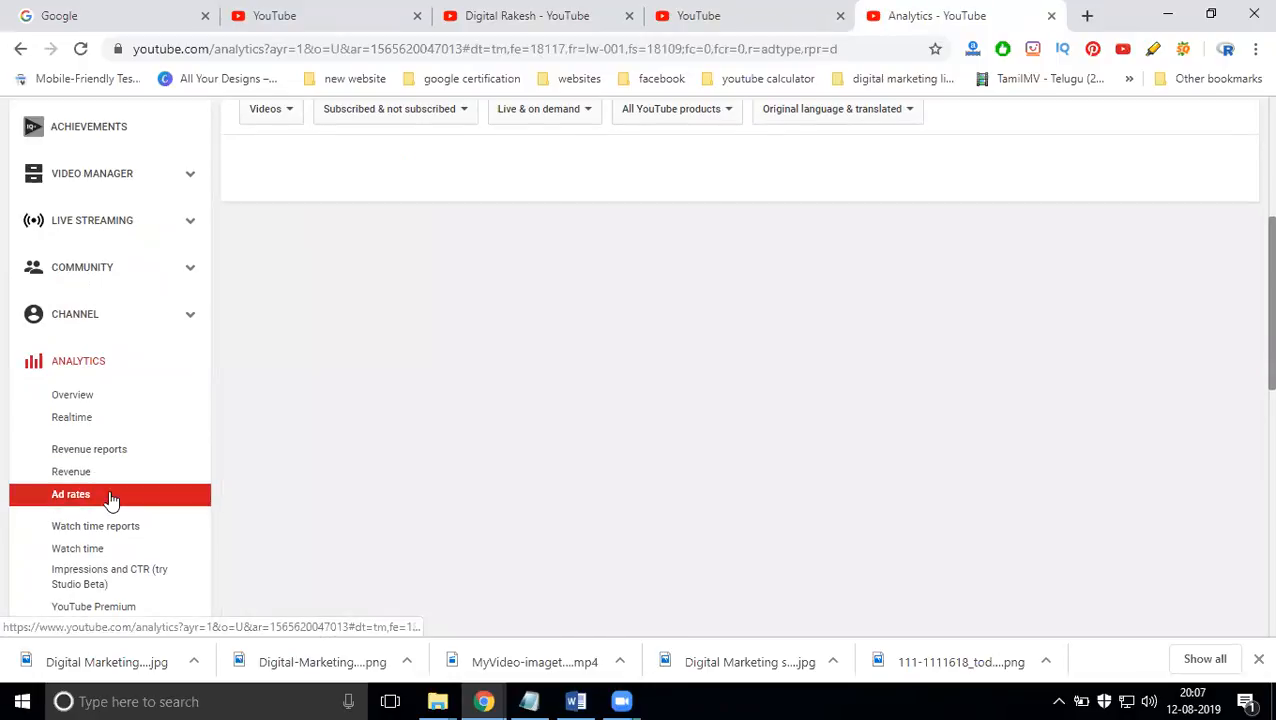
# - Review ad rates: $108.36 ad revenue, 6,513 monetized playbacks, $9.12 CPM and daily trends
pyautogui.click(72, 492)
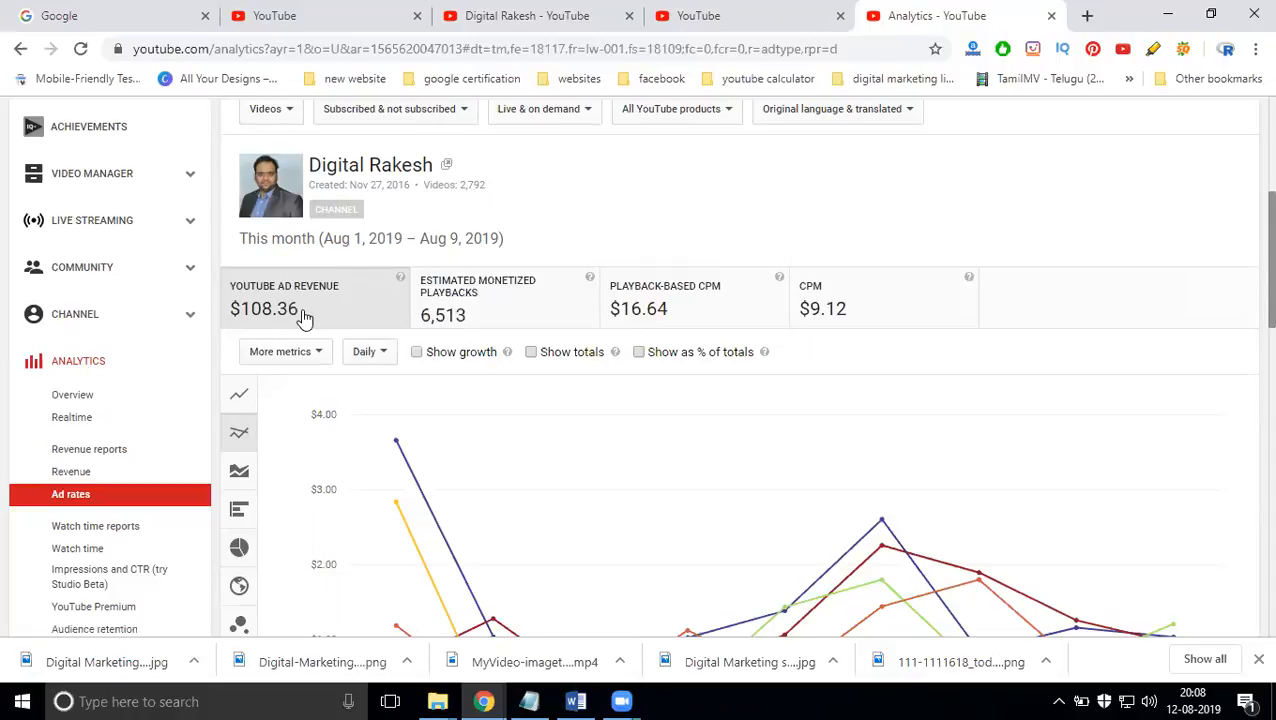
pyautogui.scroll(-3)
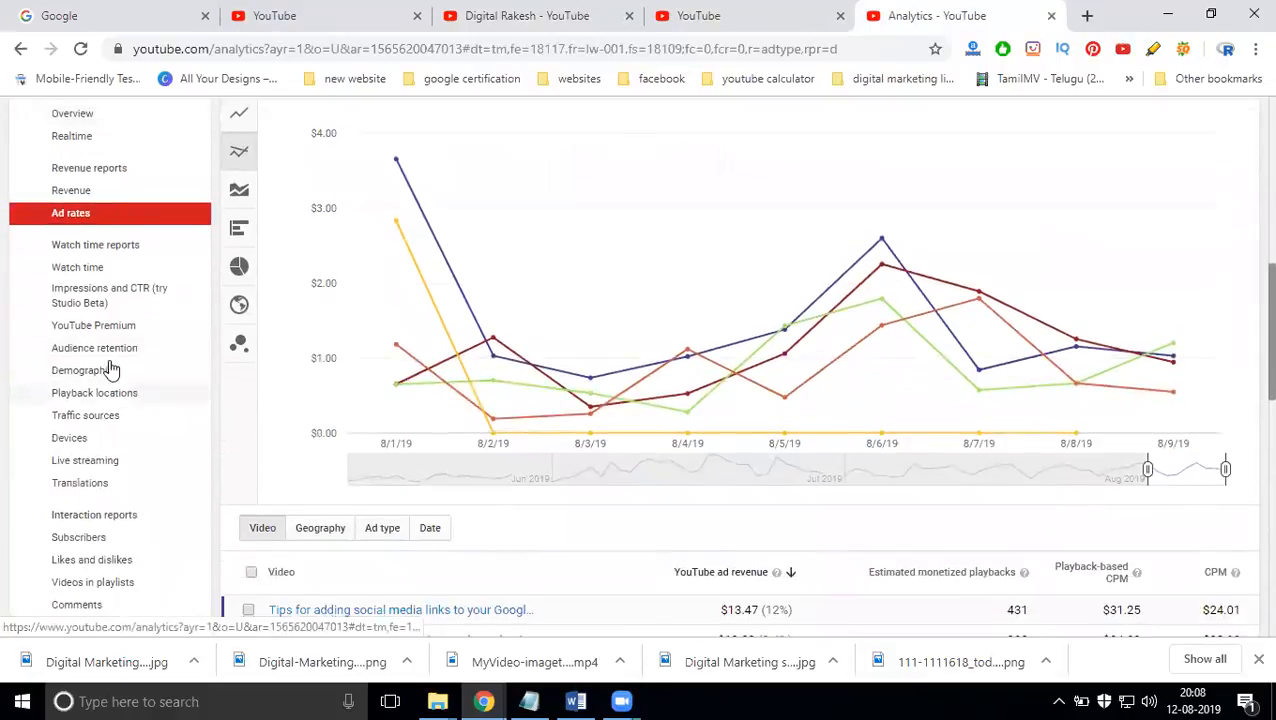
# - View the Watch time report charting daily watch-time minutes per video
pyautogui.click(76, 268)
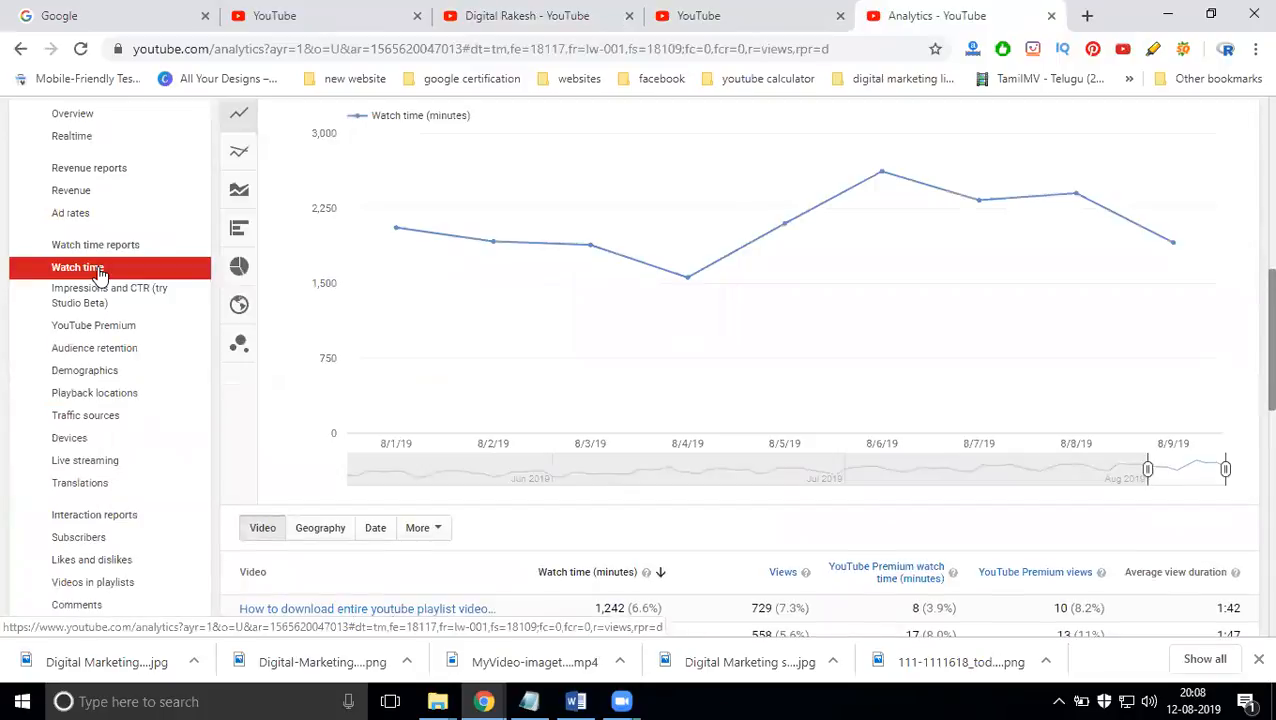
pyautogui.moveTo(396, 232)
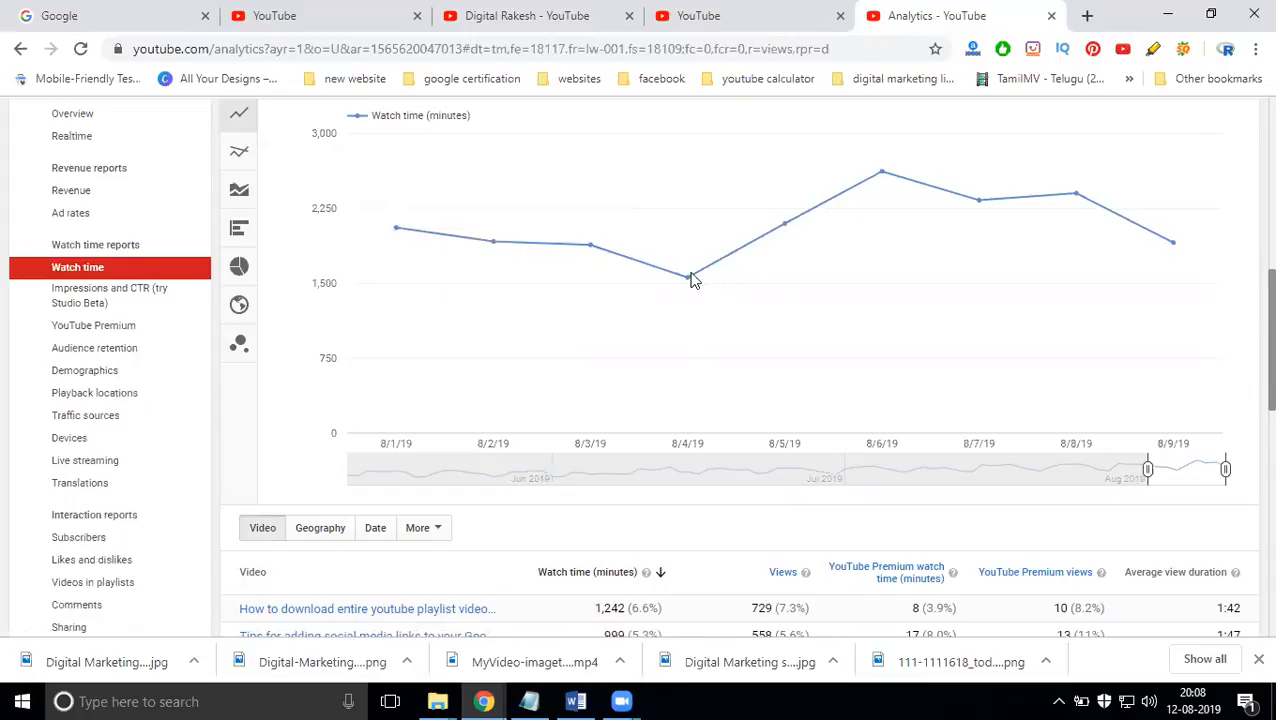
pyautogui.moveTo(922, 192)
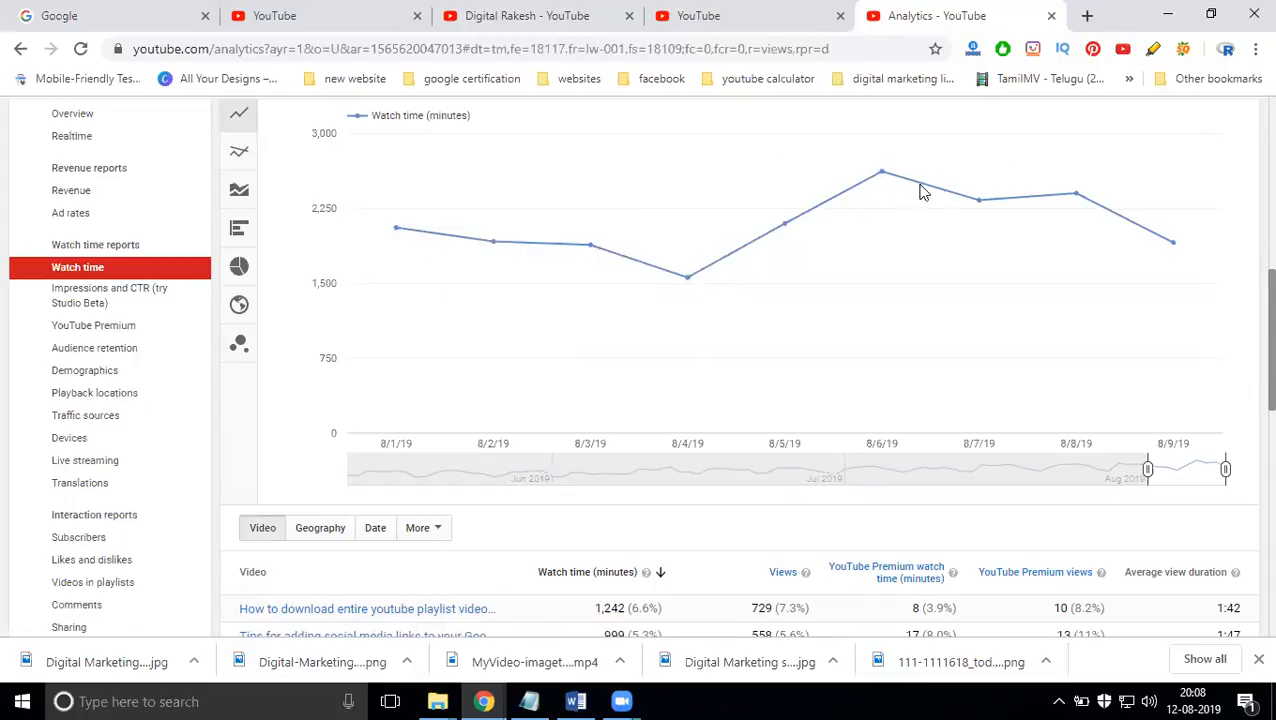
pyautogui.moveTo(980, 204)
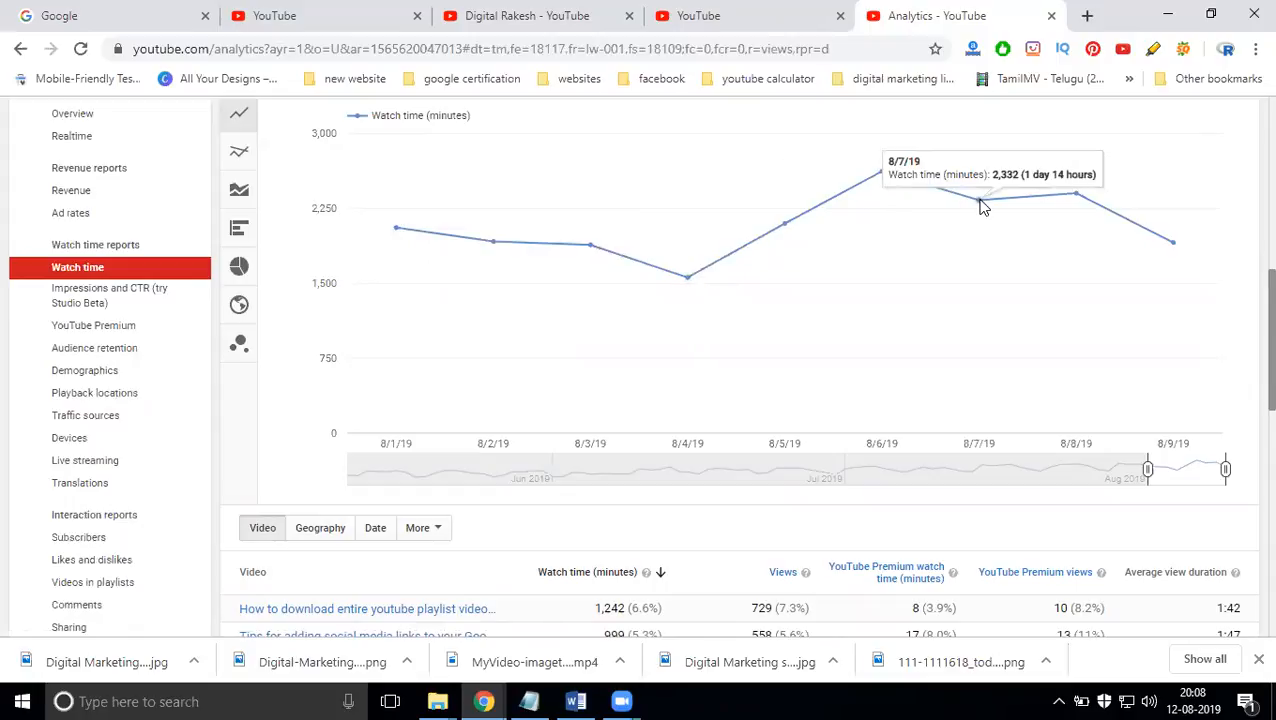
pyautogui.moveTo(1170, 248)
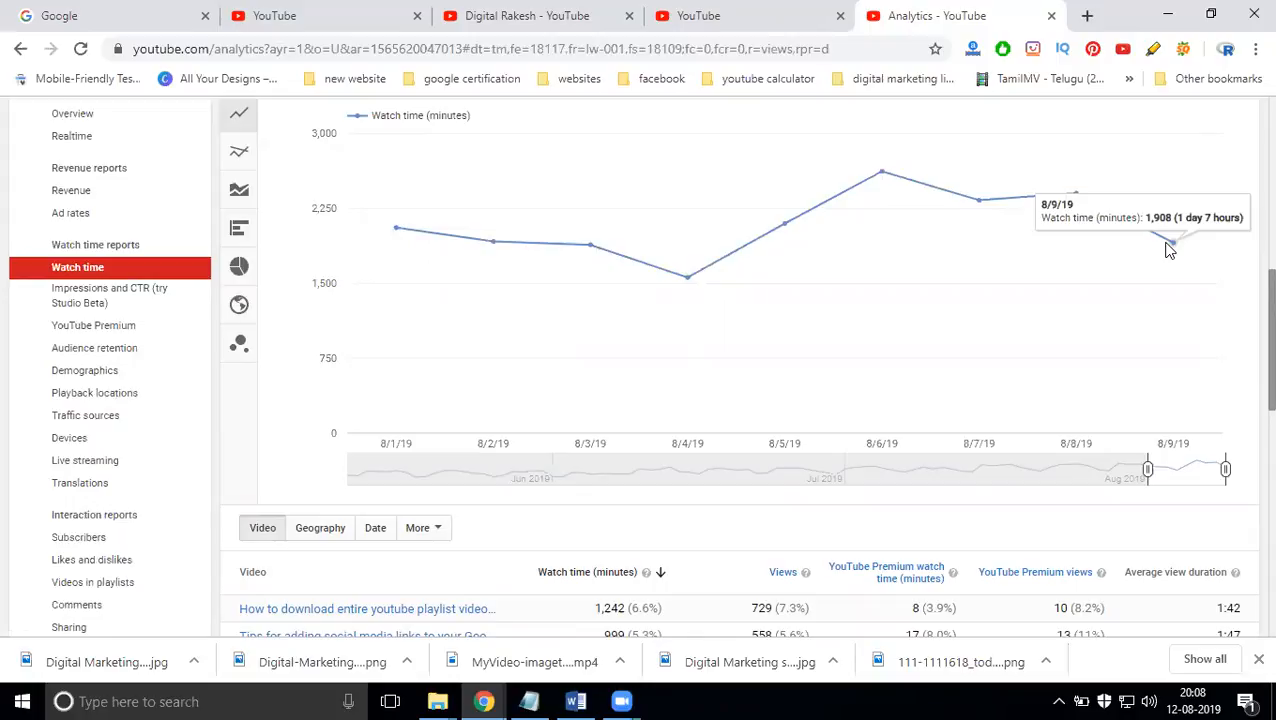
pyautogui.moveTo(148, 296)
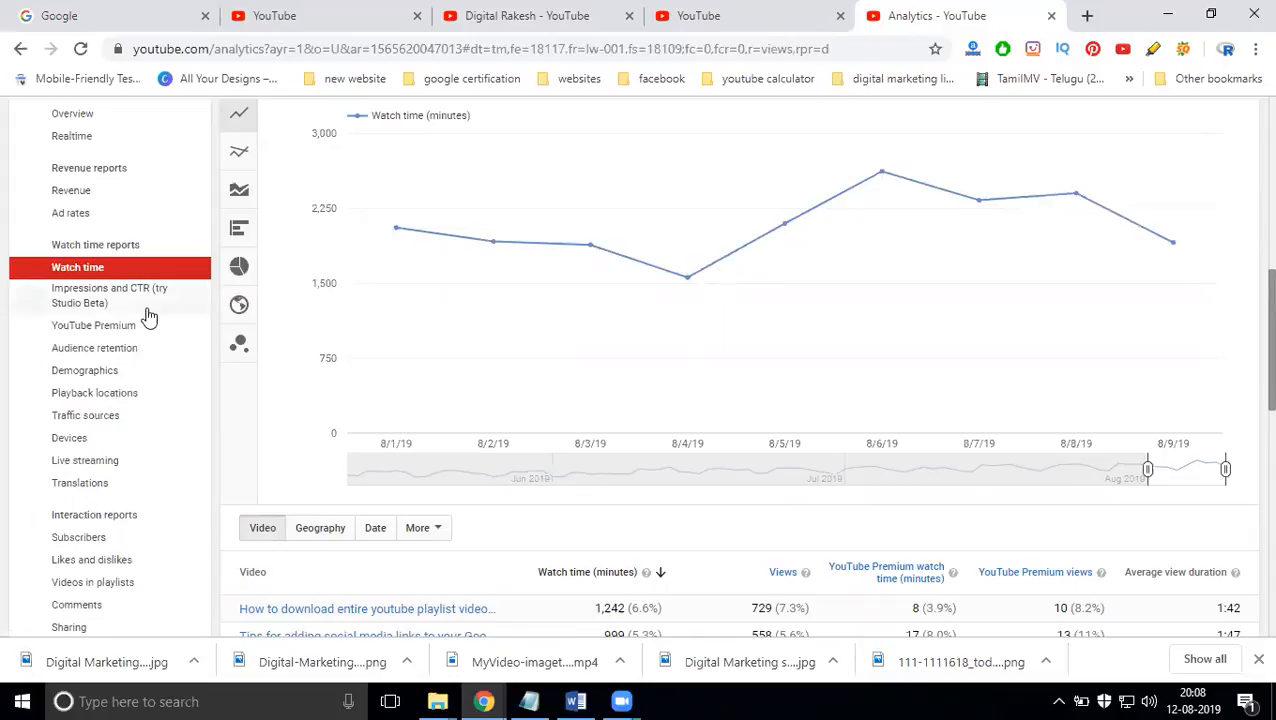
pyautogui.moveTo(94, 348)
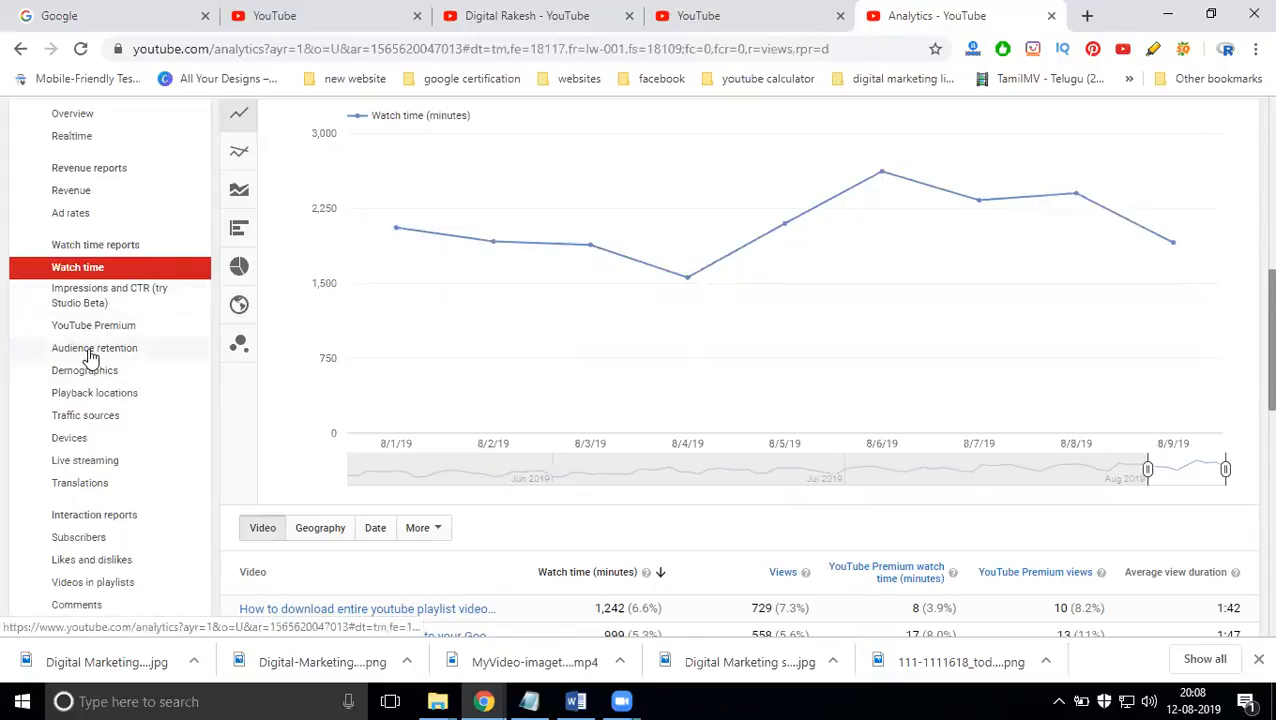
# - View the Audience retention report: 1:53 average view duration and 23% viewed
pyautogui.click(96, 348)
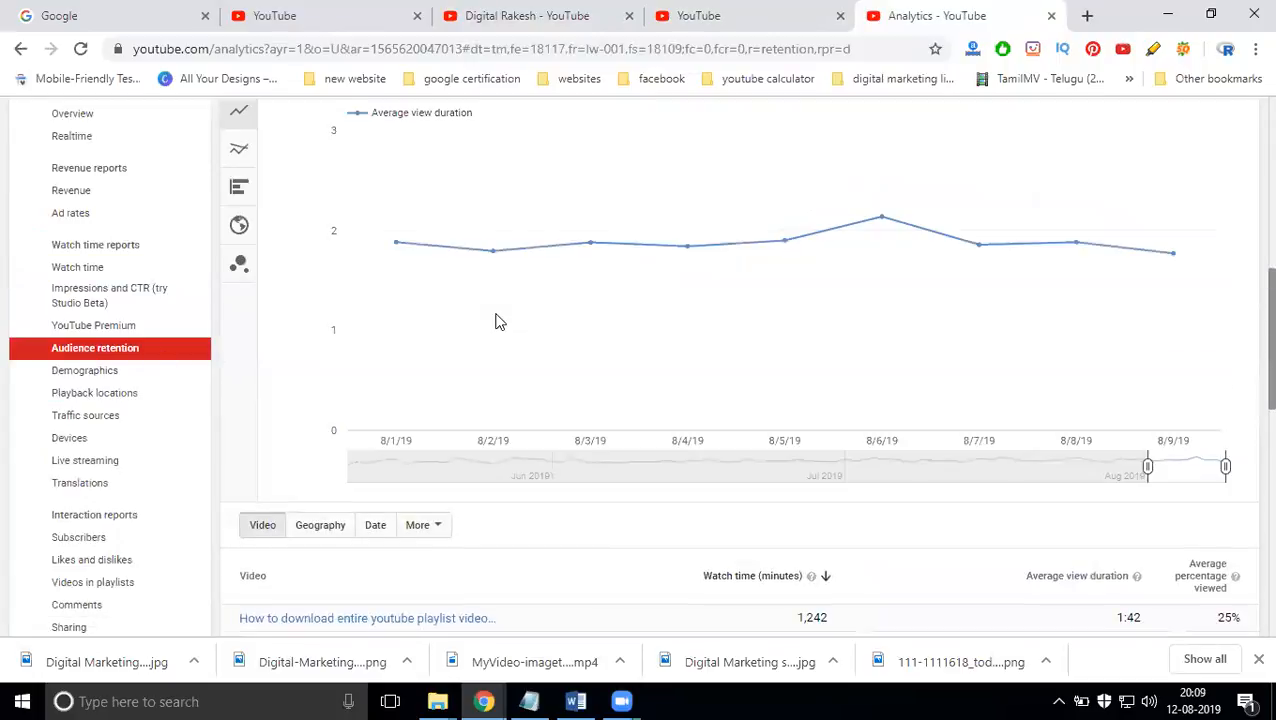
pyautogui.scroll(-3)
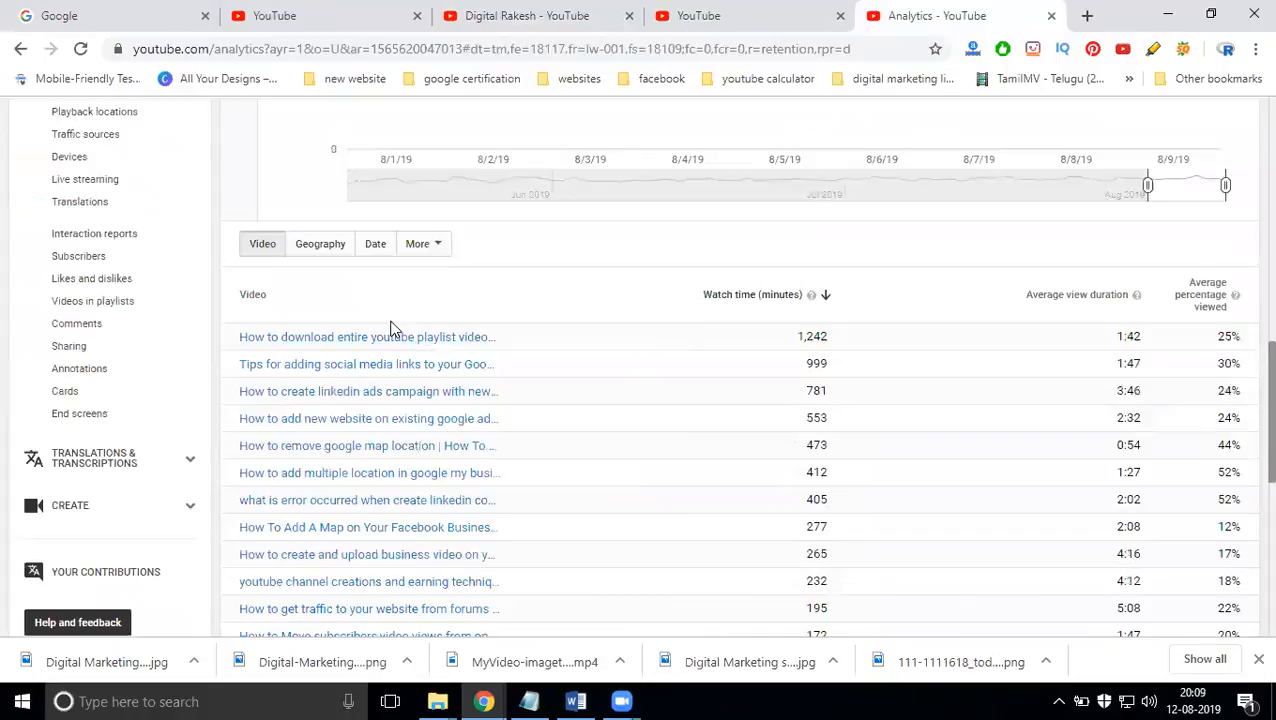
pyautogui.moveTo(1078, 360)
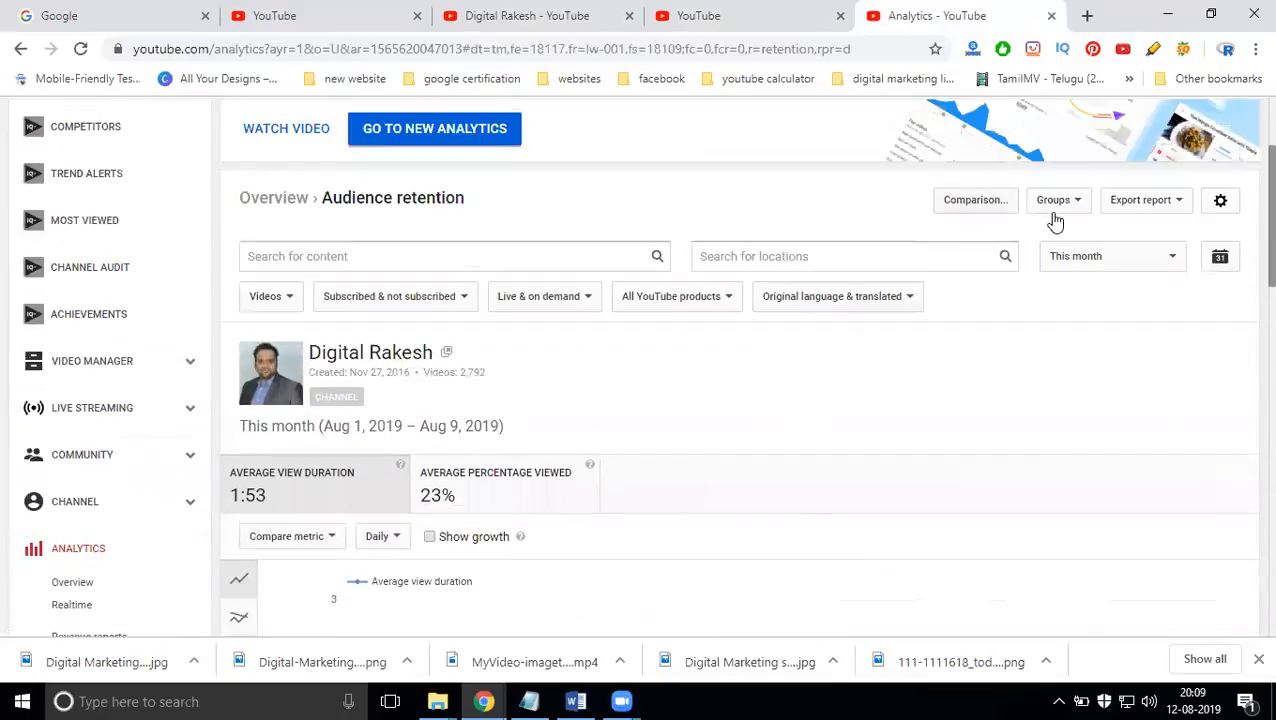
pyautogui.moveTo(464, 426)
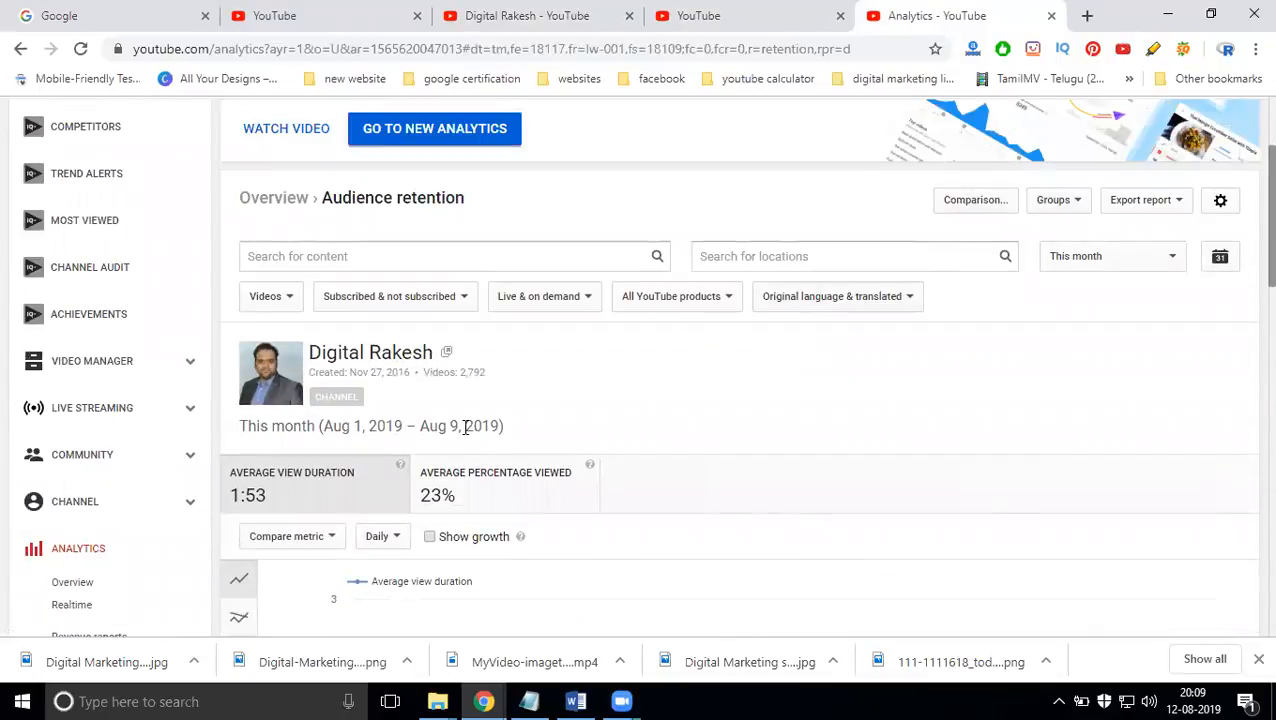
pyautogui.scroll(-3)
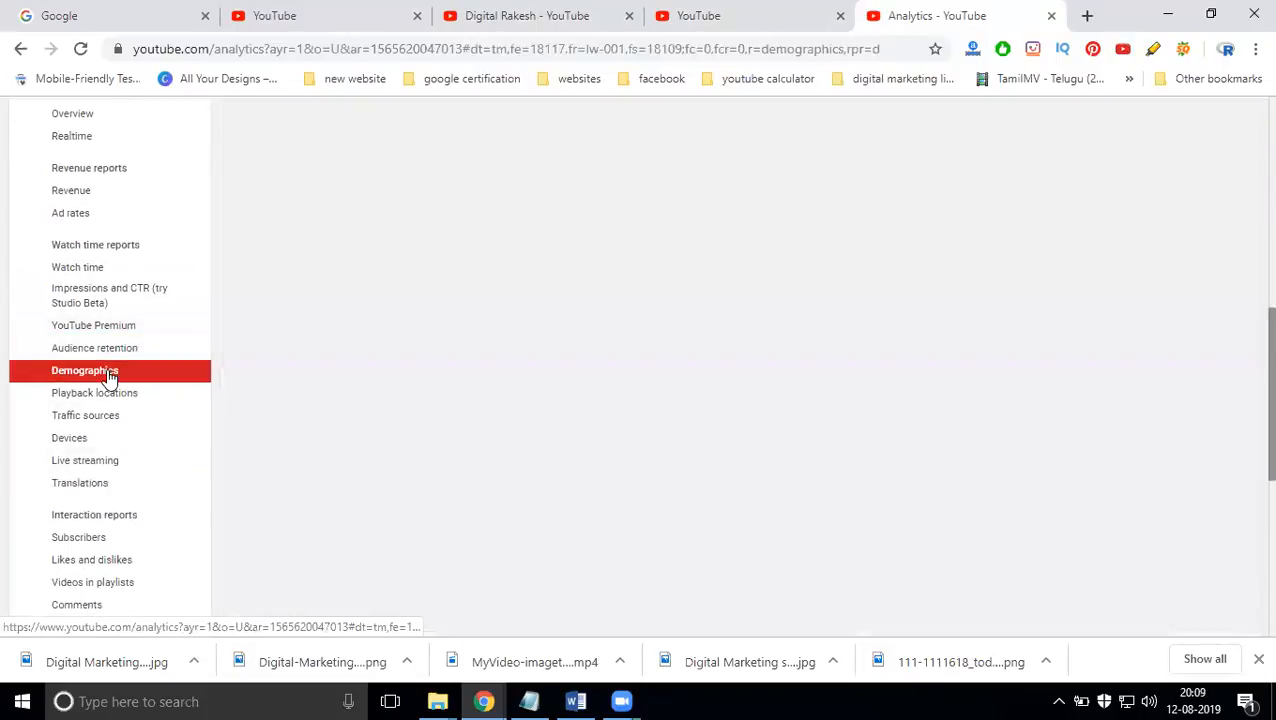
# - View the Demographics report's viewer age groups and gender watch-time splits
pyautogui.click(84, 370)
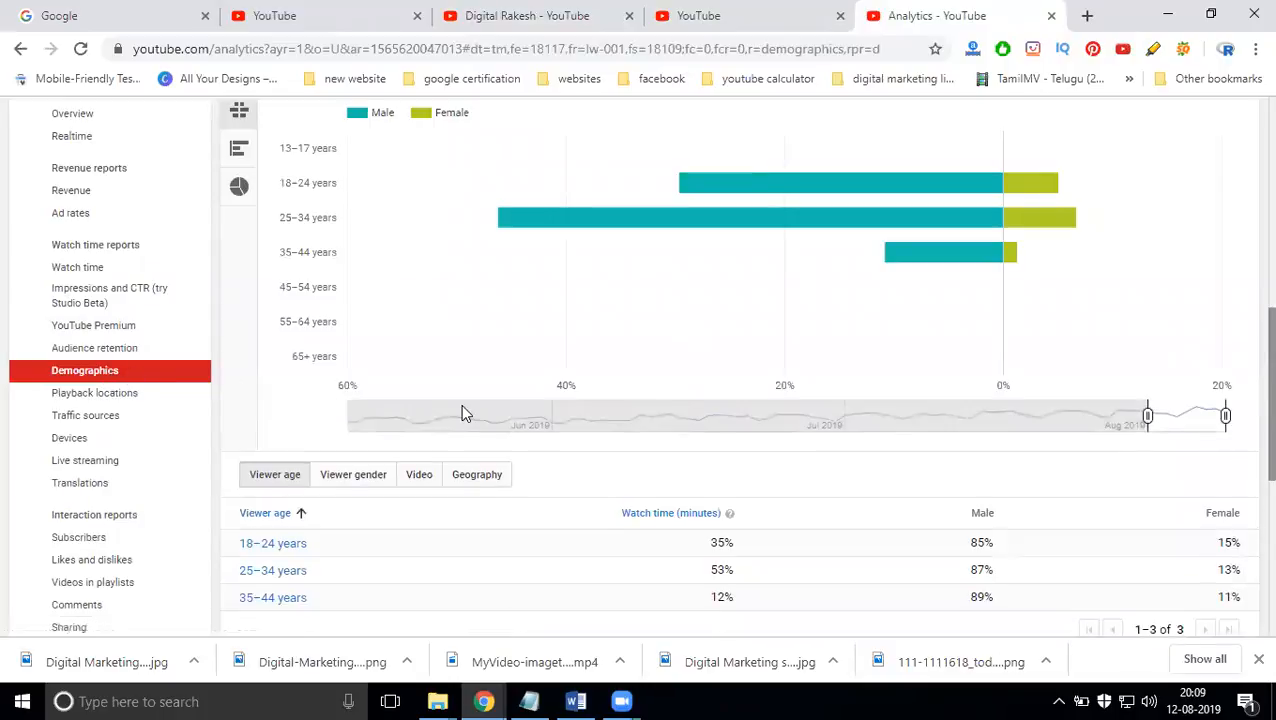
pyautogui.scroll(-3)
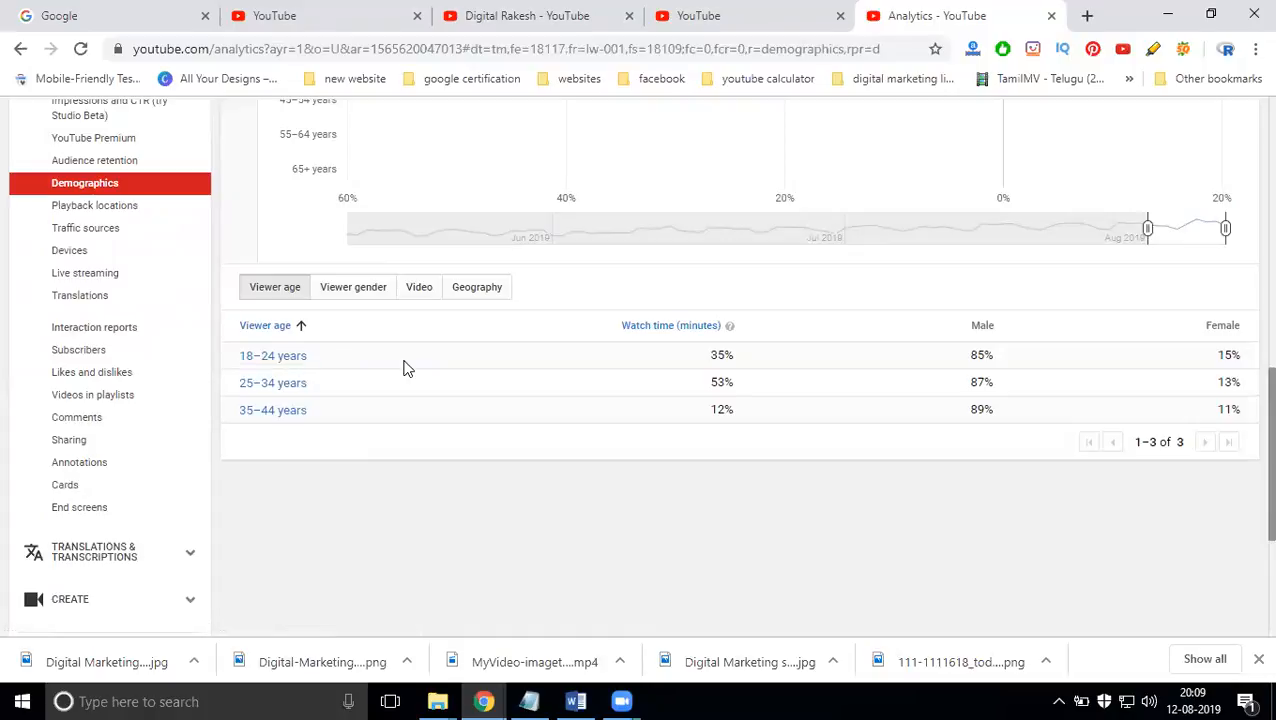
pyautogui.moveTo(270, 448)
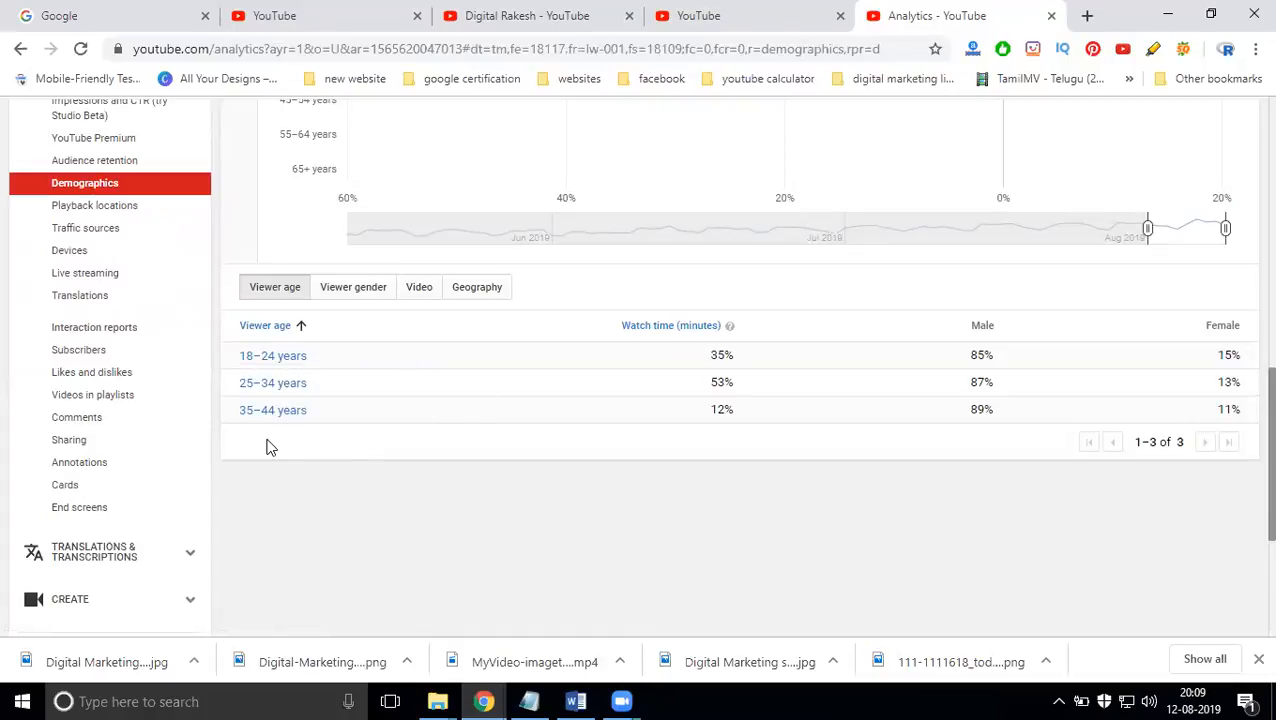
pyautogui.moveTo(272, 408)
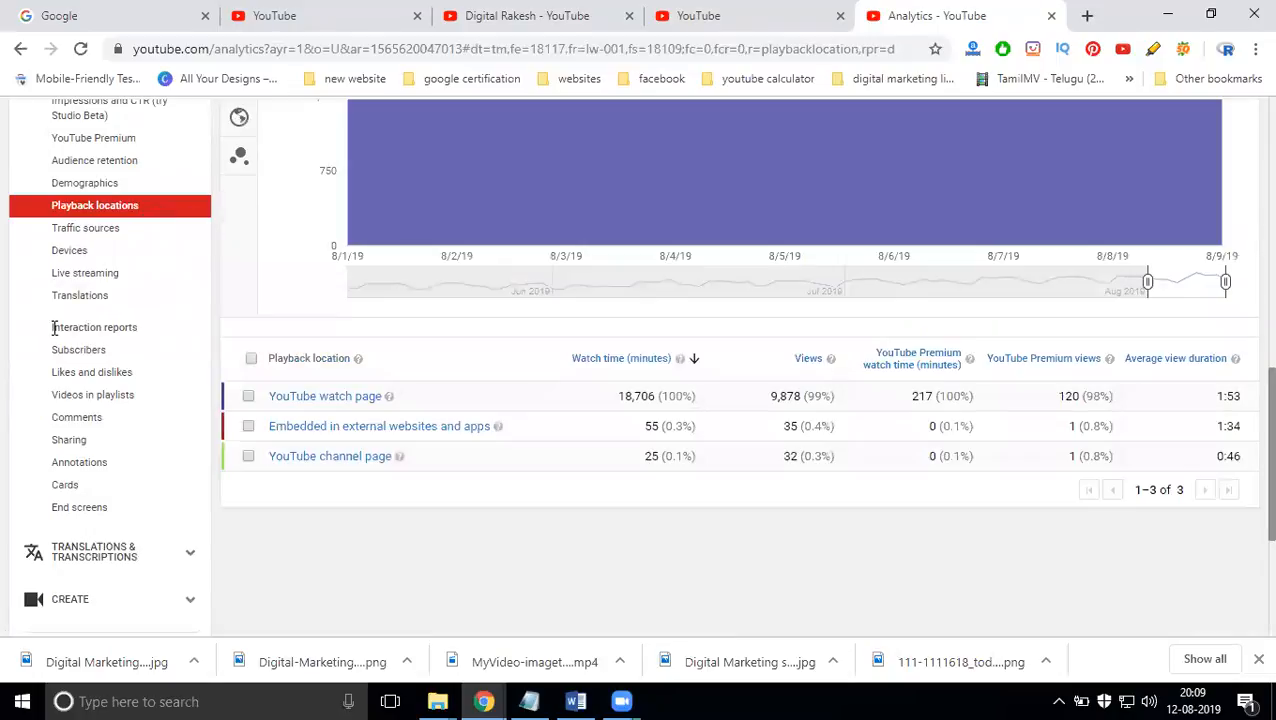
pyautogui.moveTo(288, 376)
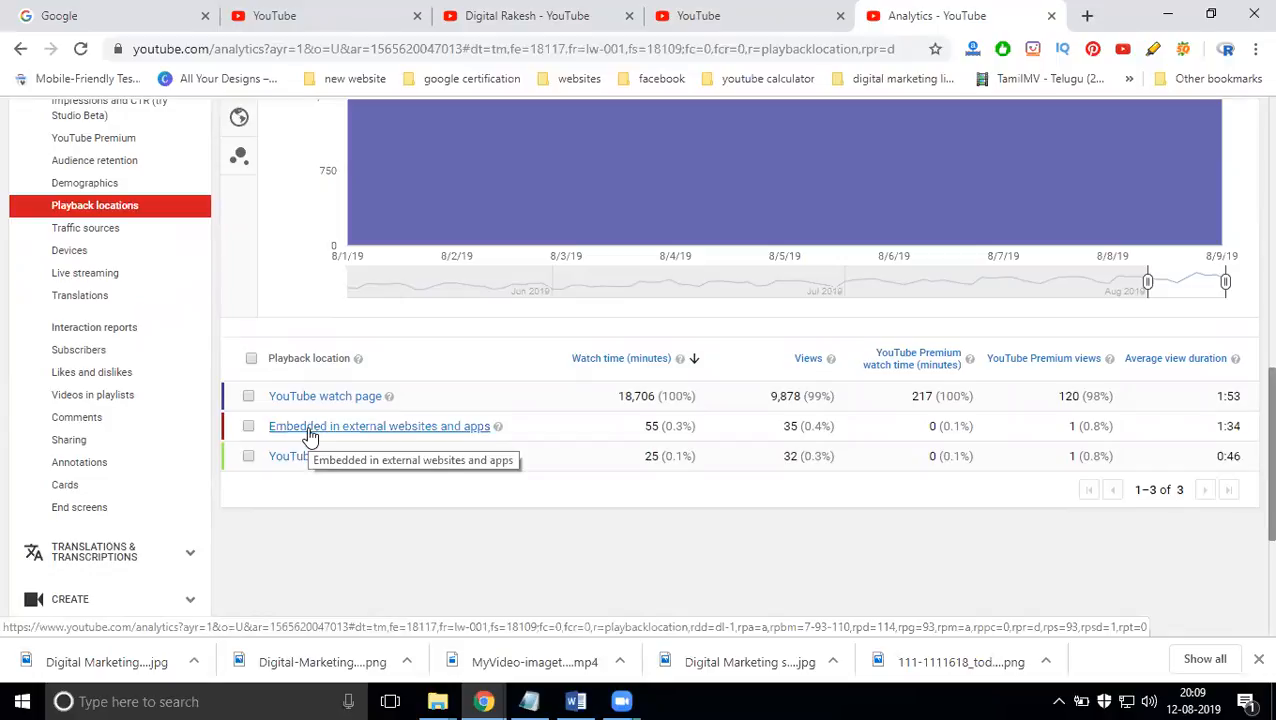
pyautogui.moveTo(316, 456)
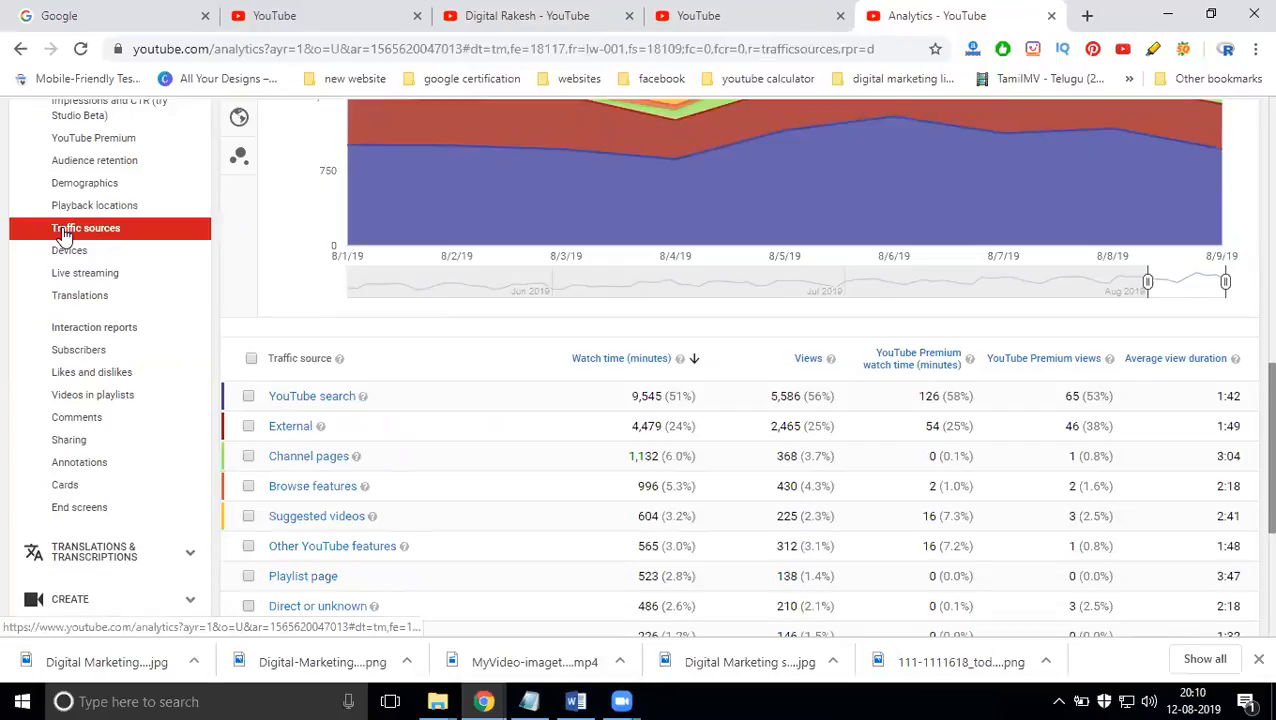
pyautogui.moveTo(1184, 560)
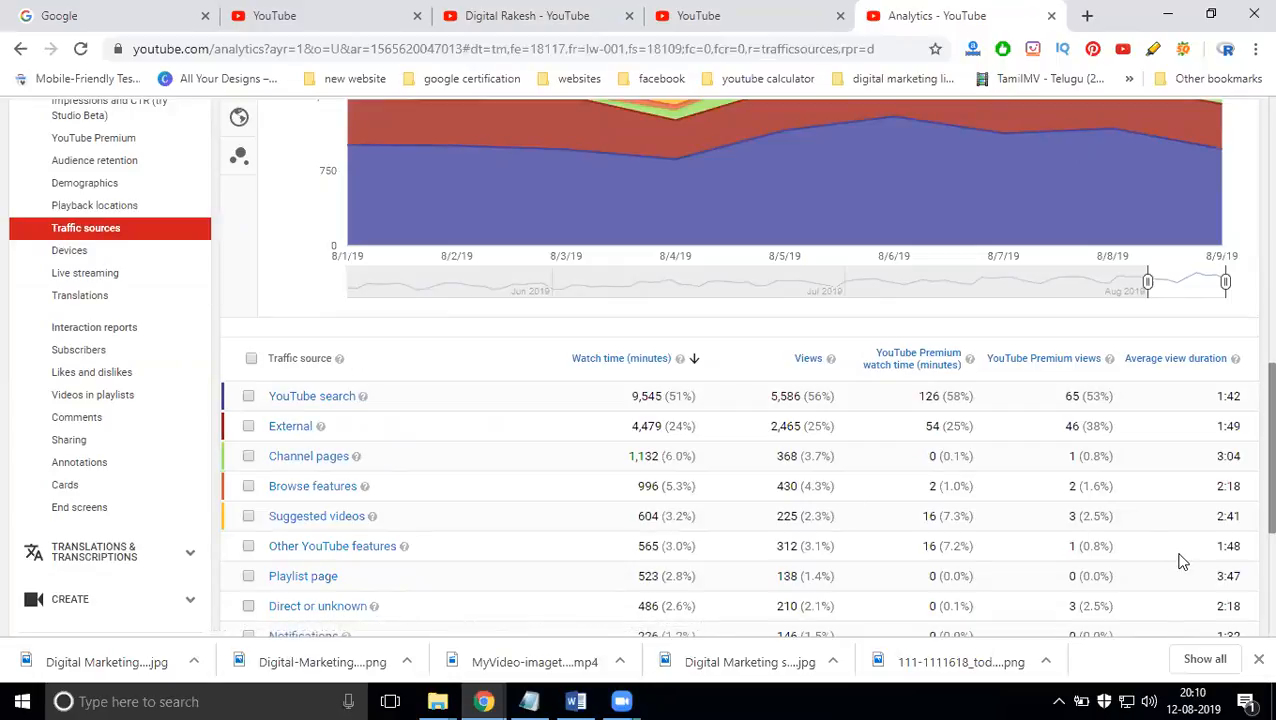
pyautogui.scroll(-3)
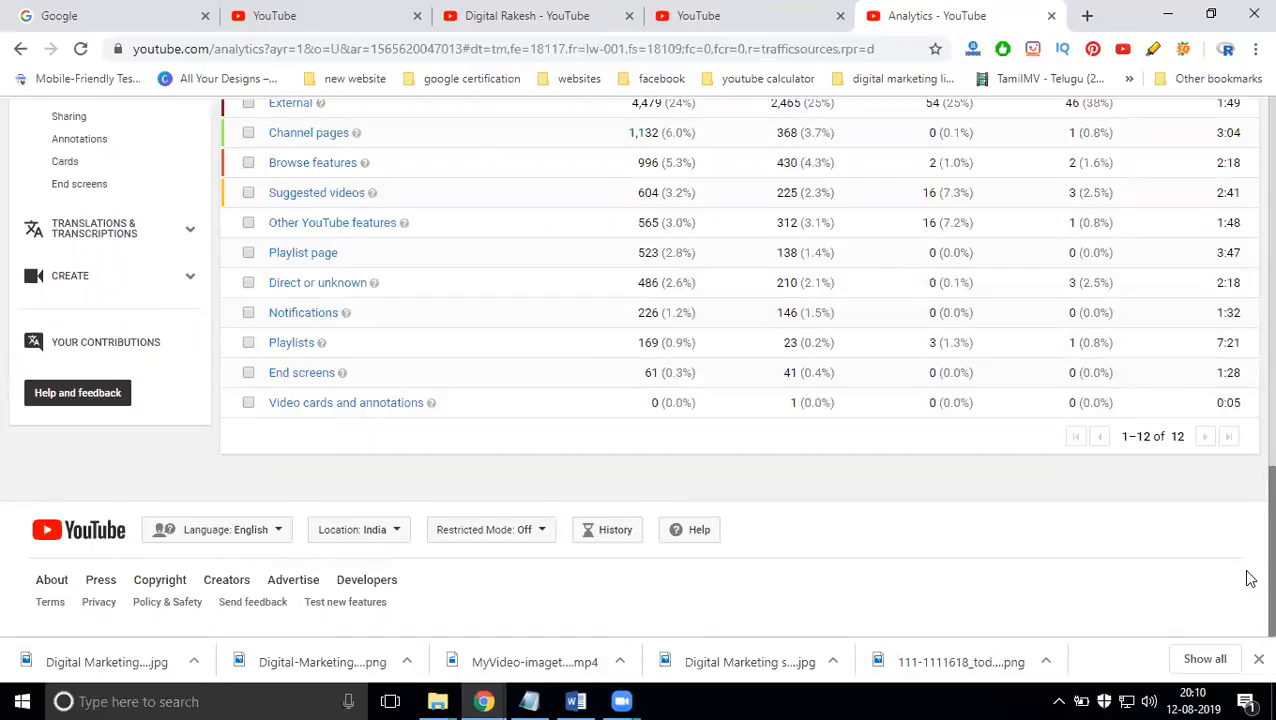
pyautogui.scroll(3)
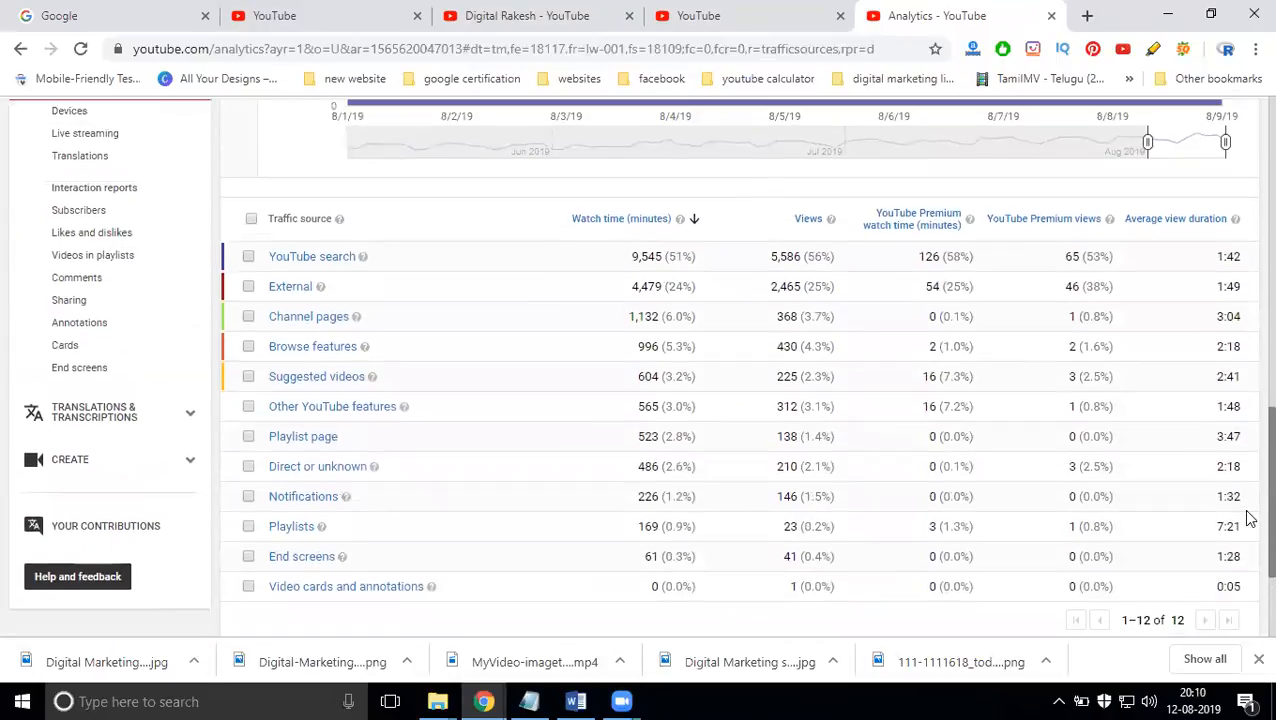
pyautogui.moveTo(332, 406)
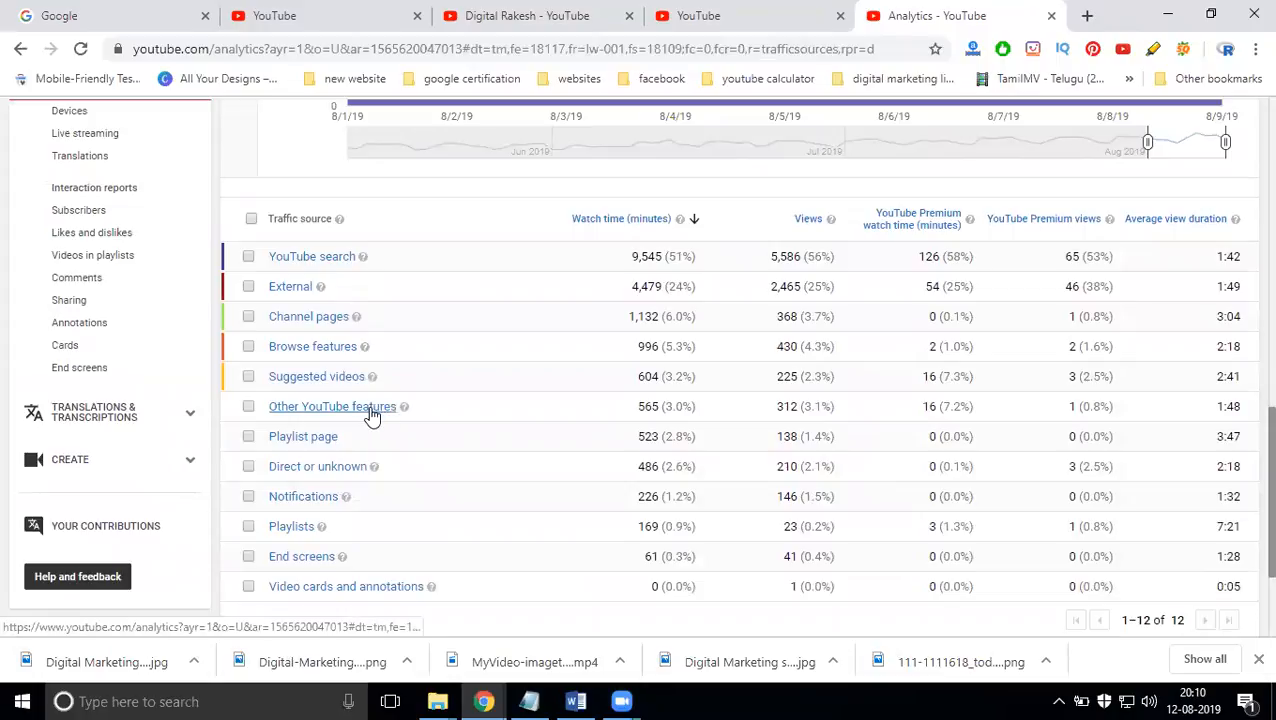
pyautogui.moveTo(330, 470)
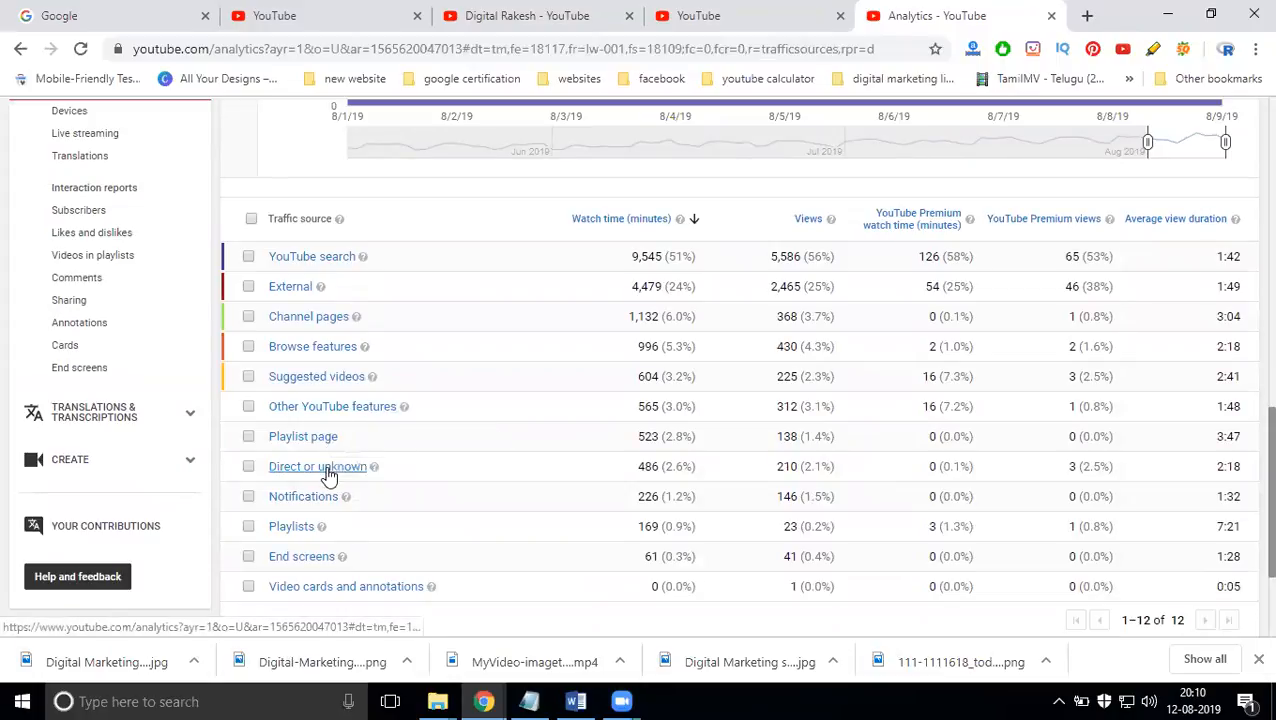
pyautogui.moveTo(316, 512)
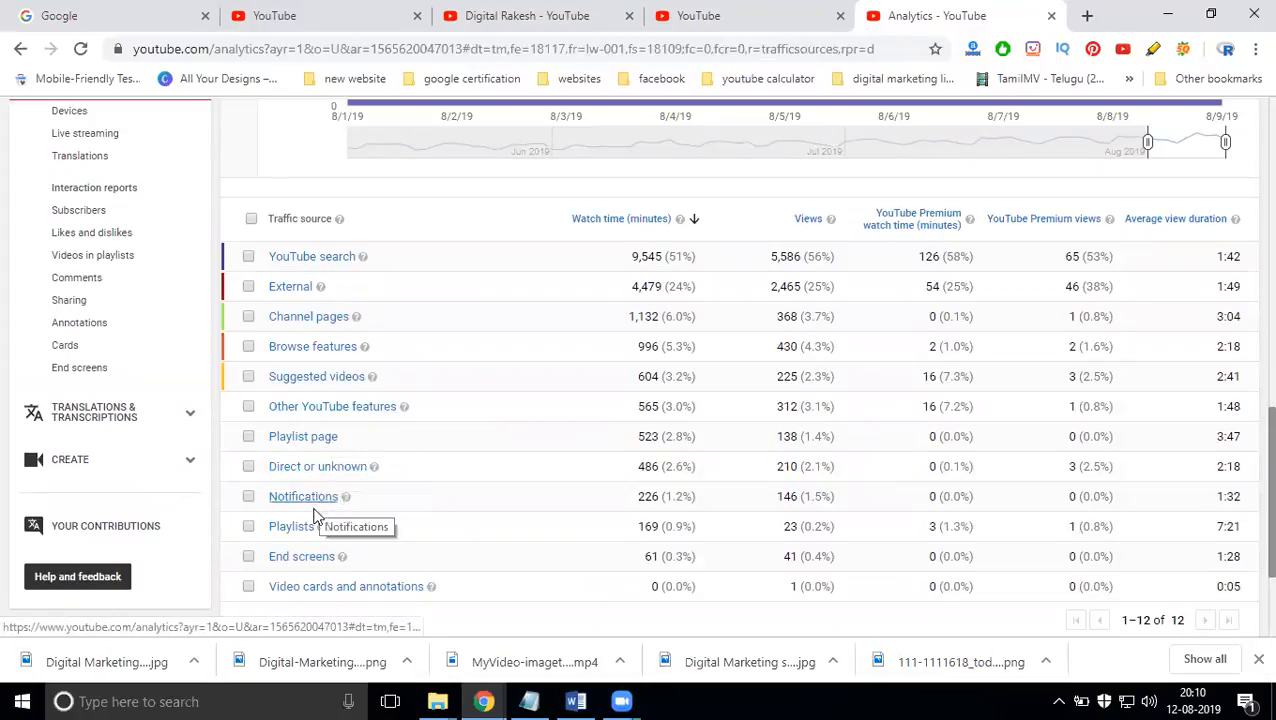
pyautogui.moveTo(304, 558)
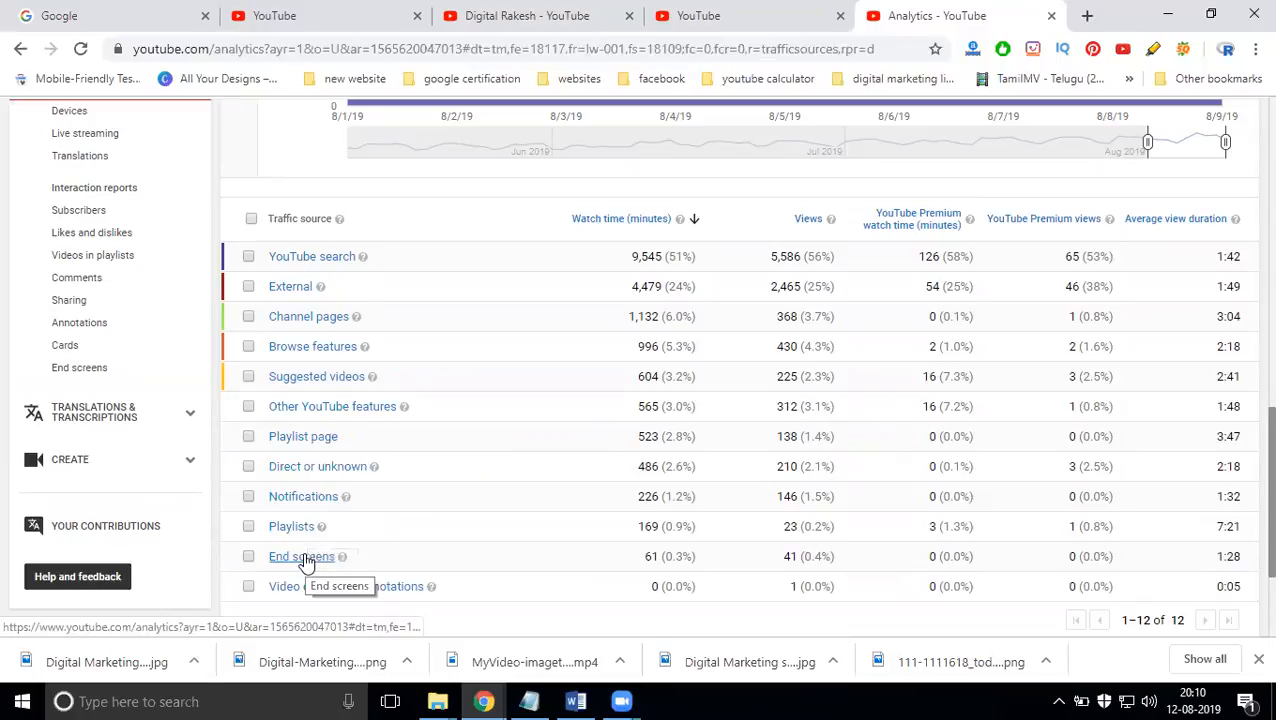
pyautogui.moveTo(308, 592)
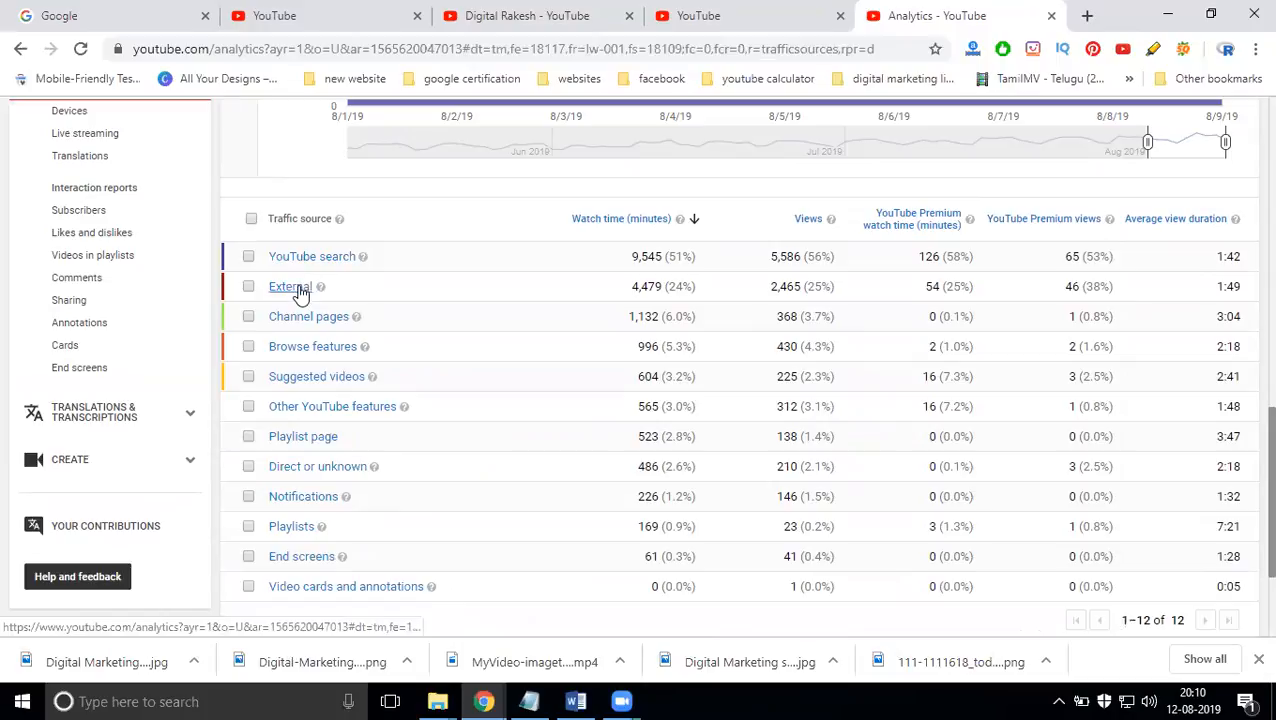
pyautogui.moveTo(300, 264)
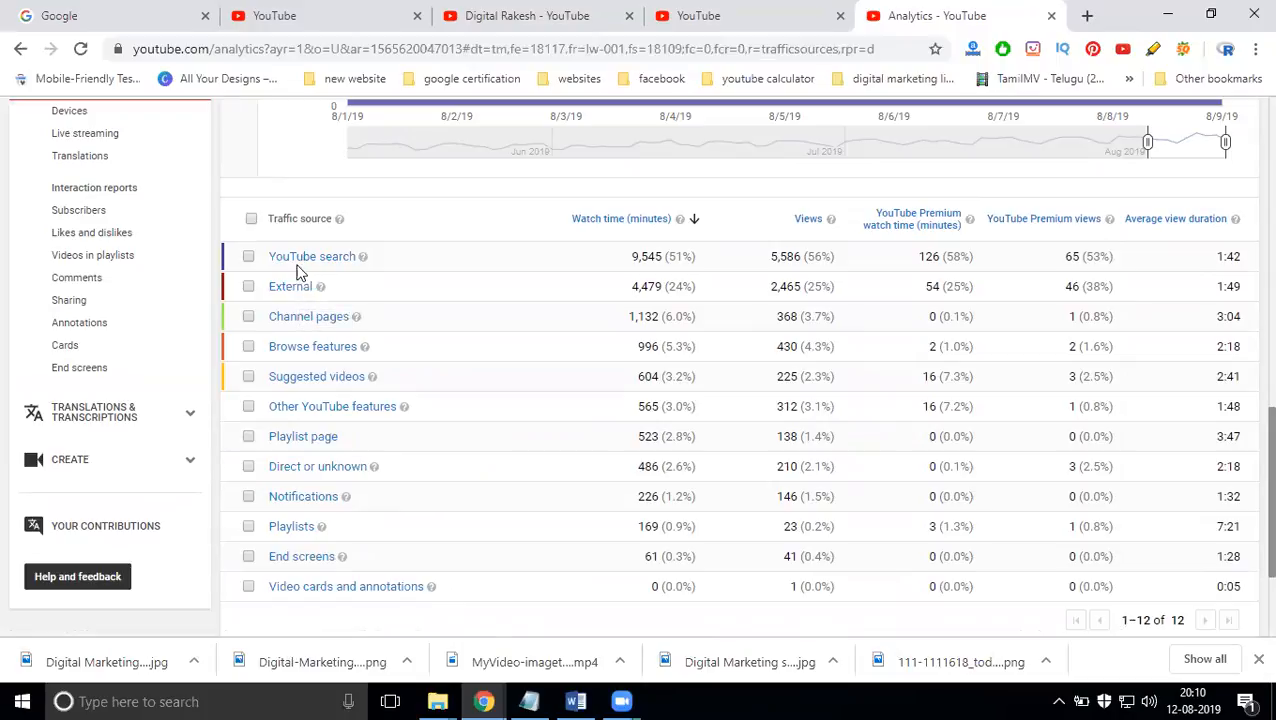
pyautogui.moveTo(312, 256)
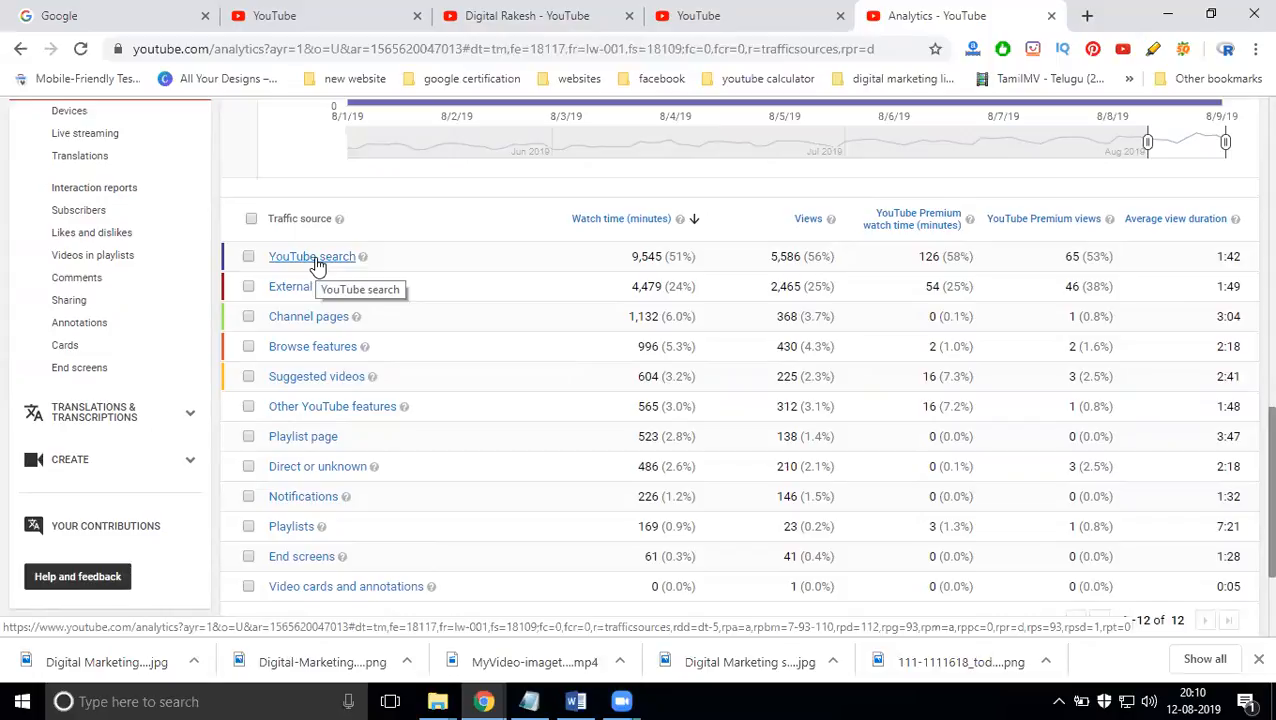
pyautogui.moveTo(1156, 550)
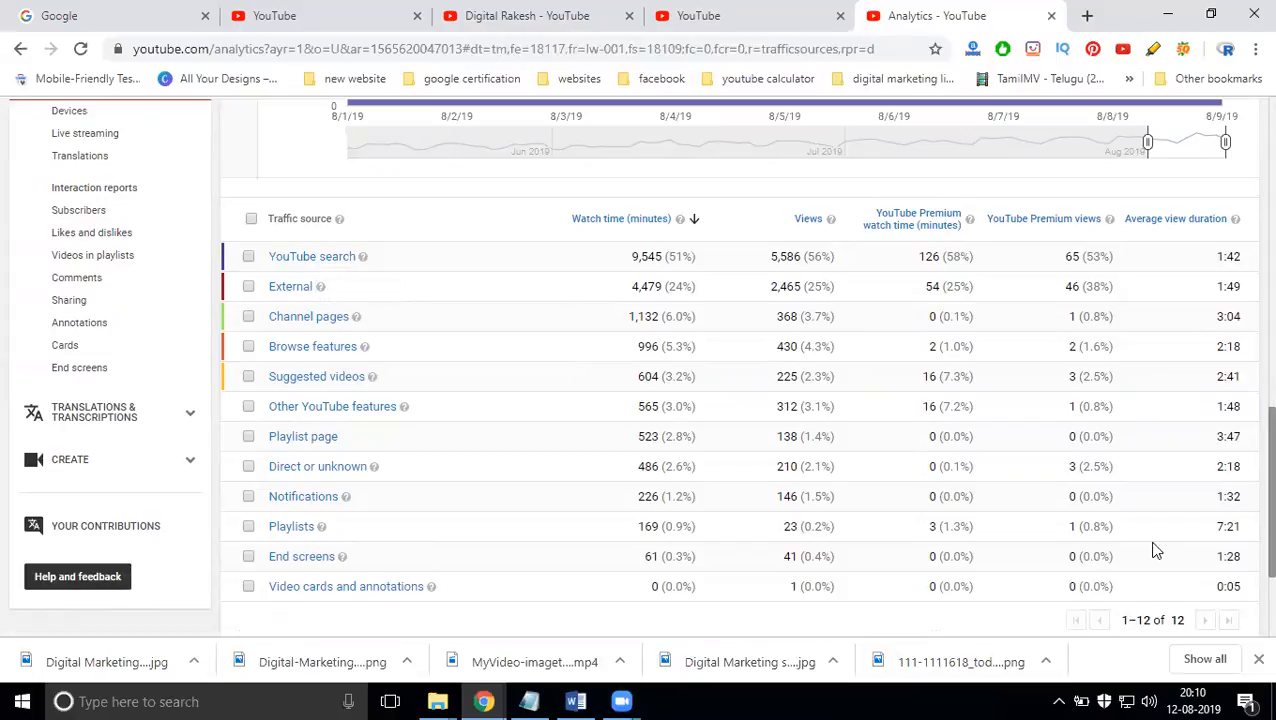
pyautogui.scroll(3)
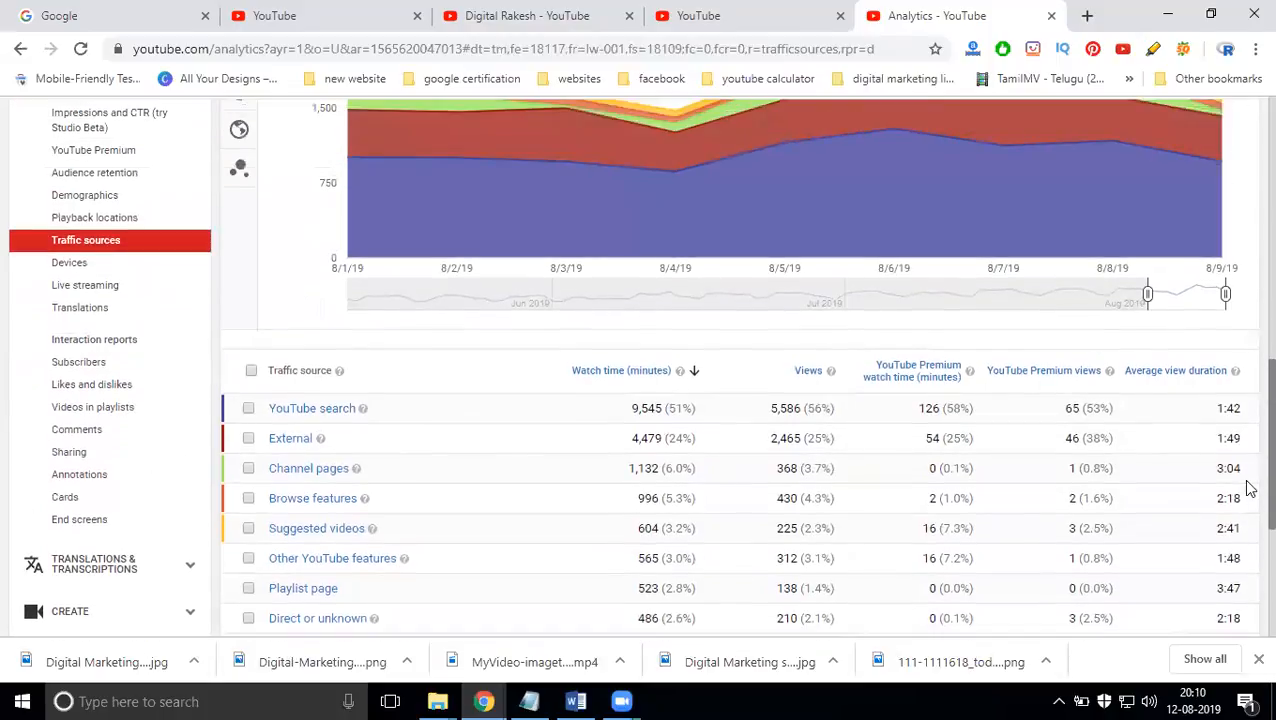
pyautogui.moveTo(88, 262)
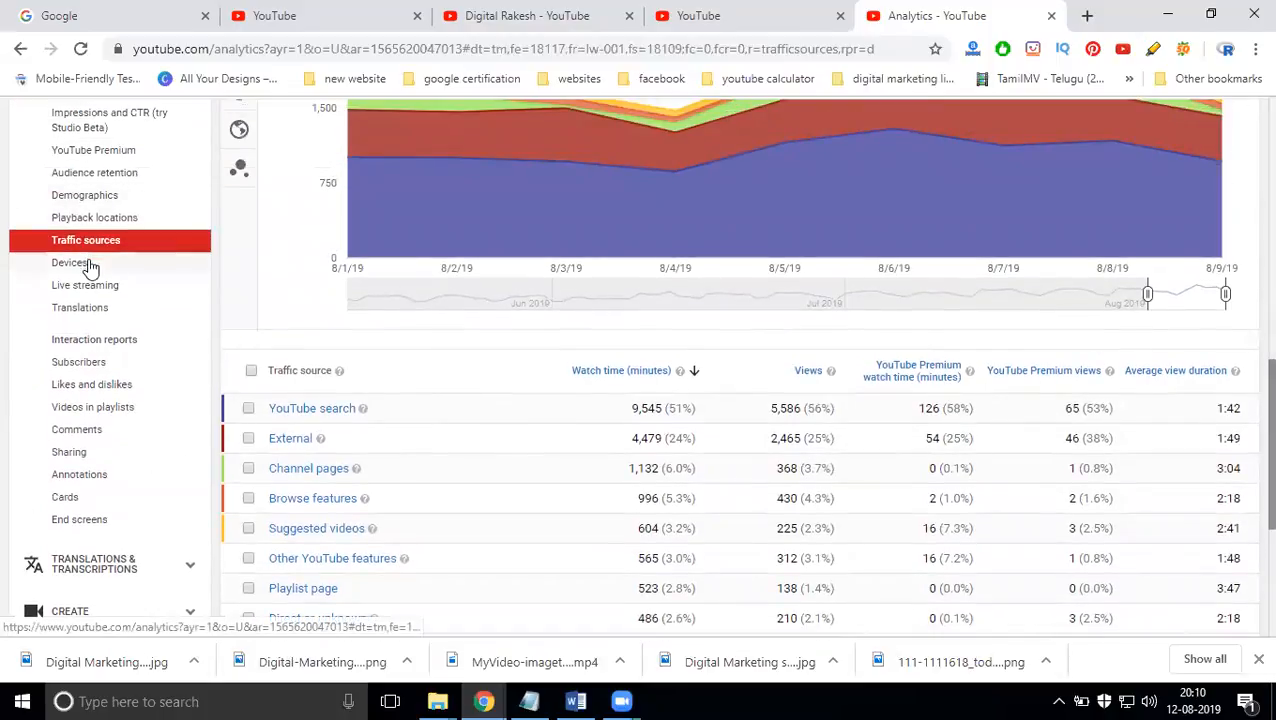
# - View the Devices report with watch time for computer, mobile phone, tablet, TV and game console
pyautogui.click(70, 262)
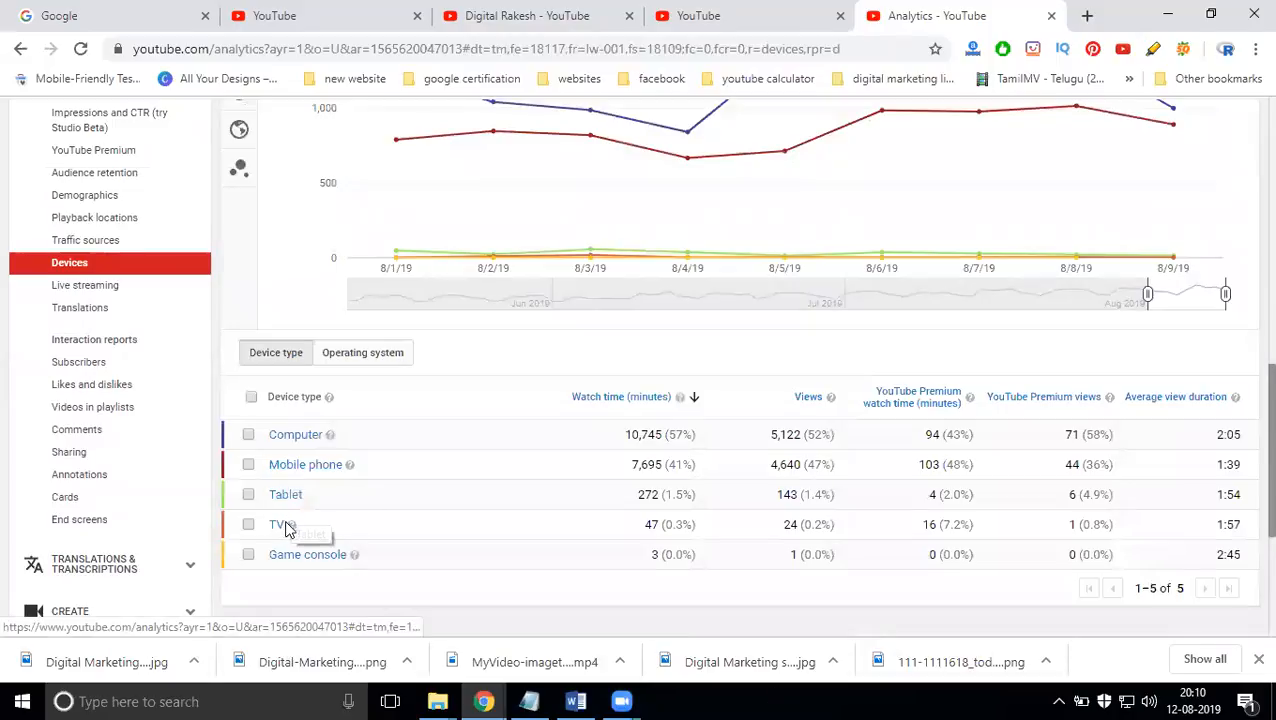
pyautogui.moveTo(288, 560)
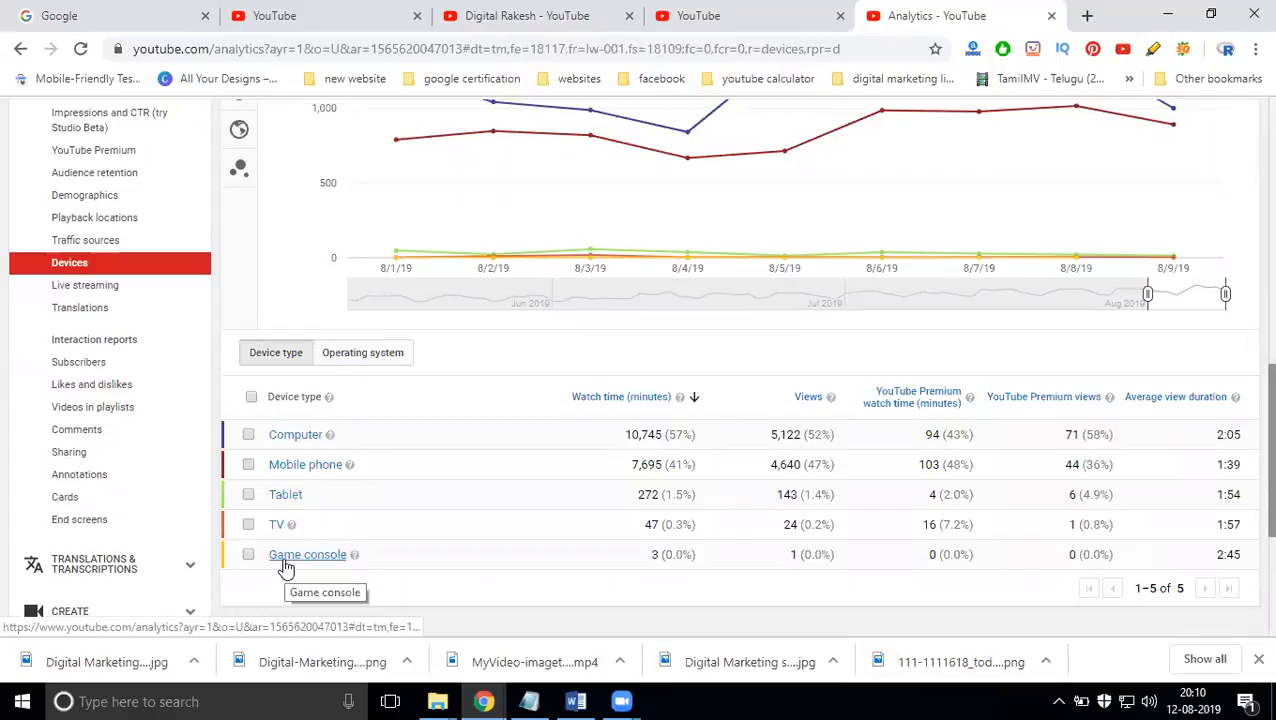
pyautogui.moveTo(296, 434)
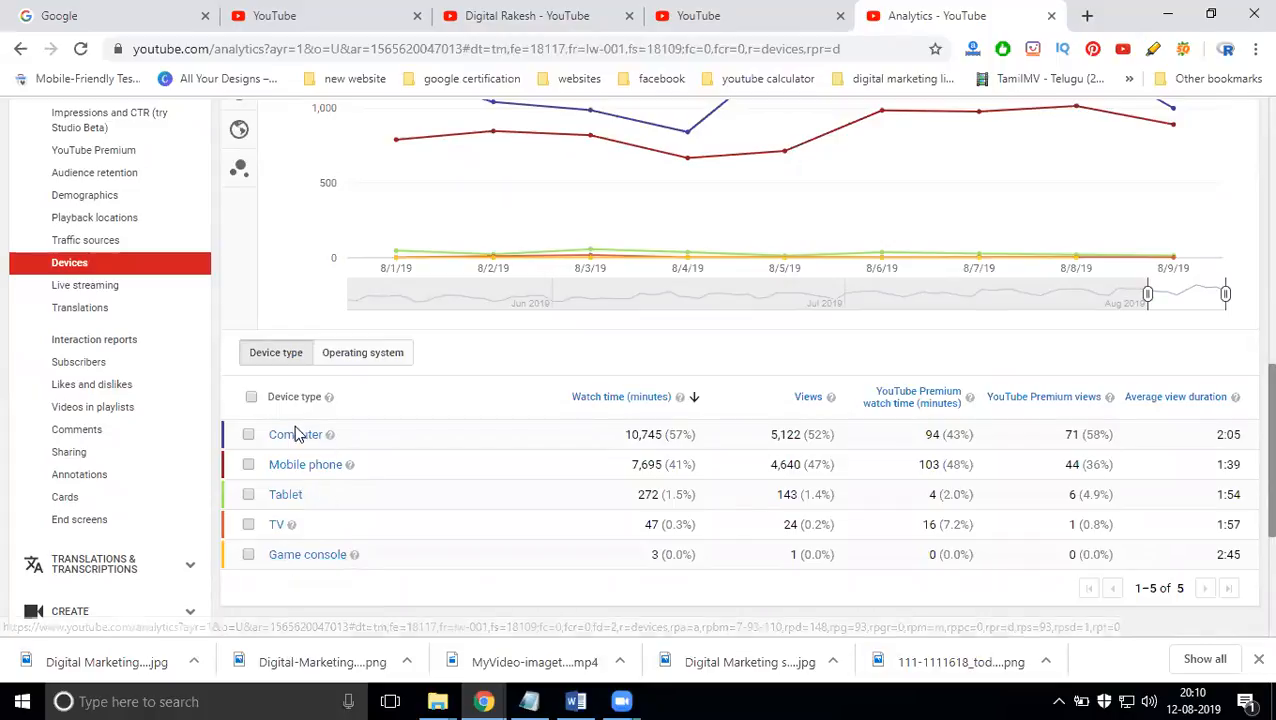
pyautogui.moveTo(84, 284)
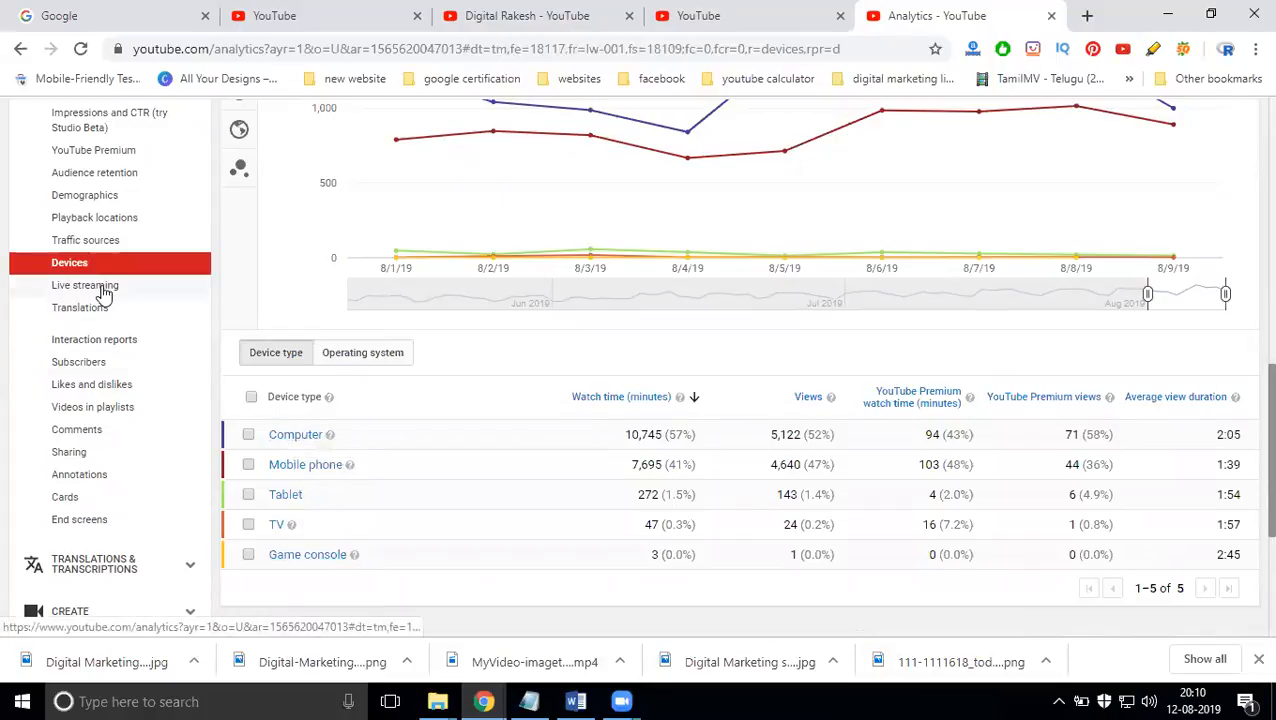
# - View the Live streaming report's top past live streams for August 1–9, 2019
pyautogui.click(84, 284)
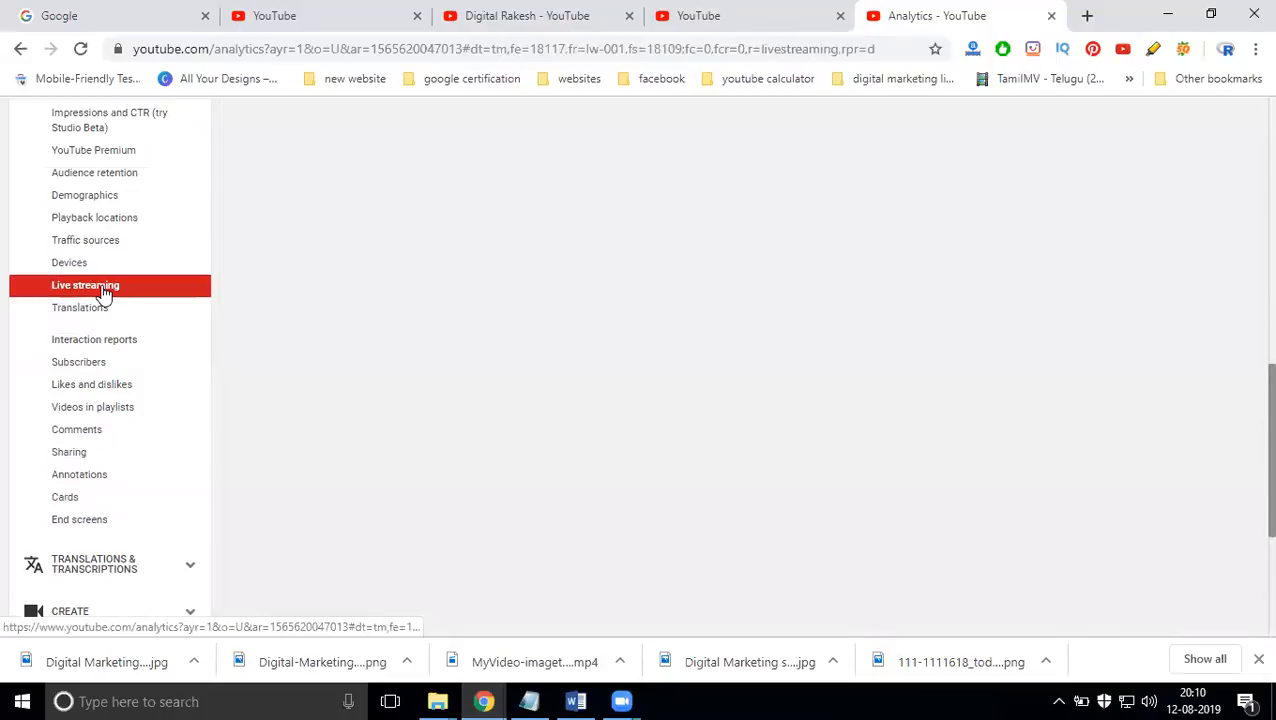
pyautogui.click(84, 284)
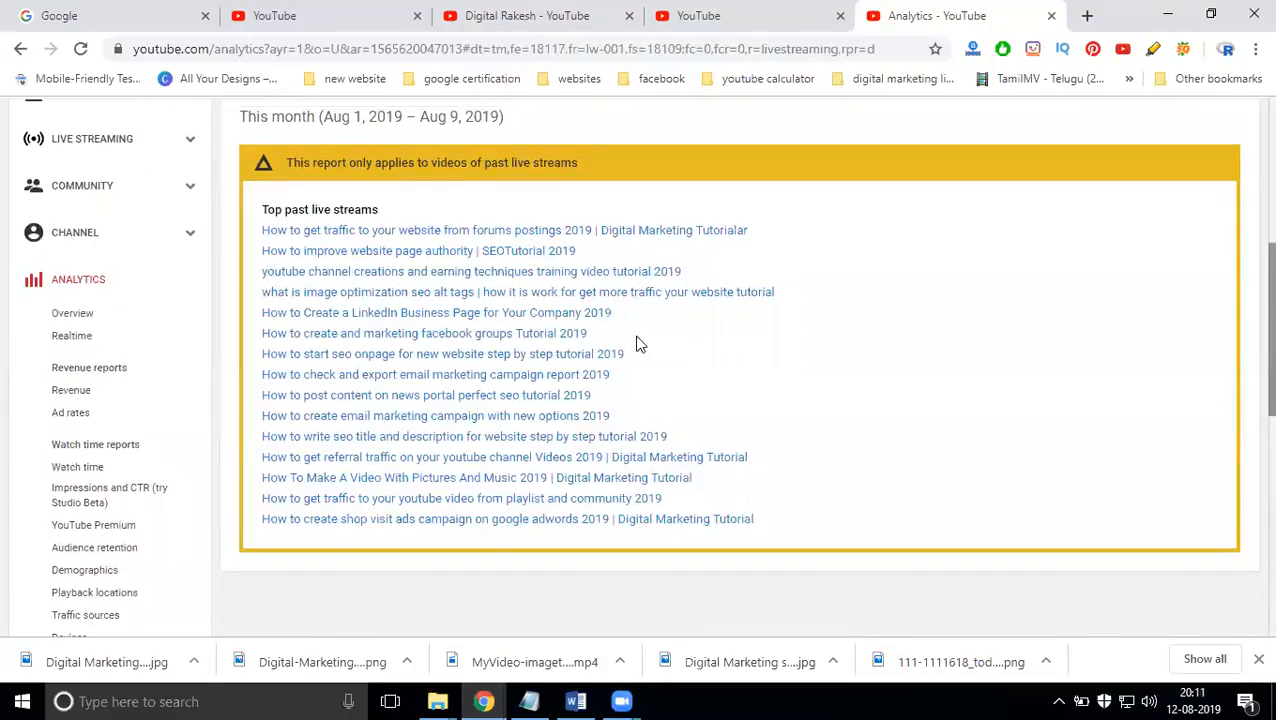
pyautogui.moveTo(480, 512)
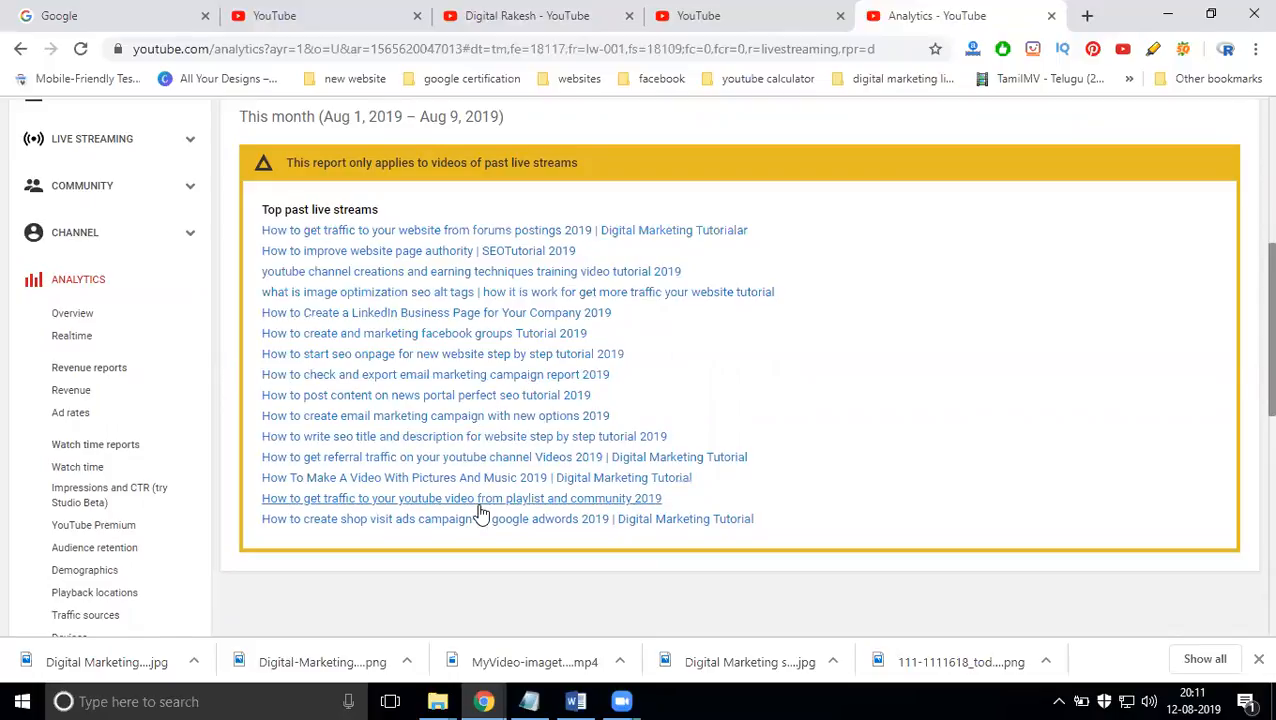
pyautogui.scroll(-3)
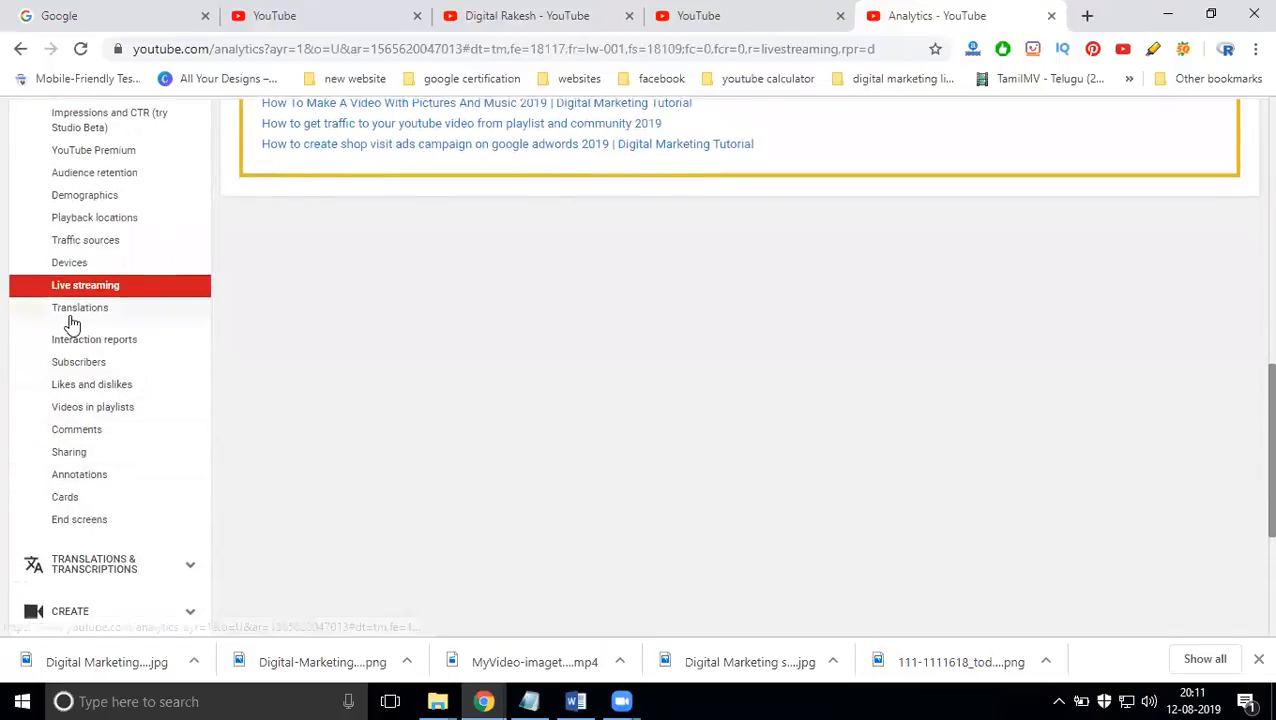
# - View the Translations report's original-language watch time, then move to the Subscribers report
pyautogui.click(80, 308)
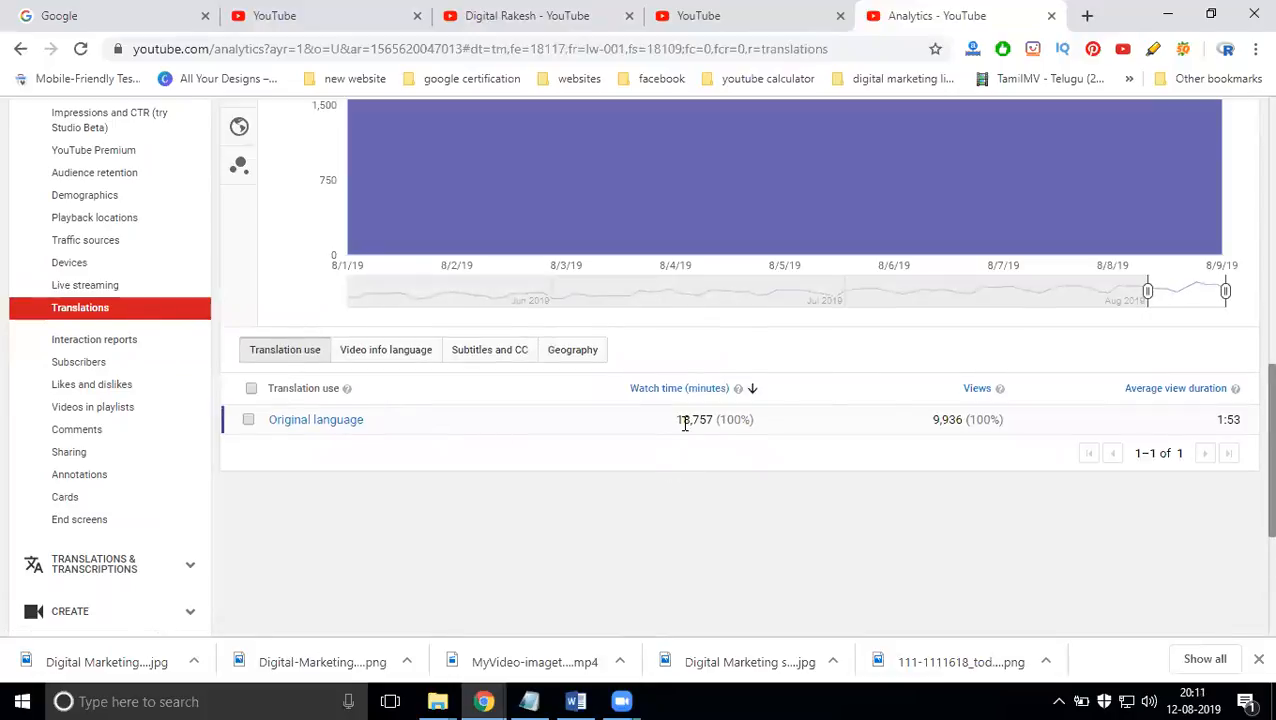
pyautogui.moveTo(696, 420)
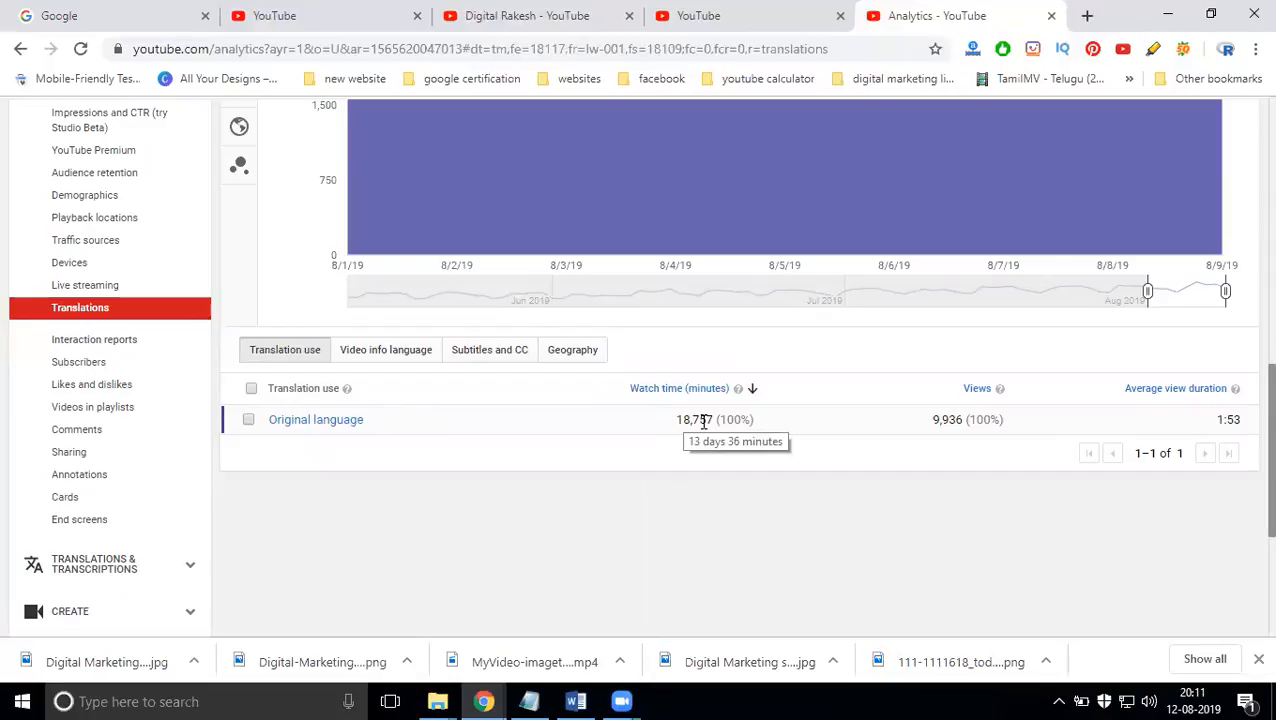
pyautogui.moveTo(630, 420)
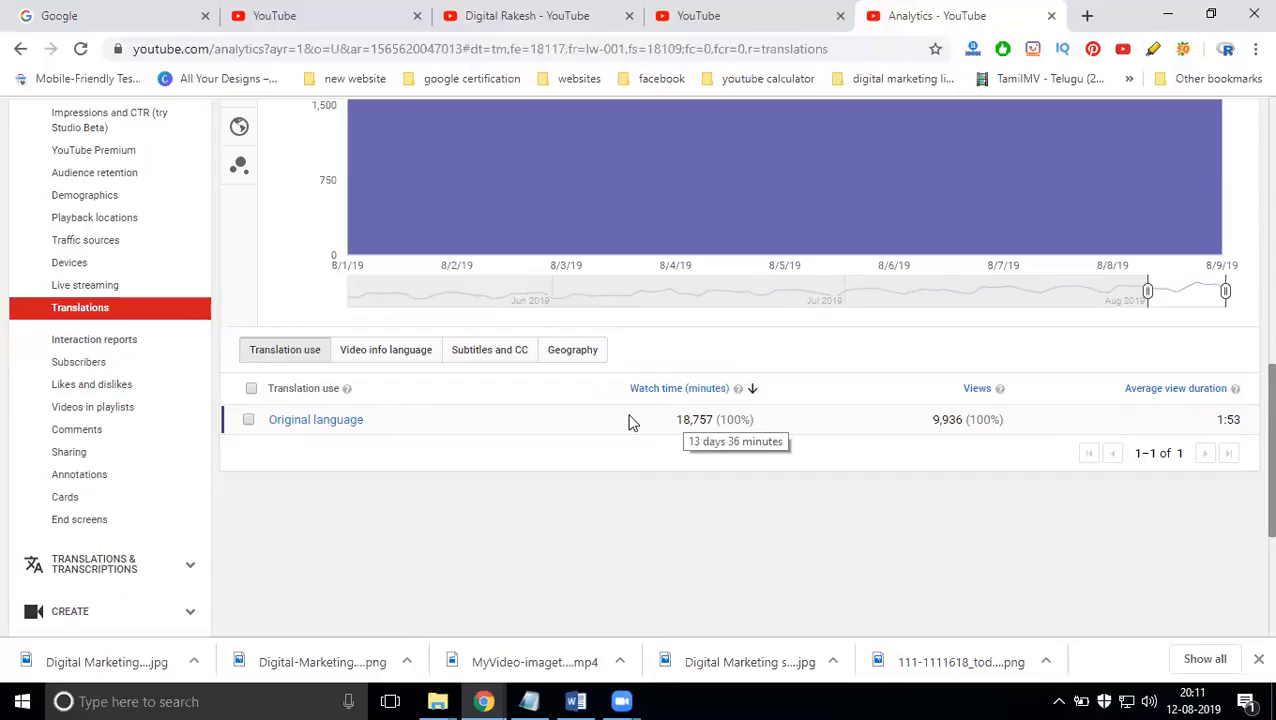
pyautogui.moveTo(76, 340)
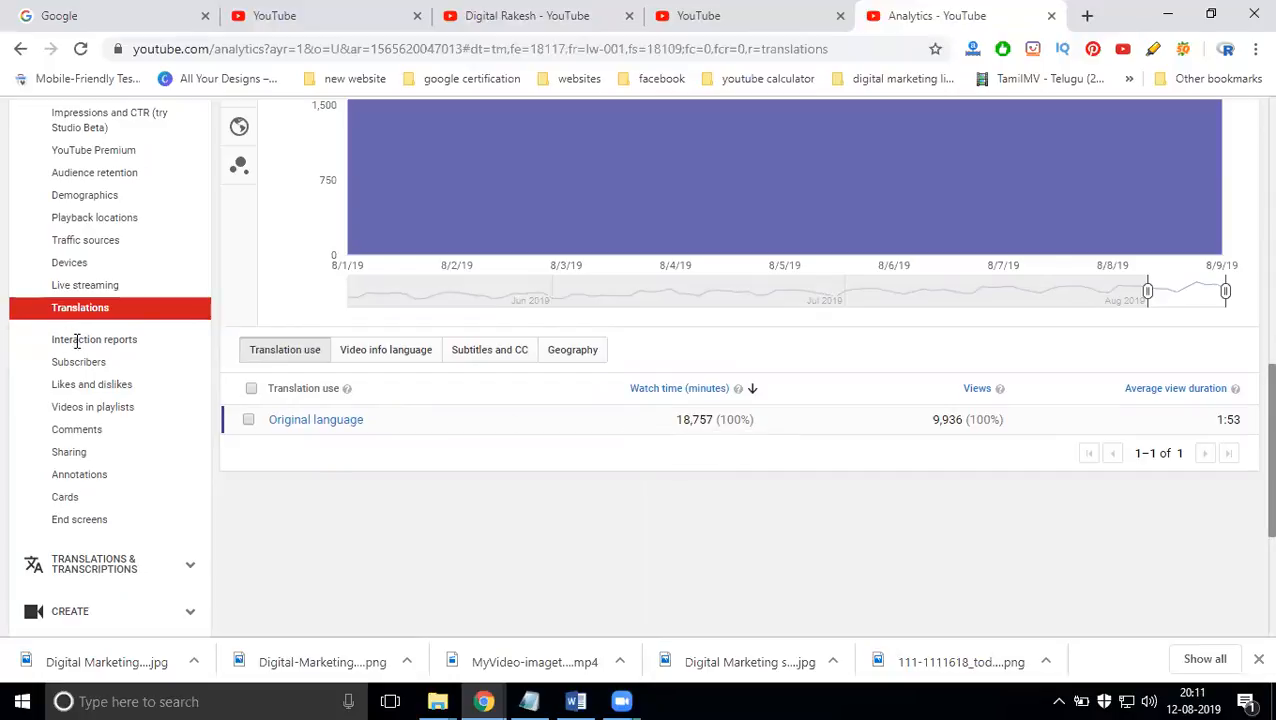
pyautogui.click(78, 362)
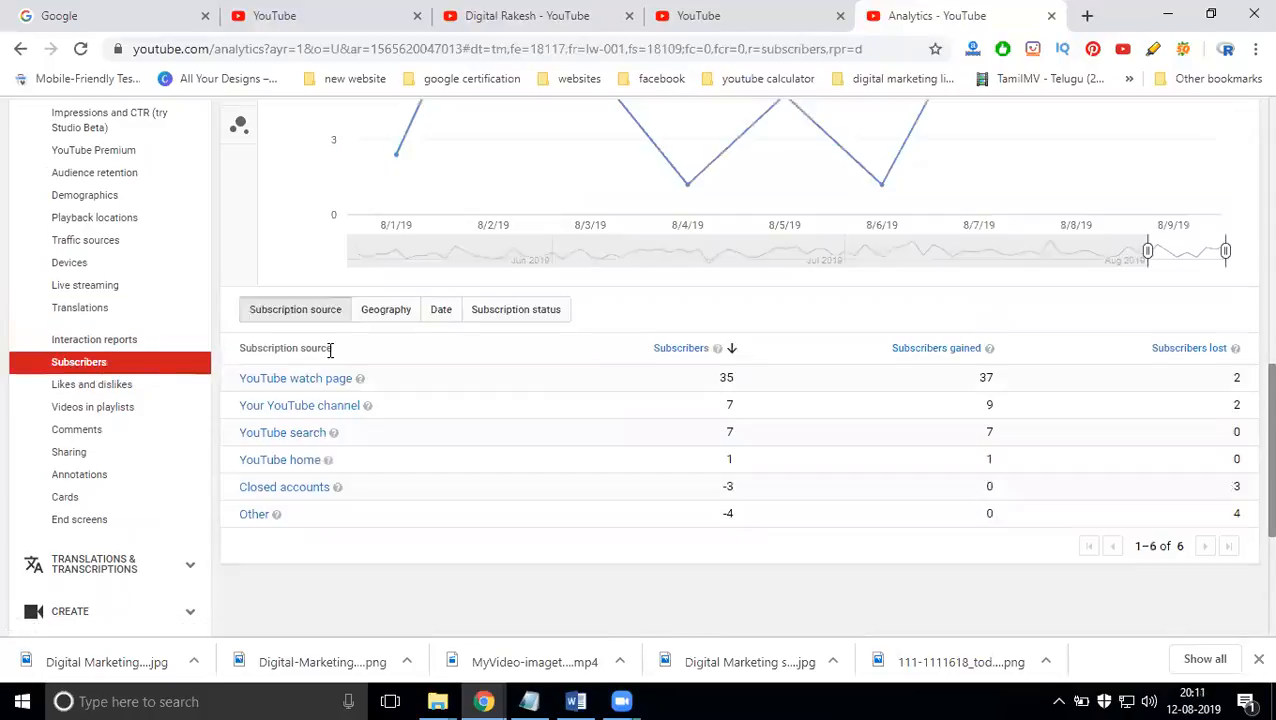
pyautogui.moveTo(304, 388)
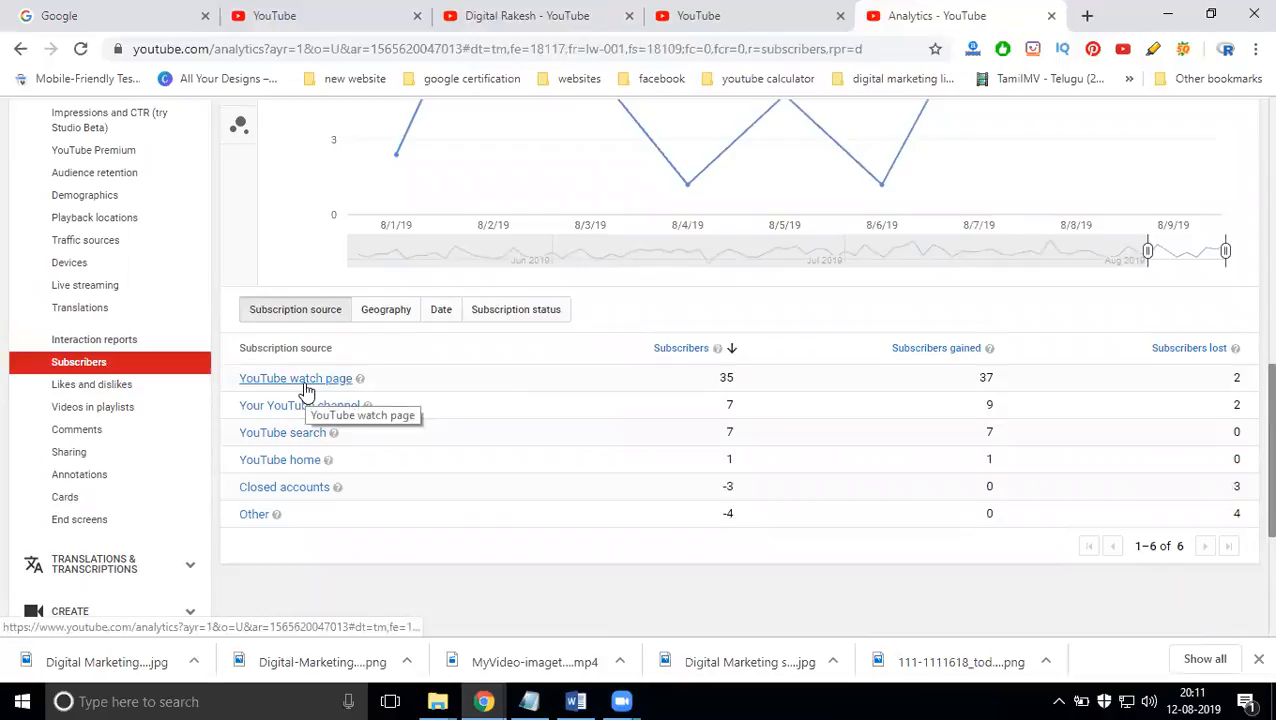
pyautogui.moveTo(298, 404)
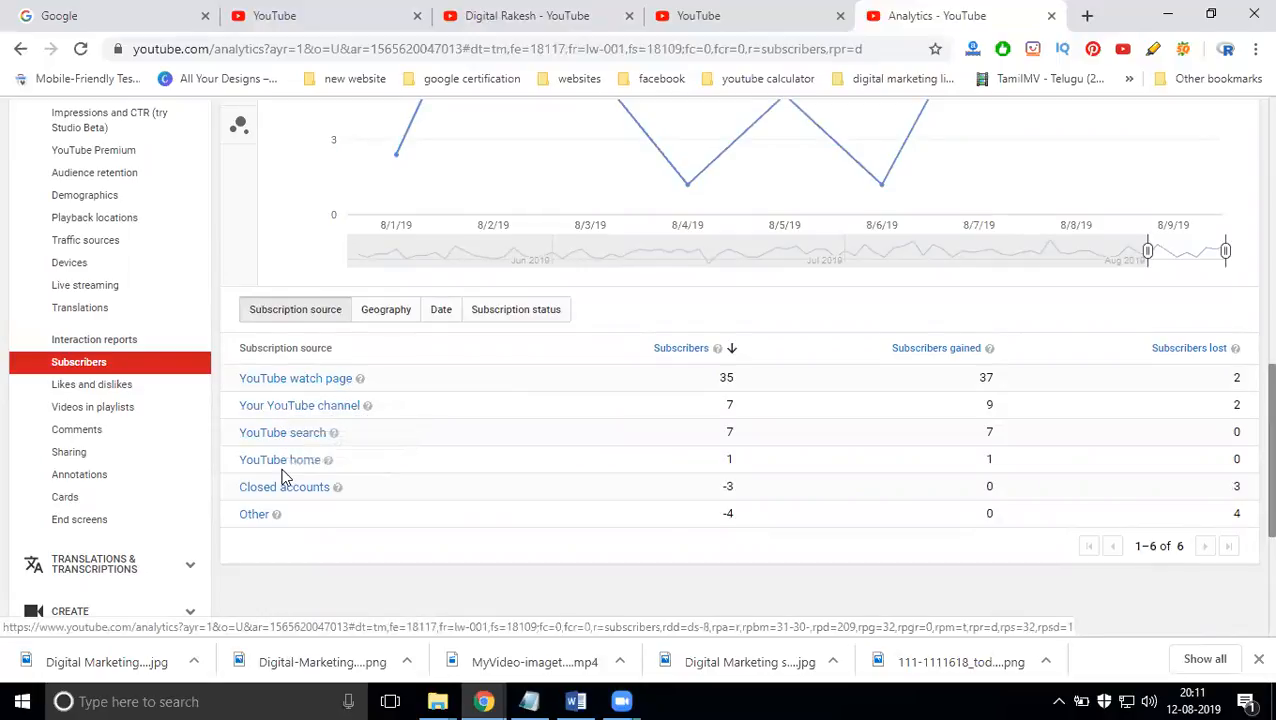
pyautogui.moveTo(284, 488)
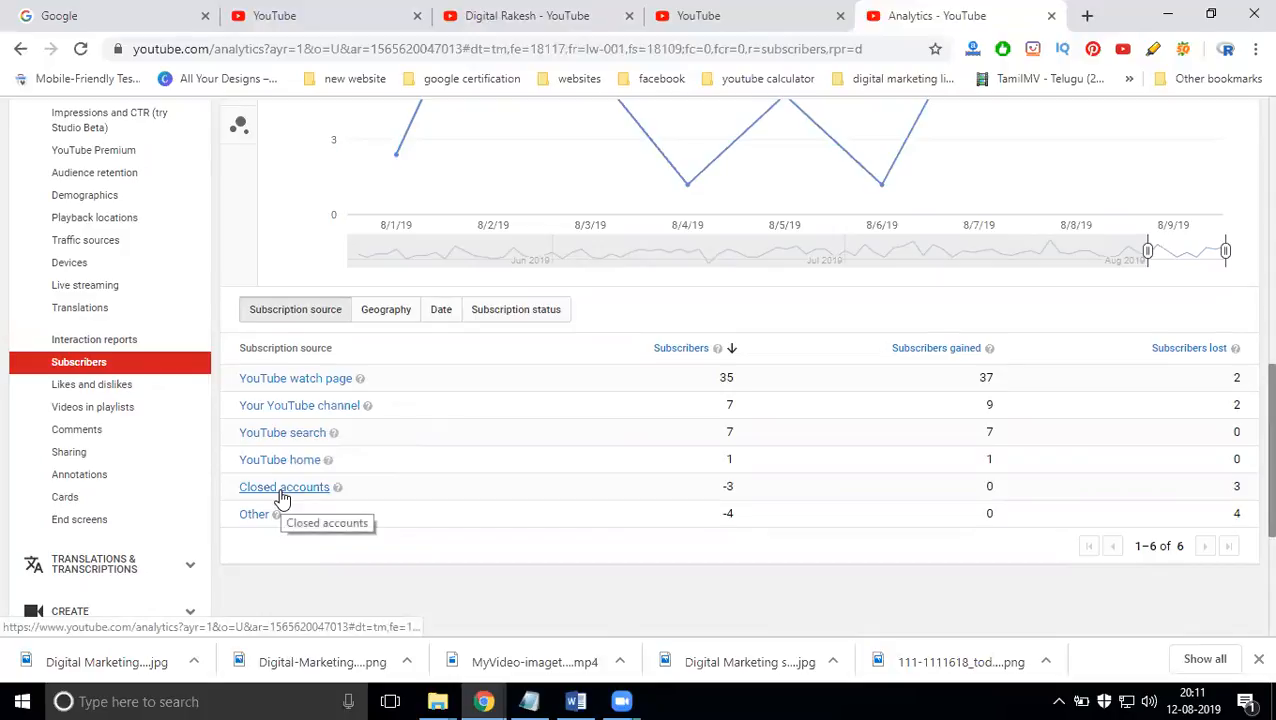
pyautogui.moveTo(344, 520)
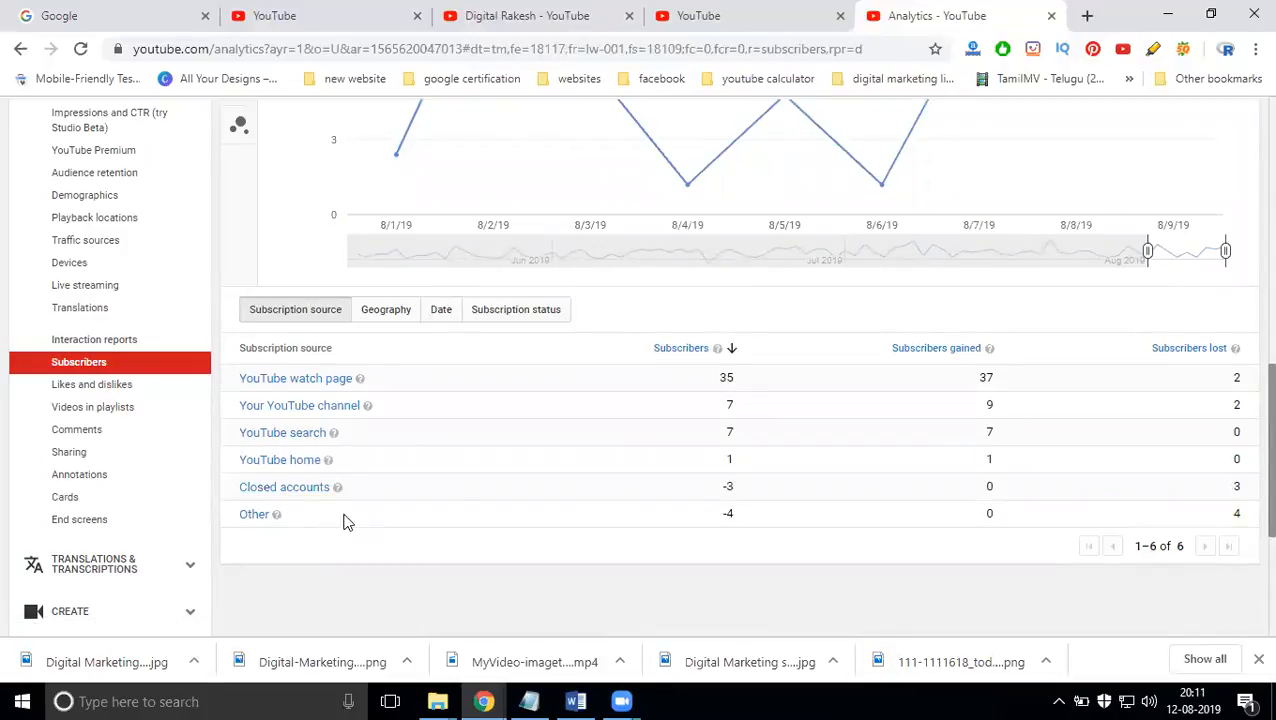
pyautogui.moveTo(730, 504)
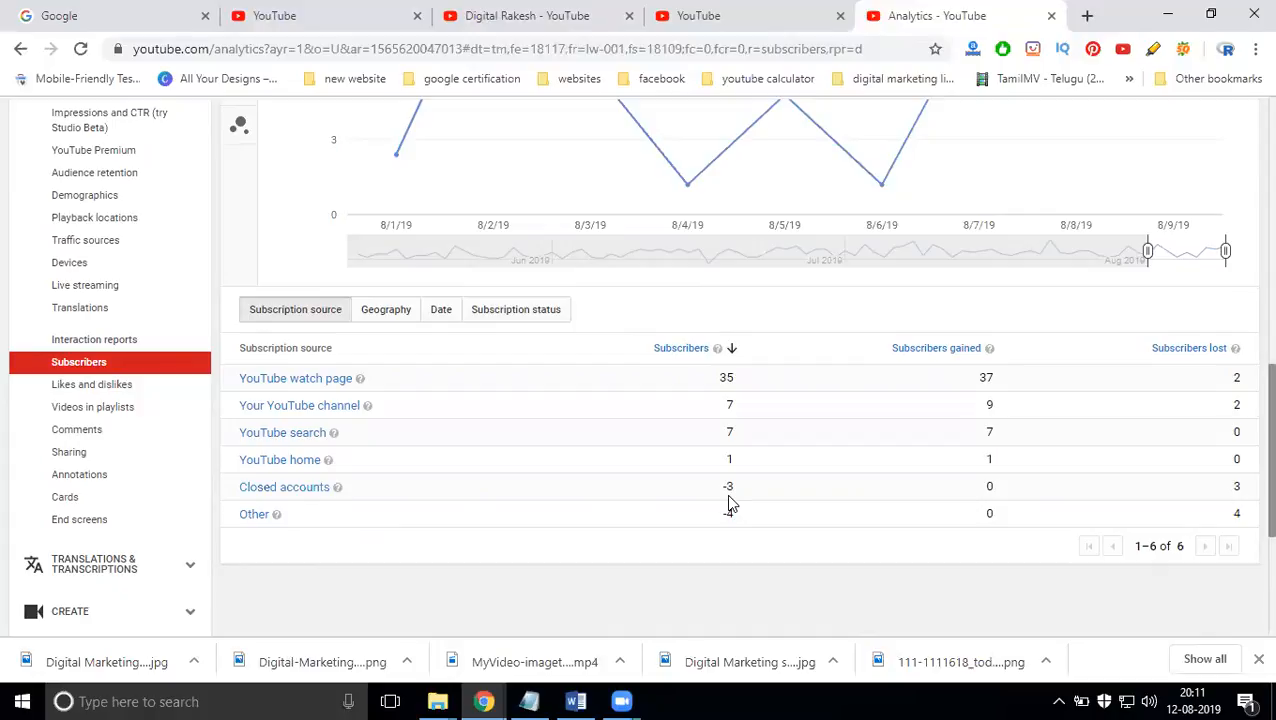
# - Review the subscribers-by-source table, led by YouTube watch page with 35 subscribers
pyautogui.scroll(3)
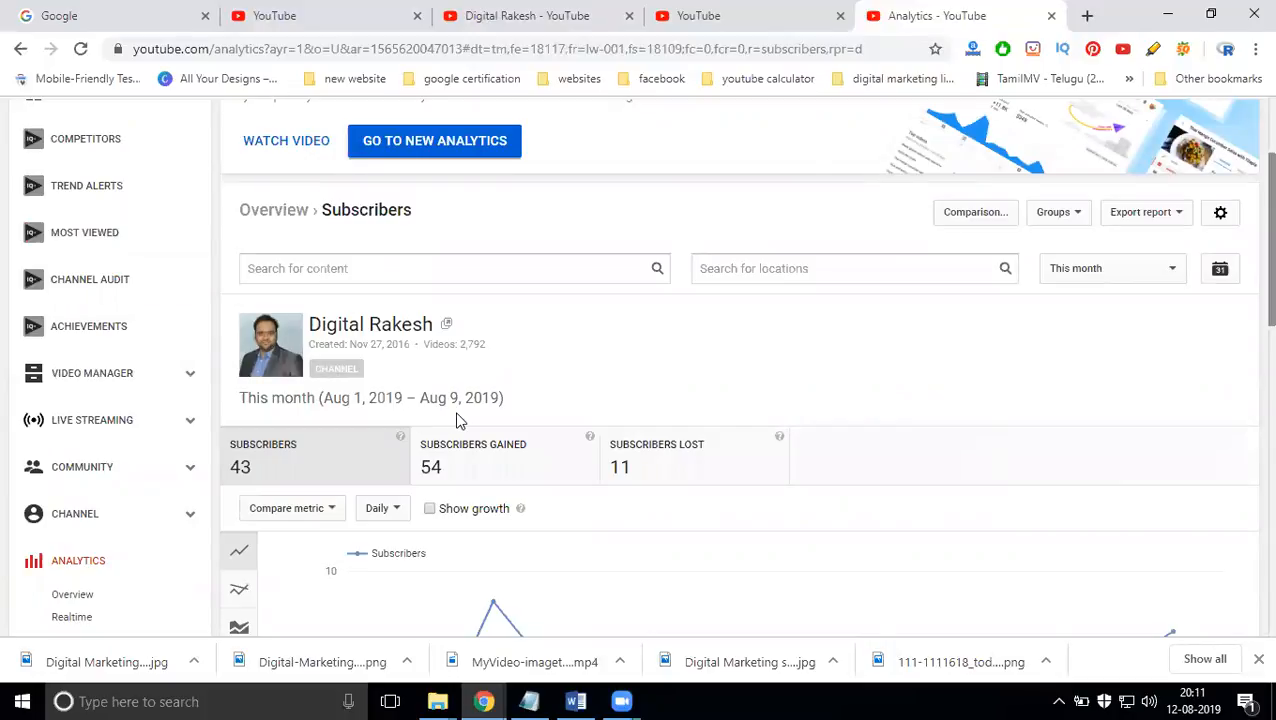
pyautogui.scroll(-3)
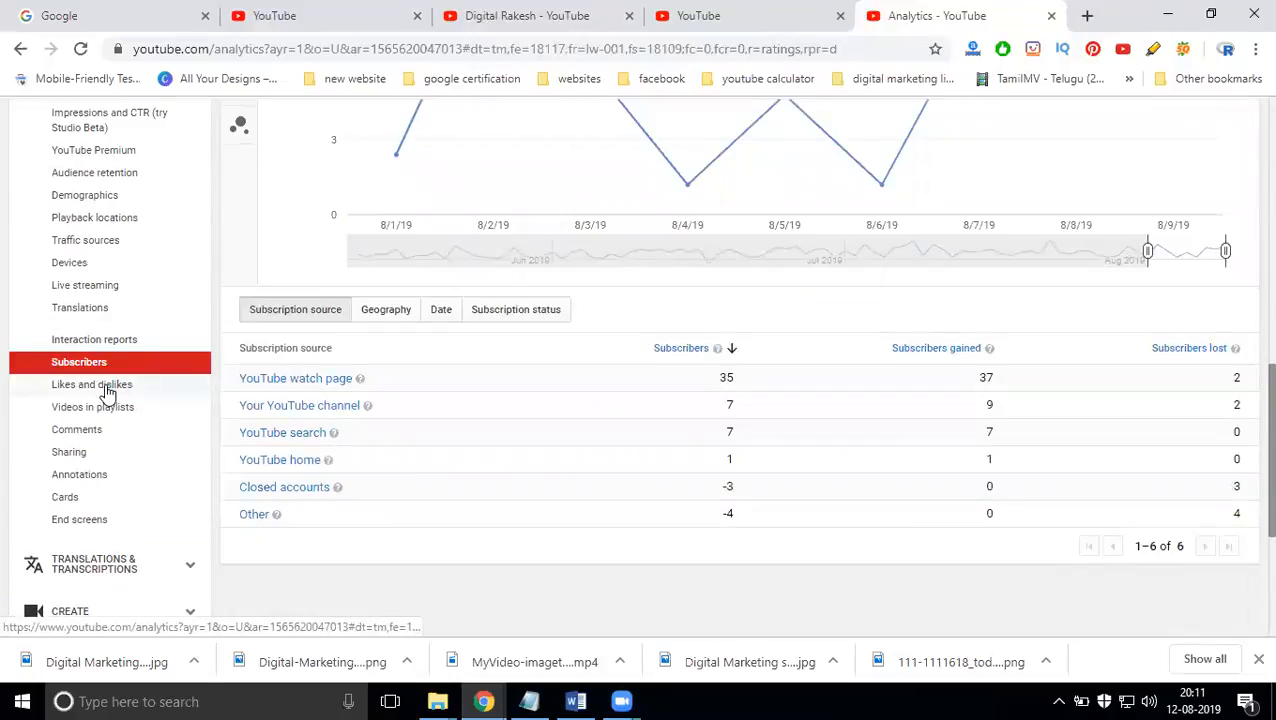
# - View the Likes and dislikes report's per-video likes, dislikes and like ratio table
pyautogui.click(92, 384)
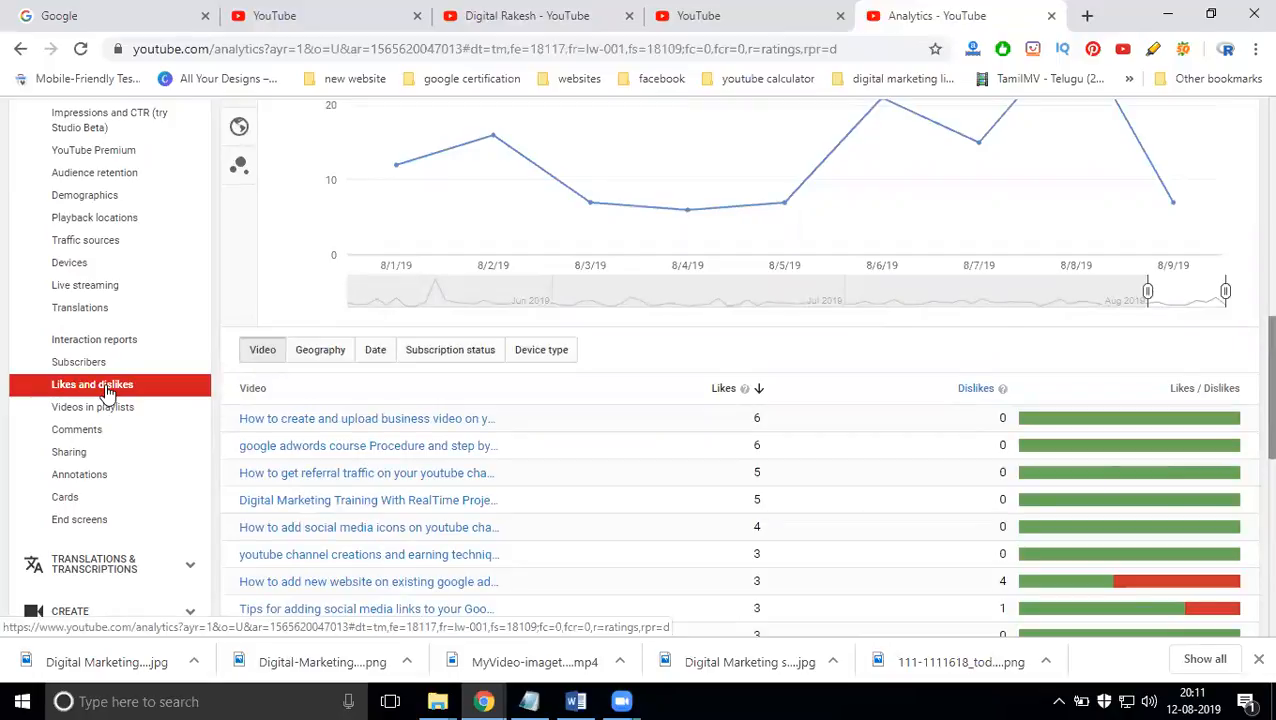
pyautogui.moveTo(368, 218)
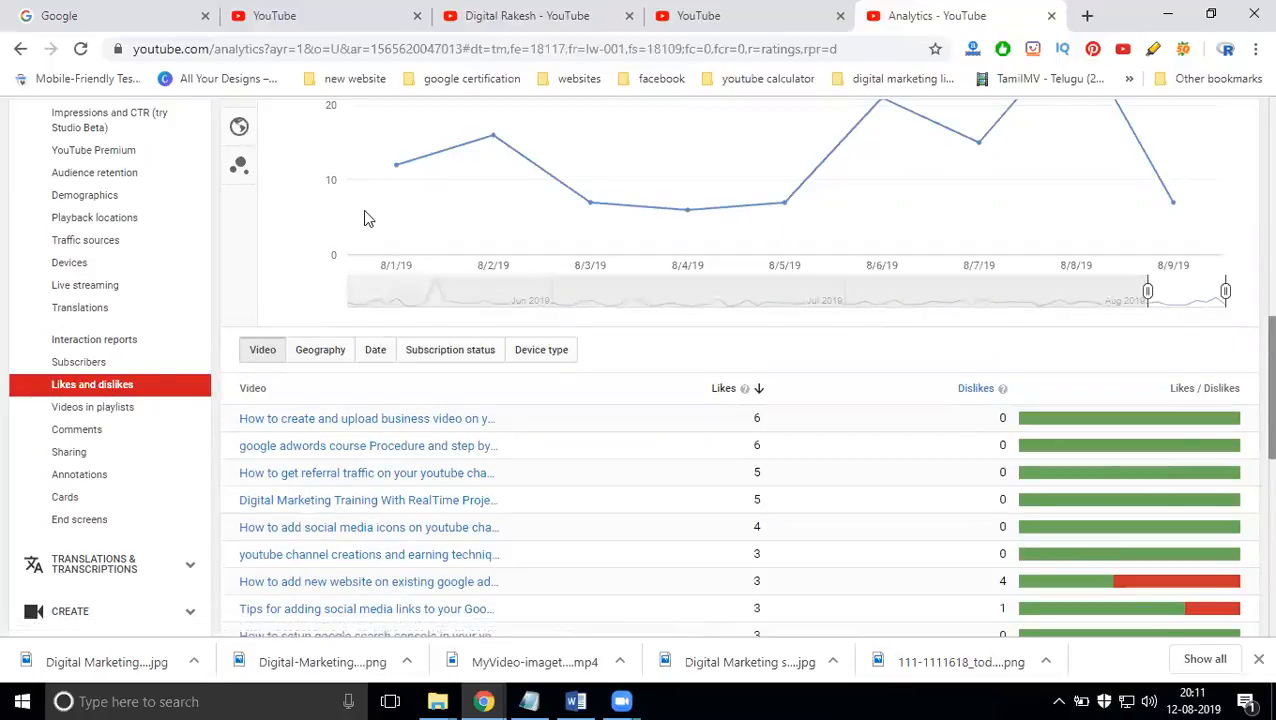
pyautogui.moveTo(360, 222)
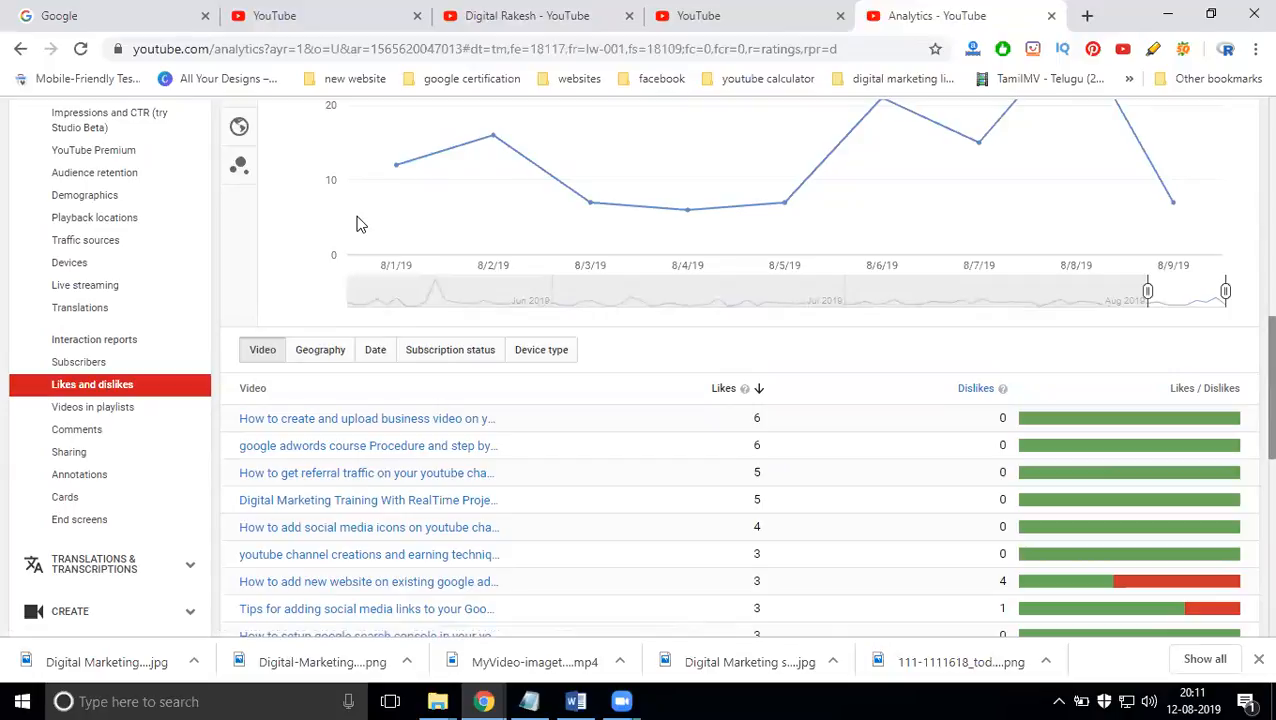
pyautogui.scroll(-3)
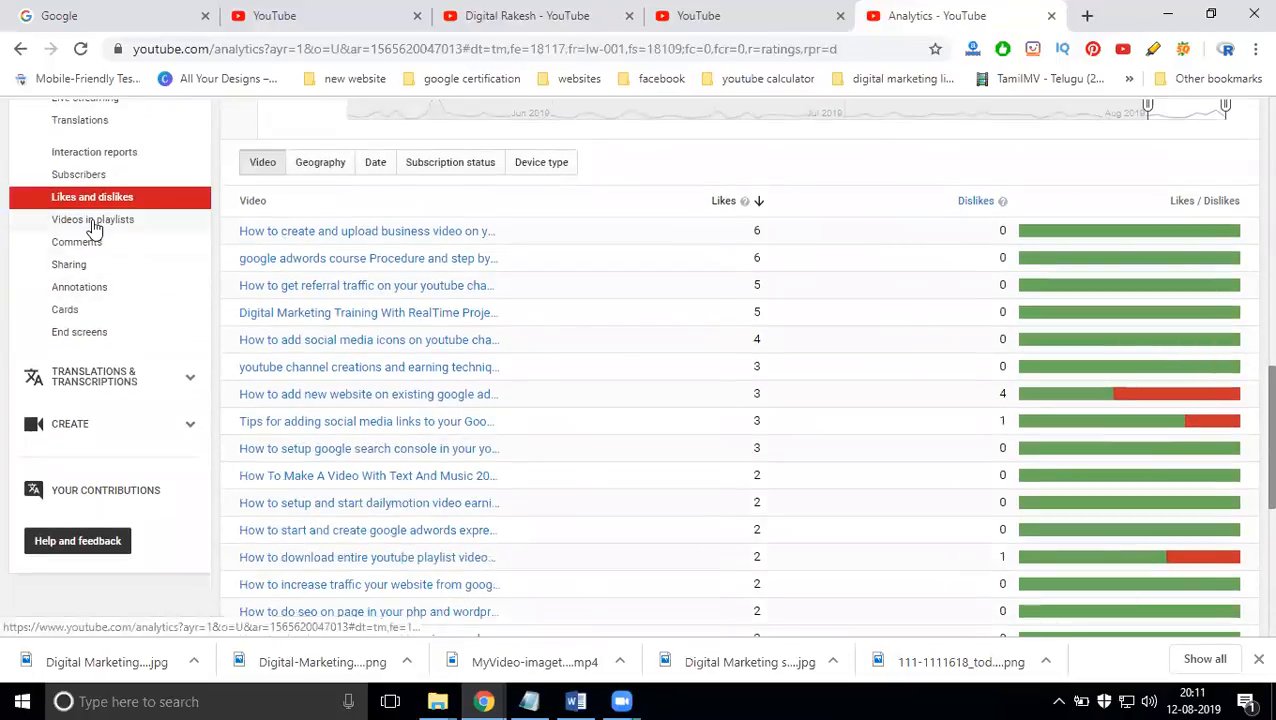
# - View the Videos in playlists report with per-video playlist additions and removals
pyautogui.click(92, 218)
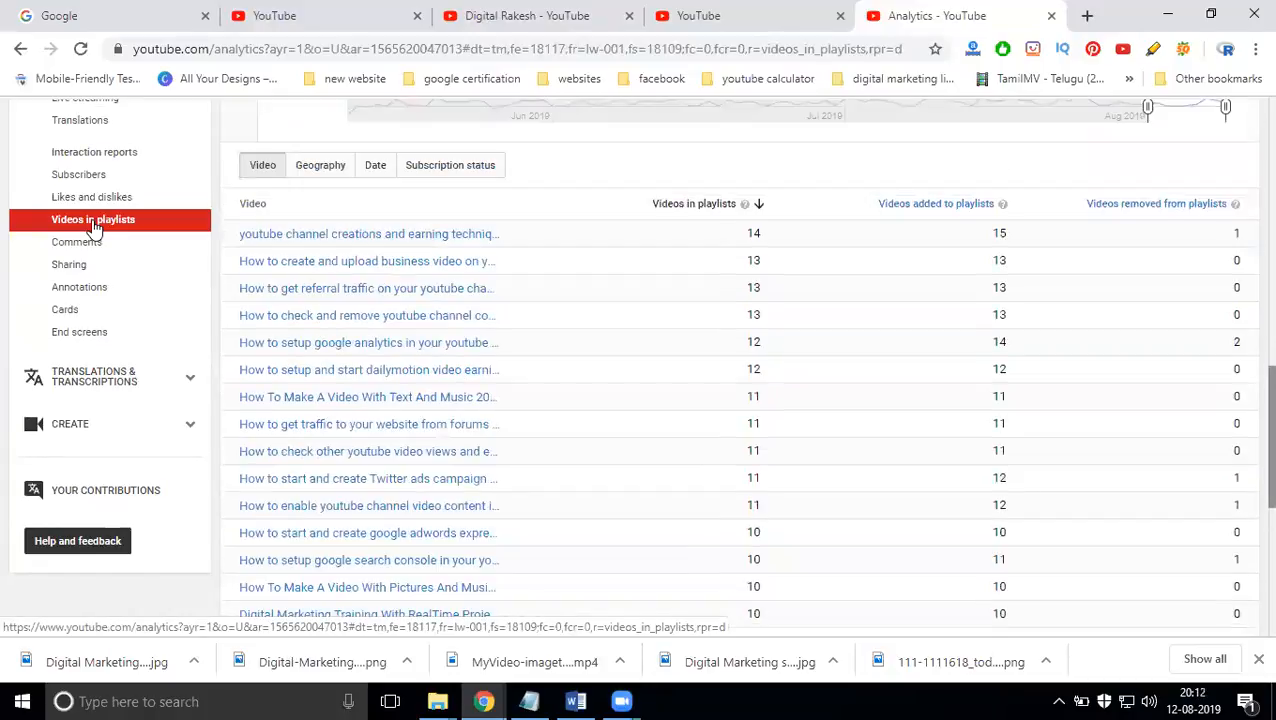
pyautogui.moveTo(748, 292)
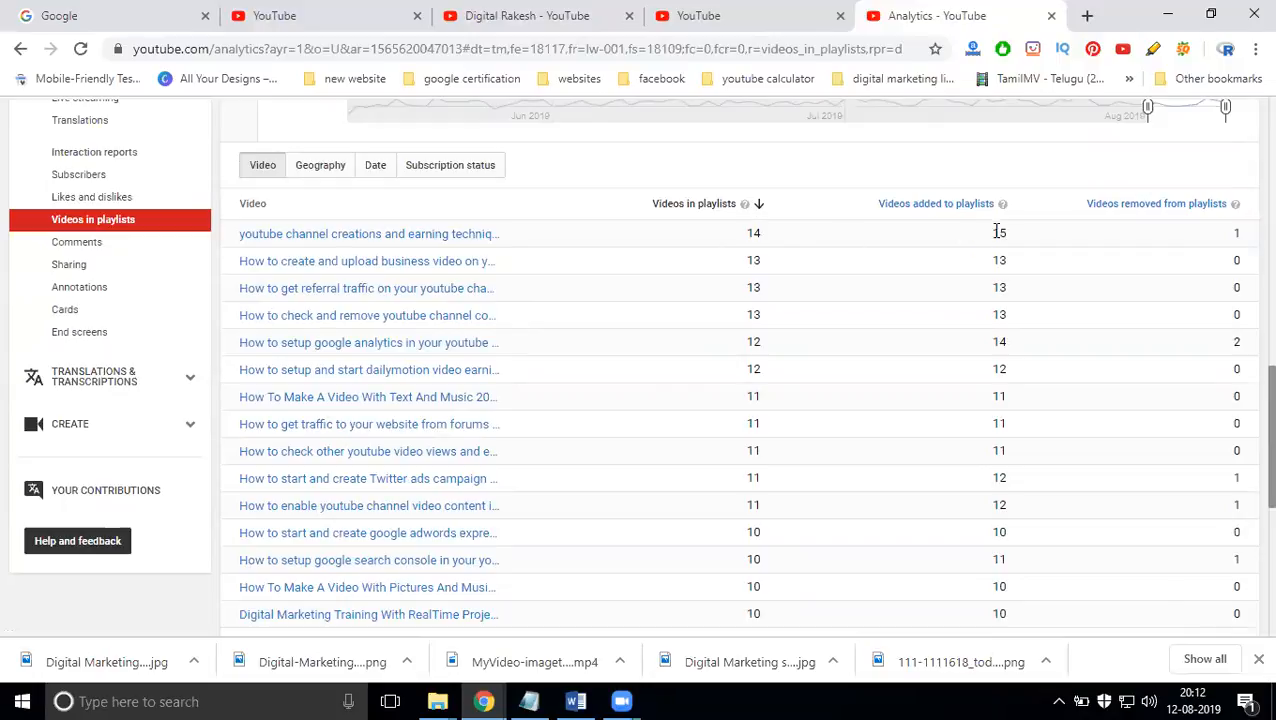
pyautogui.moveTo(1188, 234)
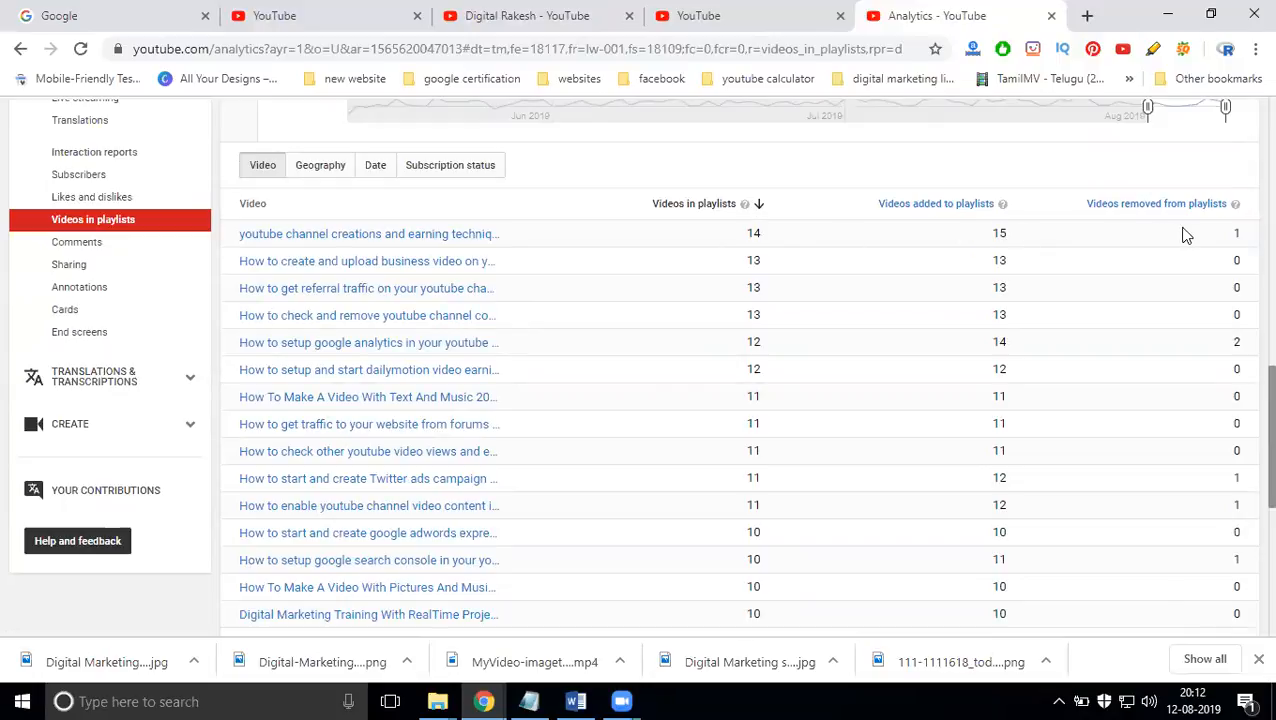
pyautogui.moveTo(1020, 244)
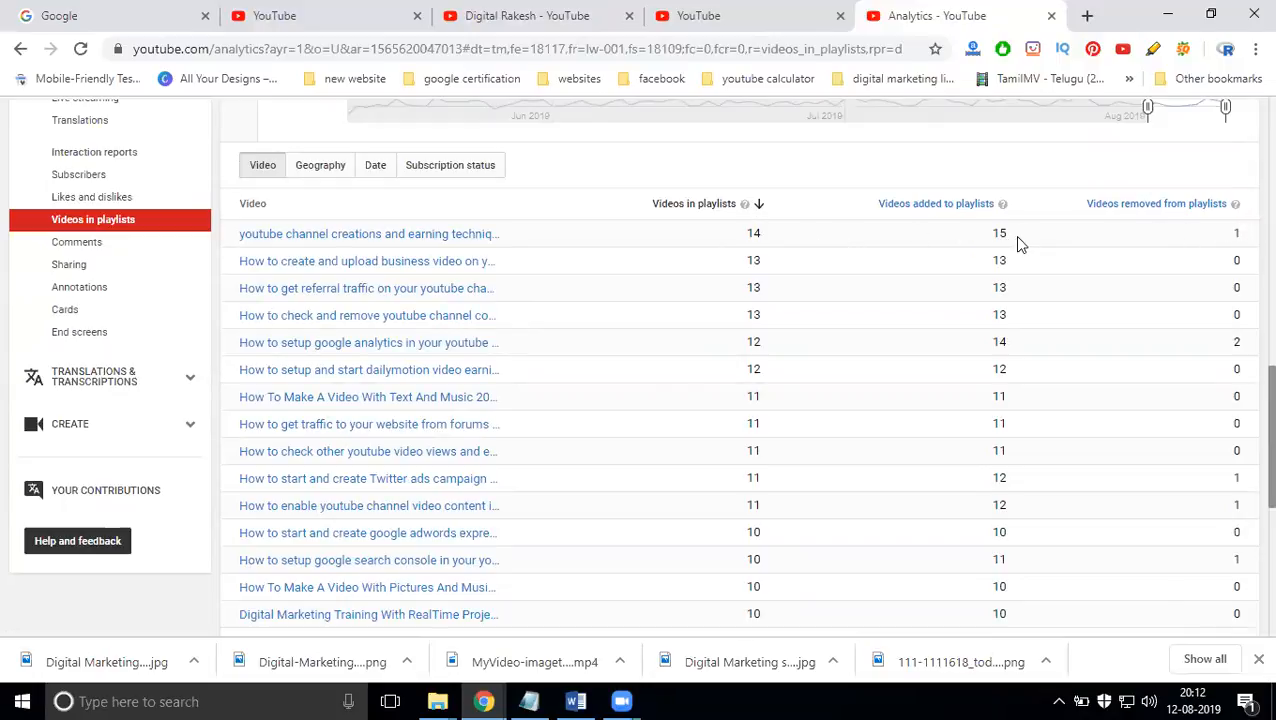
pyautogui.moveTo(1228, 230)
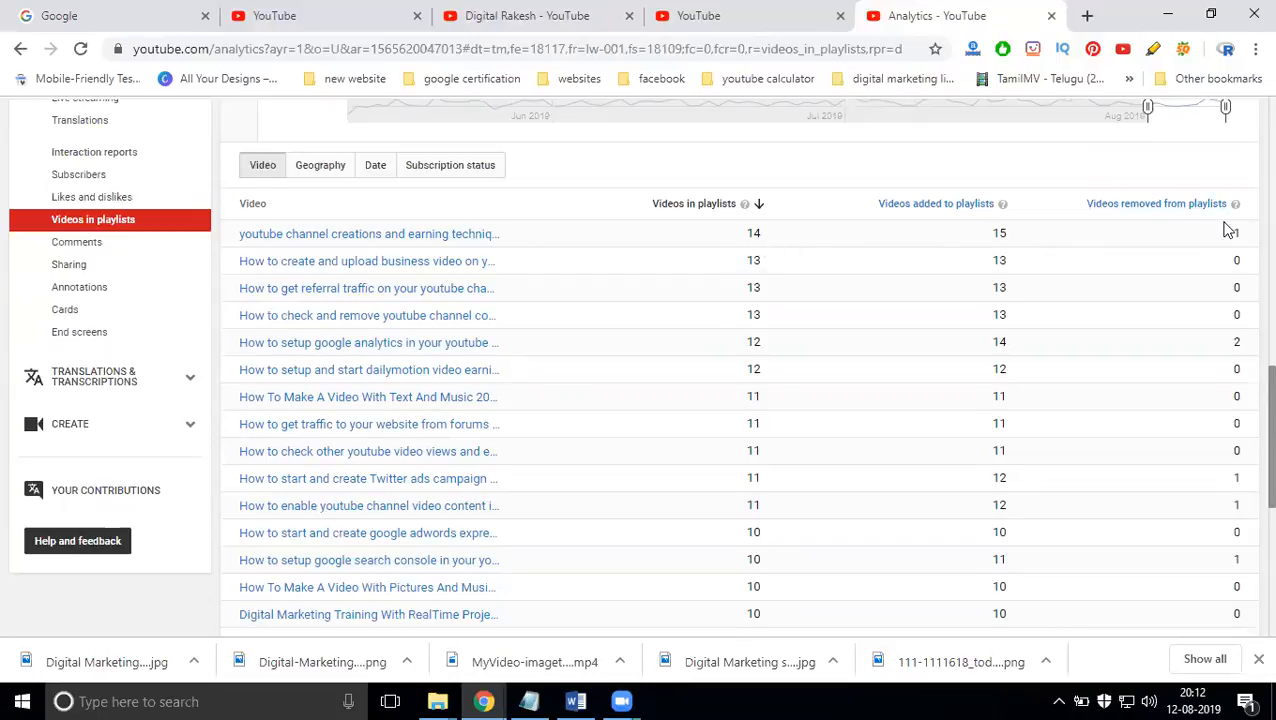
pyautogui.moveTo(224, 310)
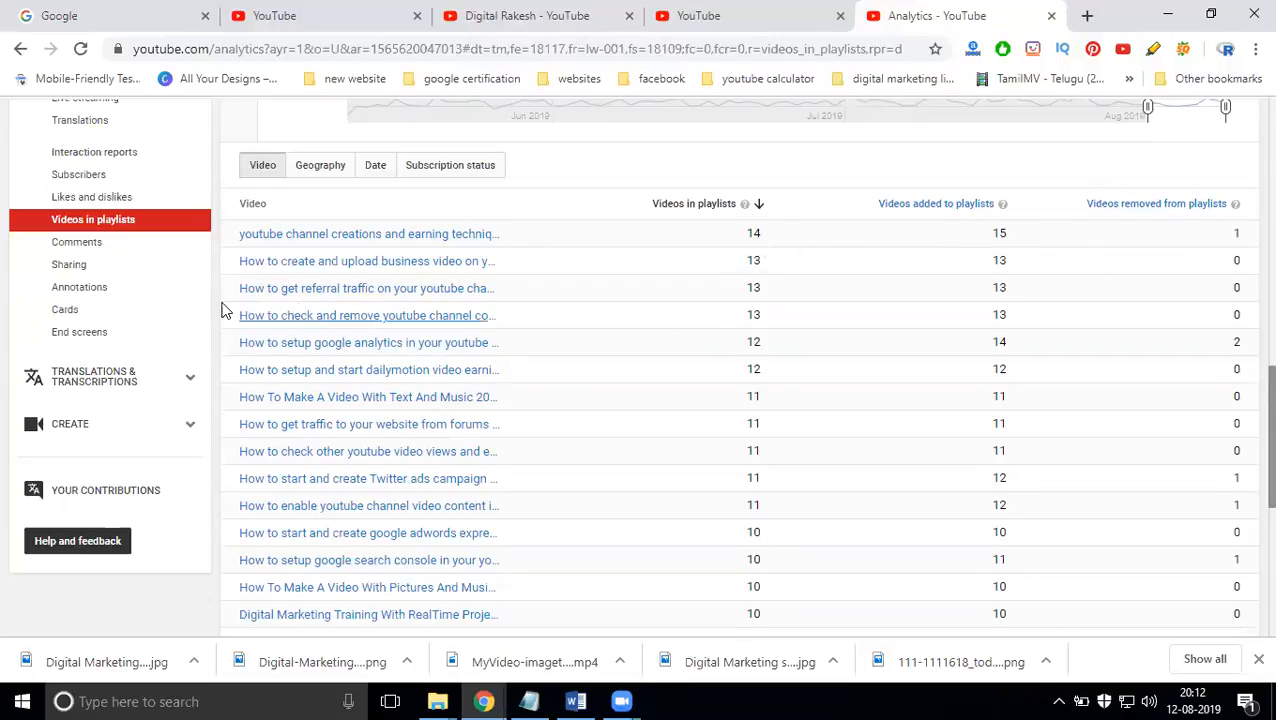
# - View the Comments report's per-video comment counts, topped by videos with two comments
pyautogui.click(76, 242)
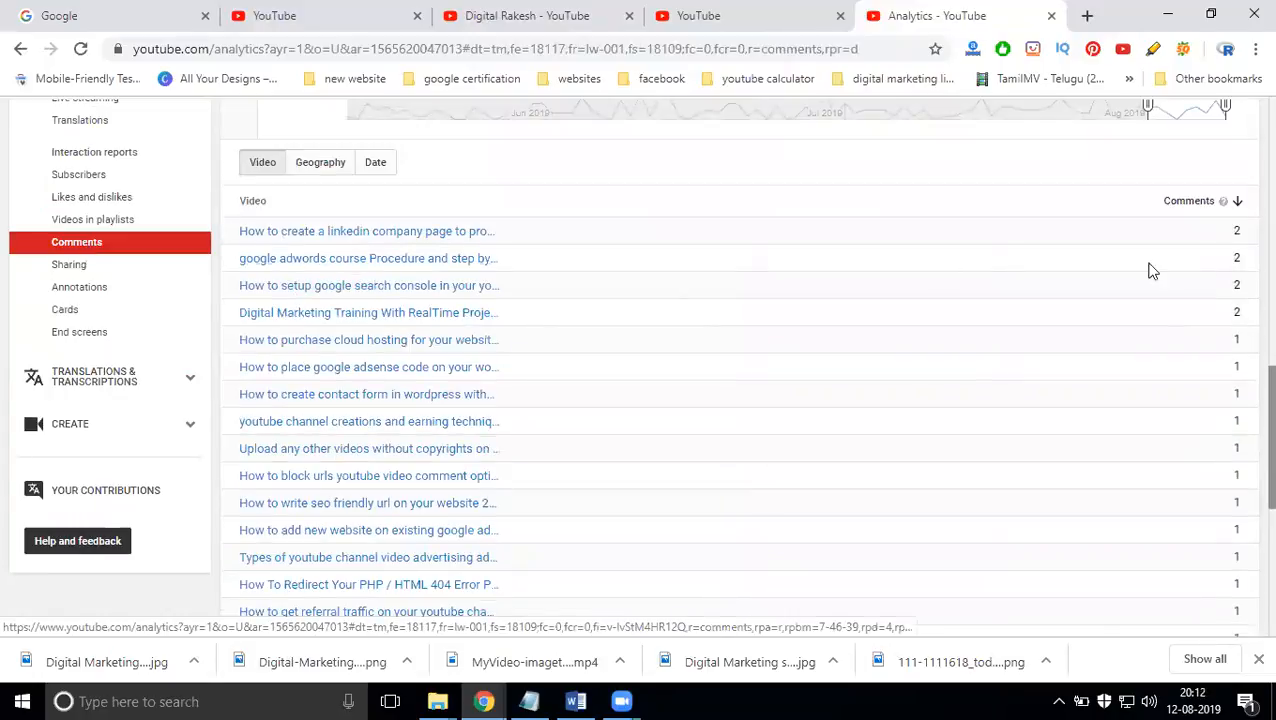
pyautogui.moveTo(1240, 444)
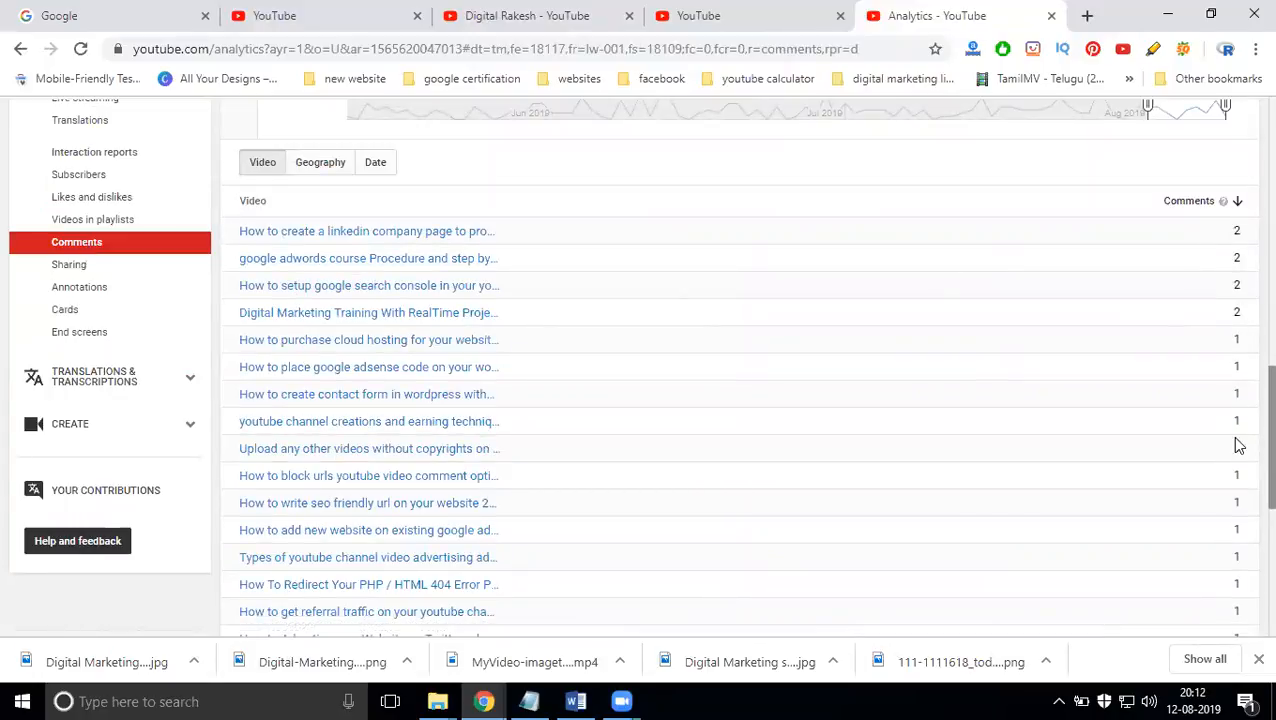
pyautogui.scroll(-3)
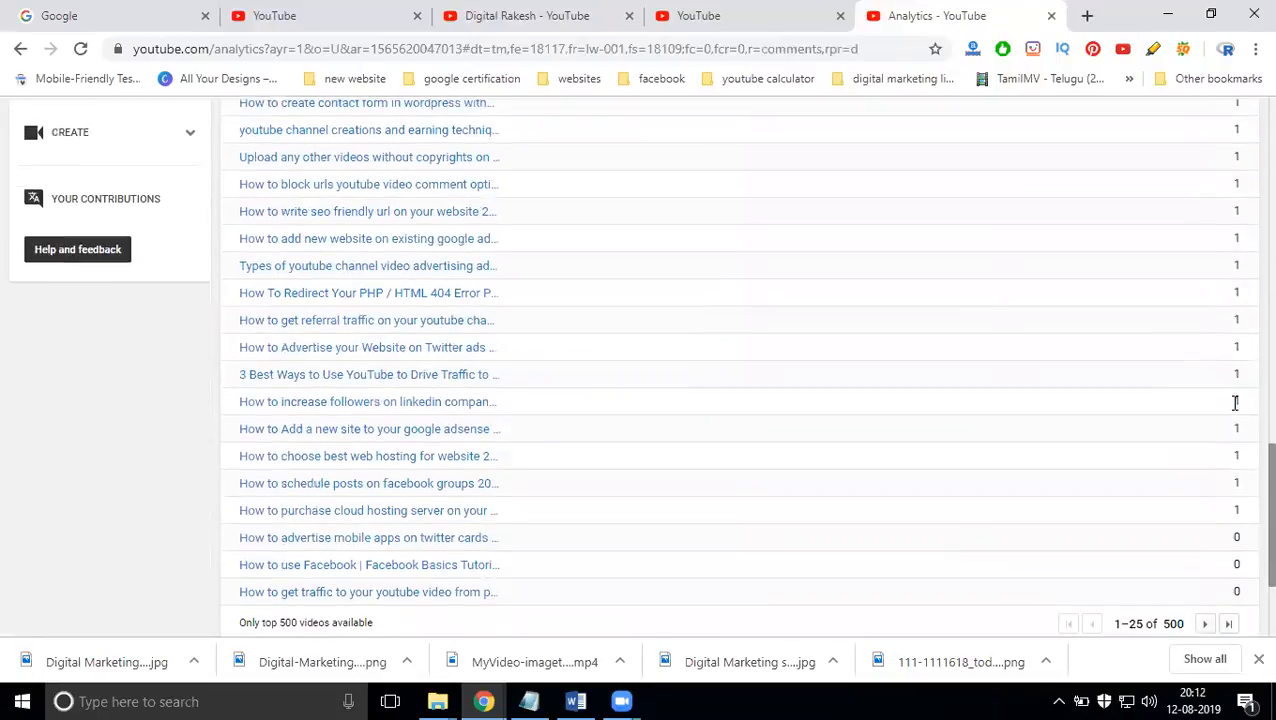
pyautogui.scroll(3)
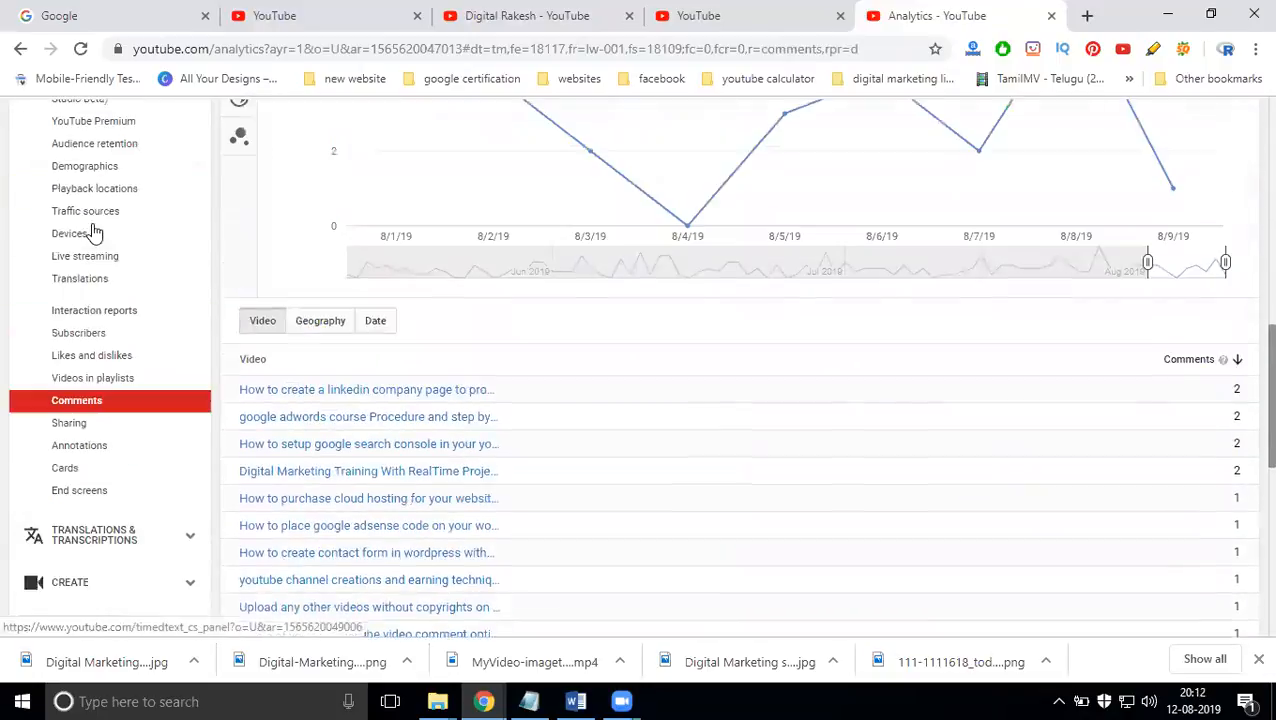
# - View the Sharing report's per-video shares, topped by videos with four shares (2.7%)
pyautogui.click(68, 442)
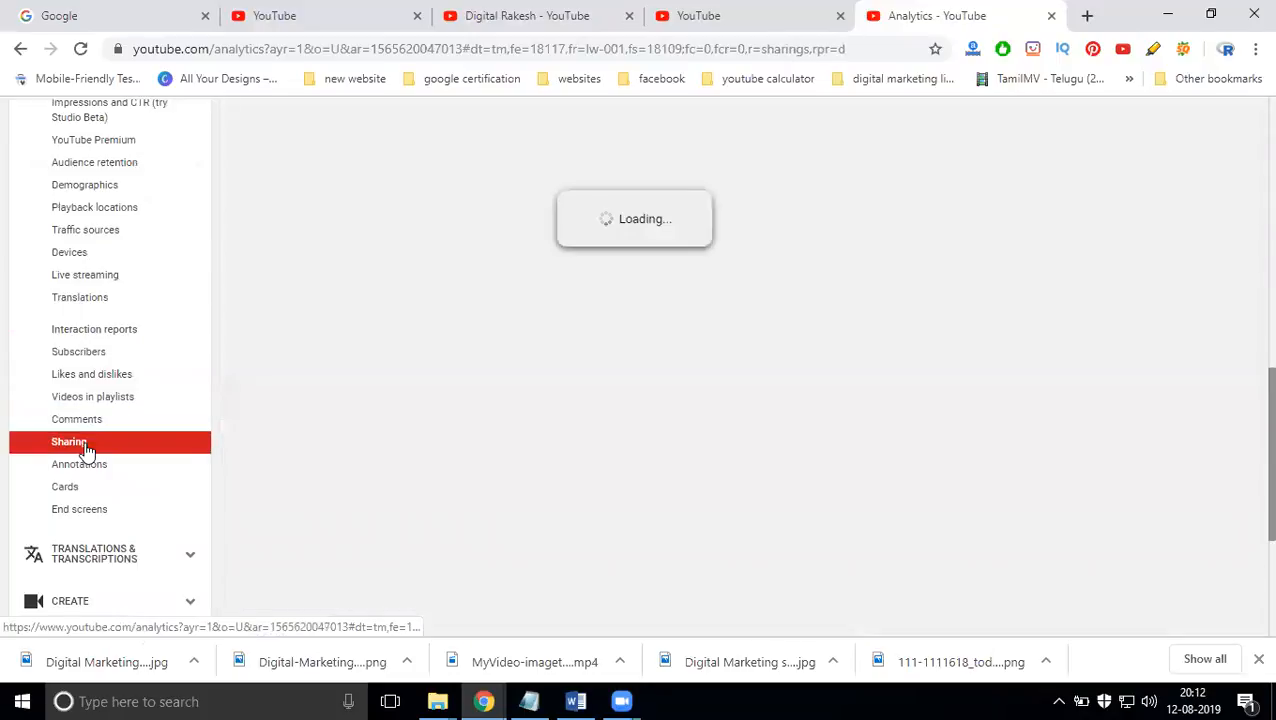
pyautogui.moveTo(640, 262)
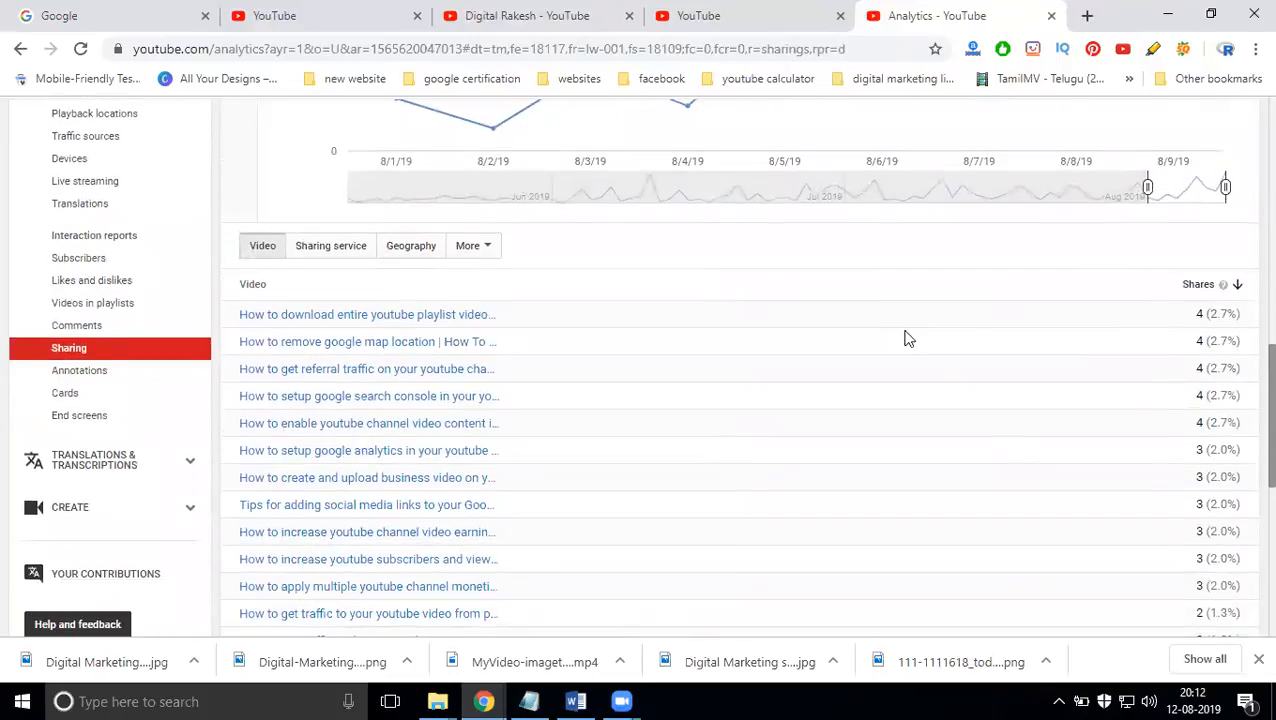
pyautogui.scroll(-3)
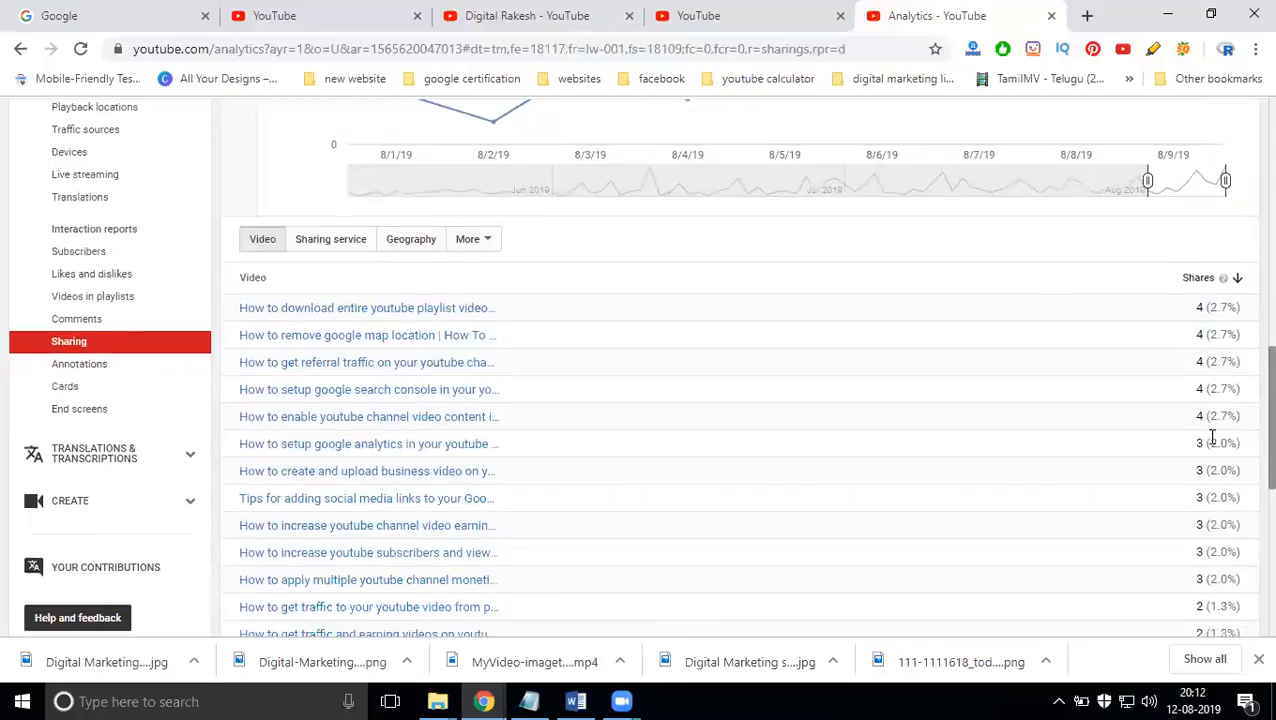
pyautogui.scroll(-3)
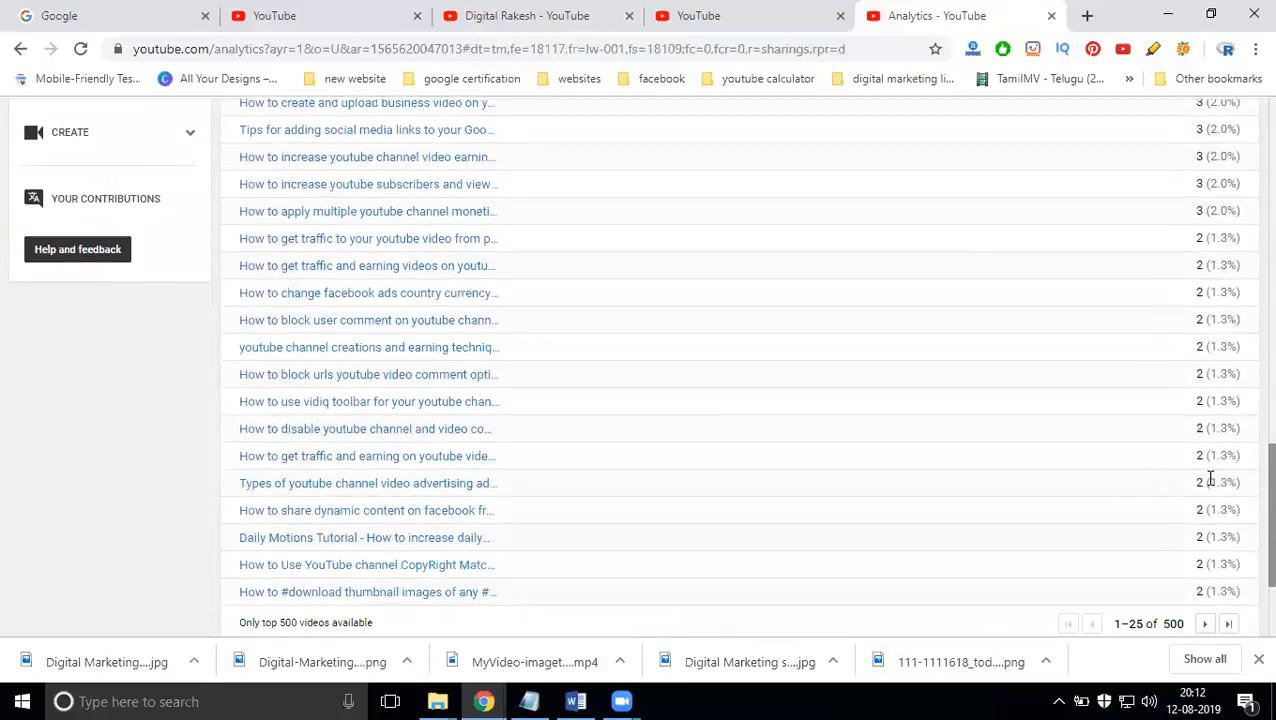
pyautogui.moveTo(1196, 486)
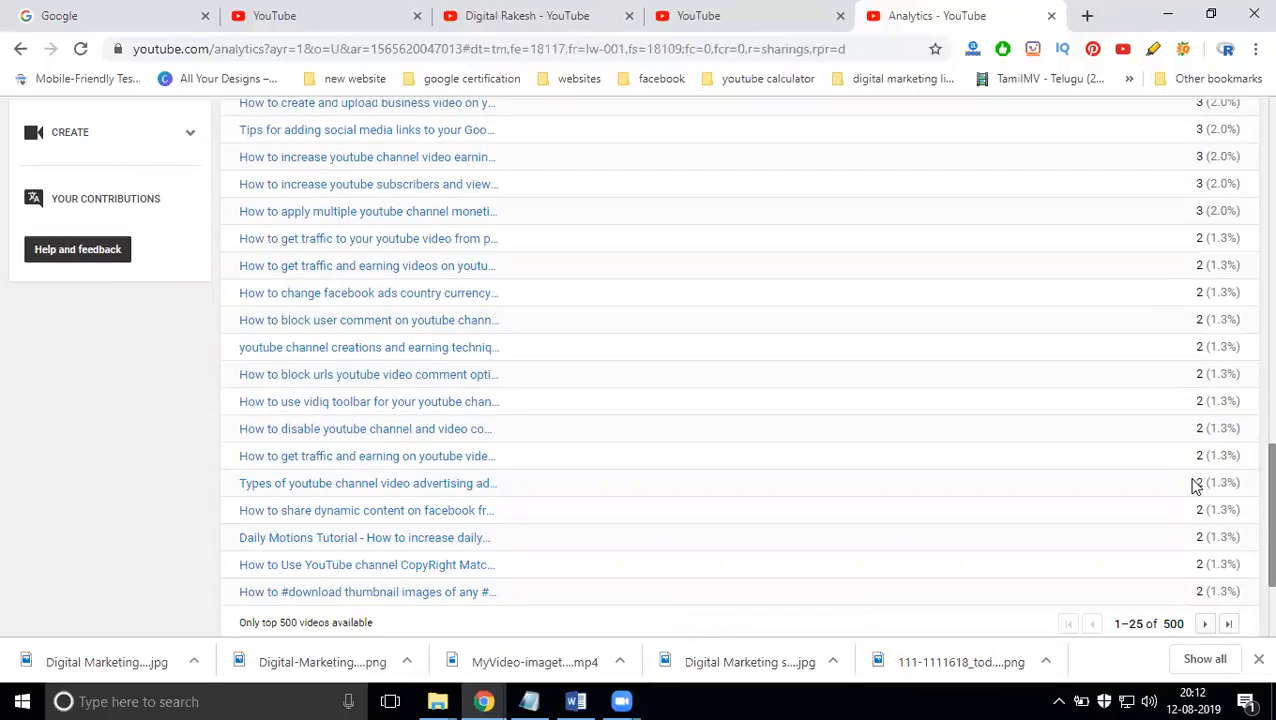
pyautogui.moveTo(1150, 488)
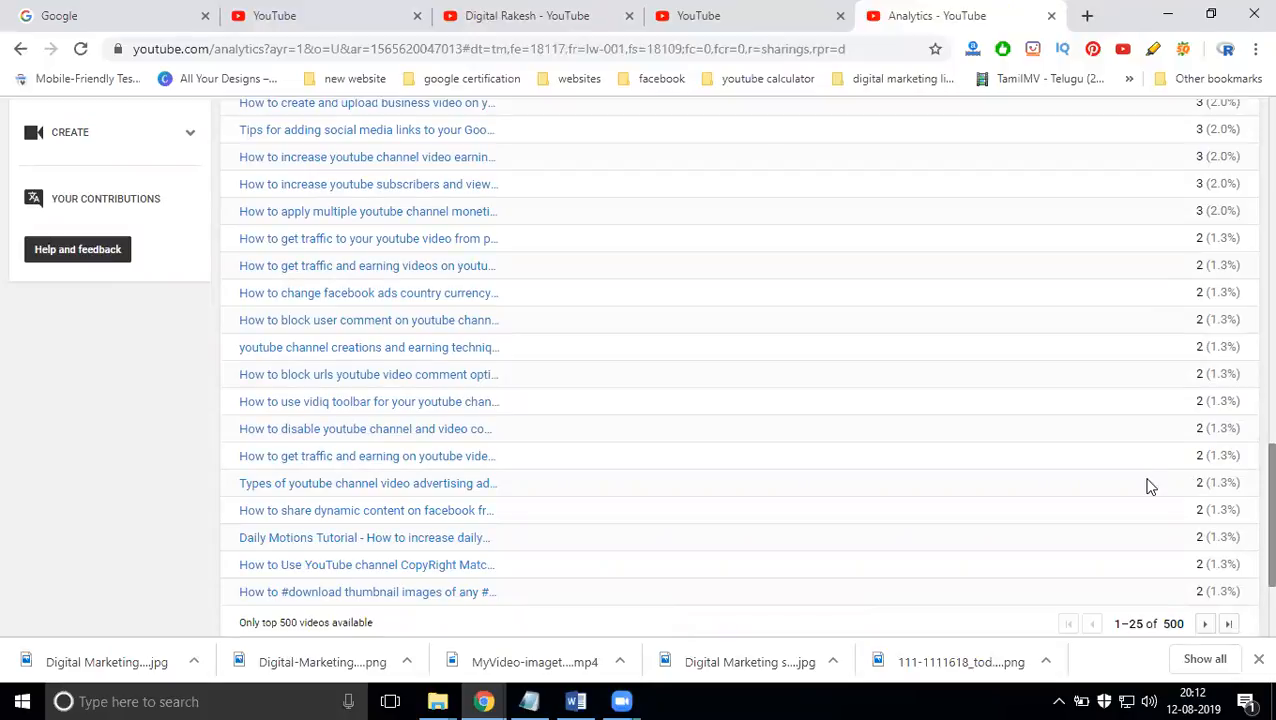
pyautogui.scroll(3)
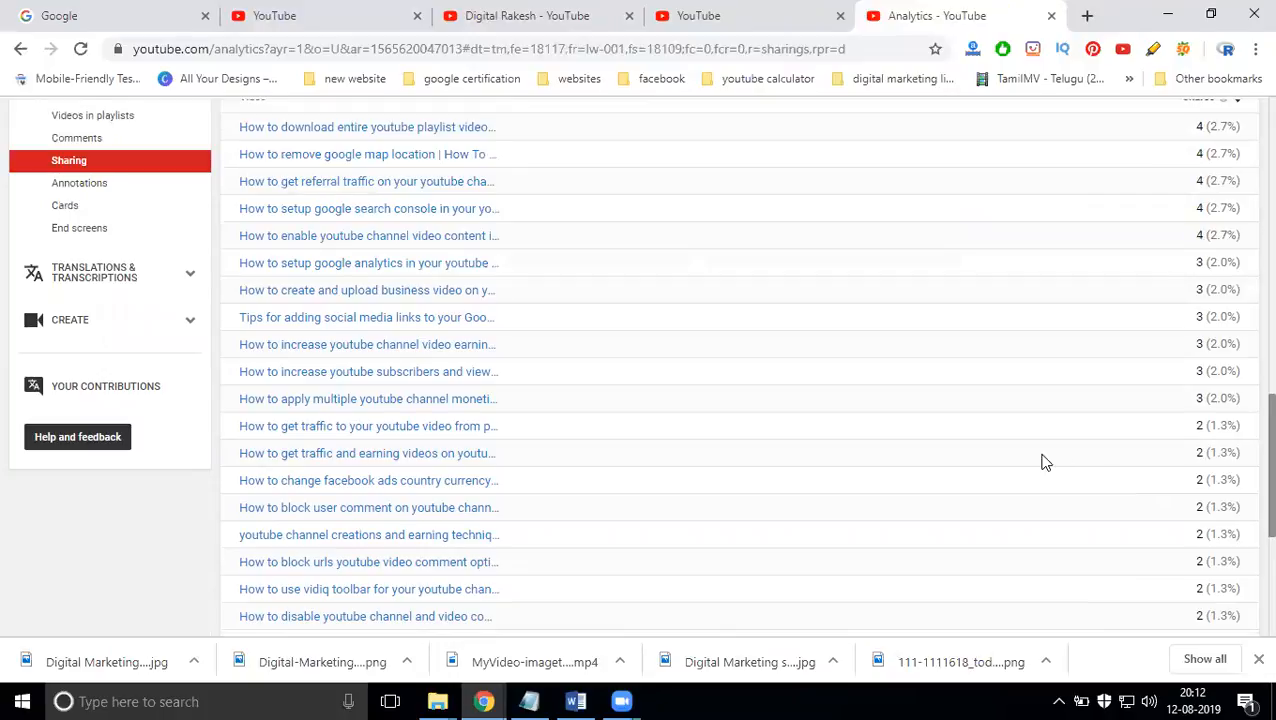
pyautogui.moveTo(196, 236)
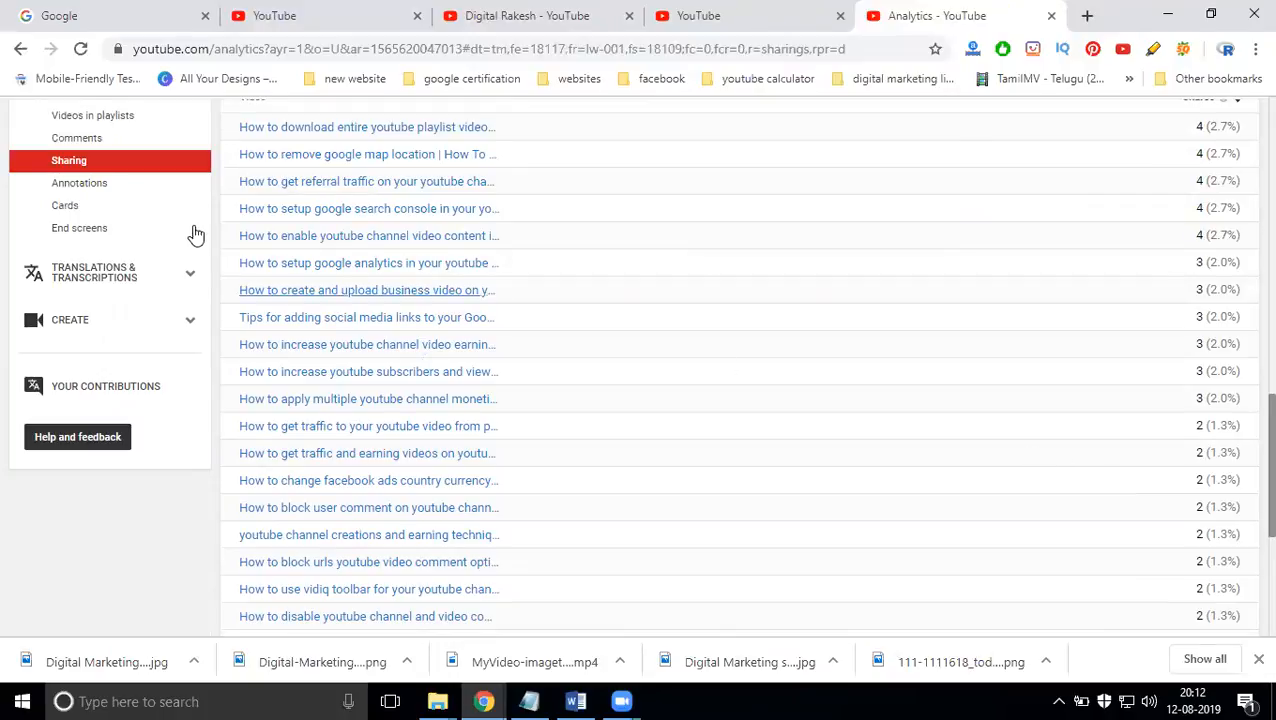
# - Review the Annotations clicks table, then show the Cards report with teaser and card clicks
pyautogui.click(80, 182)
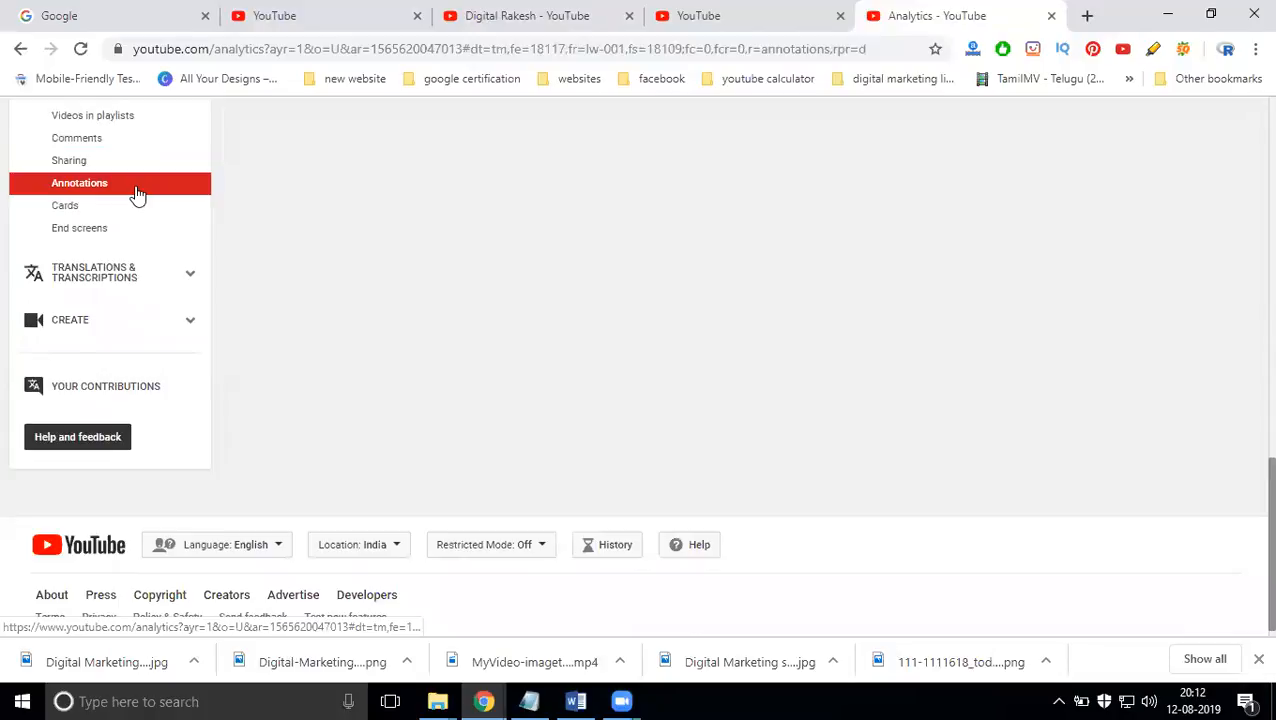
pyautogui.scroll(3)
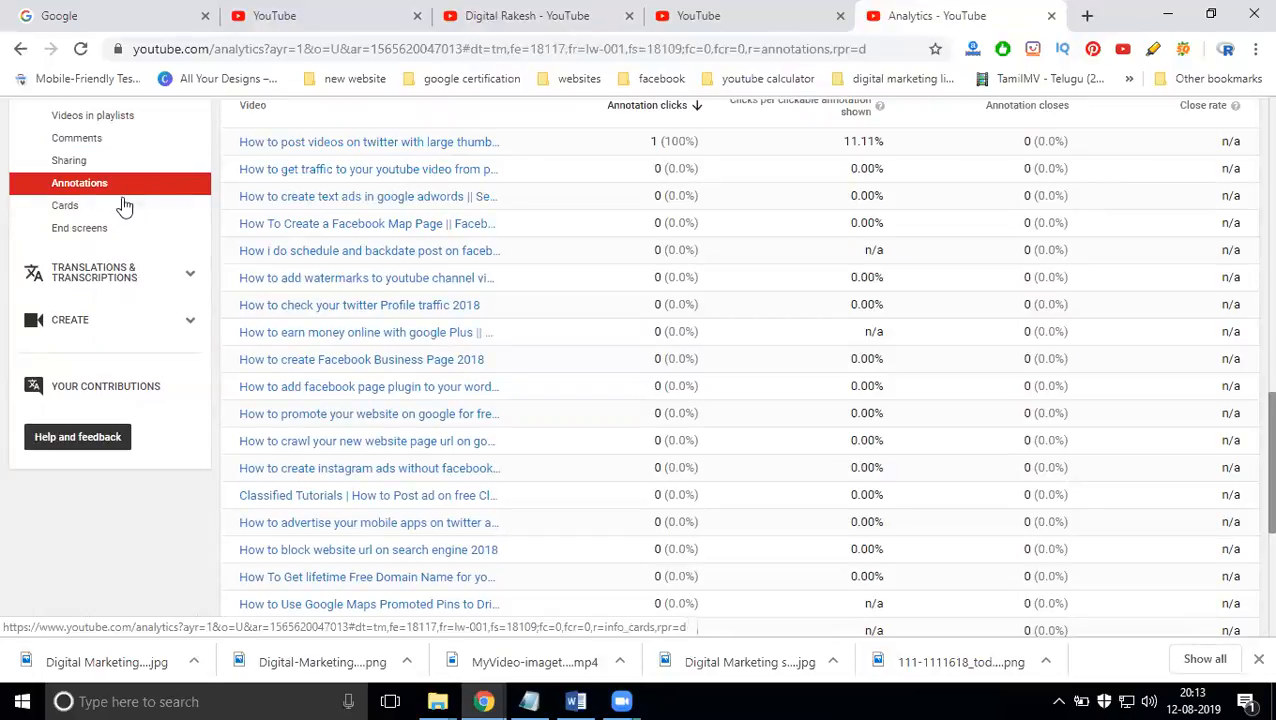
pyautogui.click(64, 204)
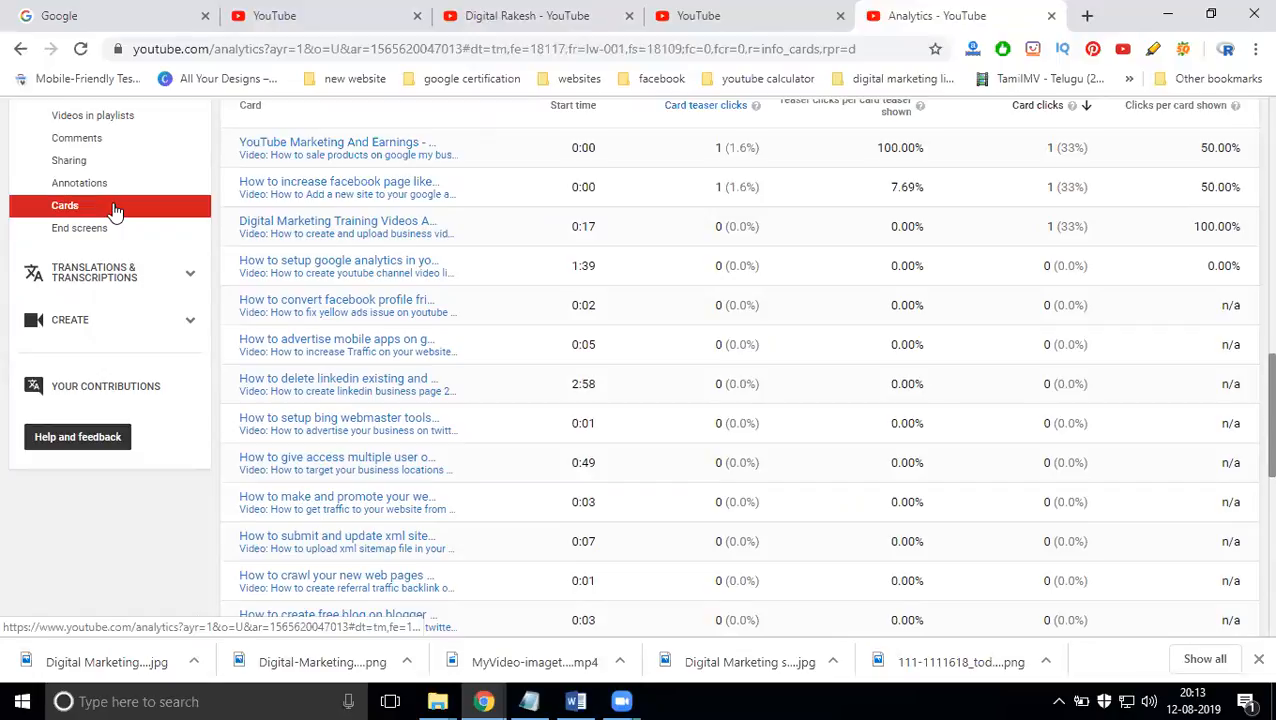
pyautogui.moveTo(714, 452)
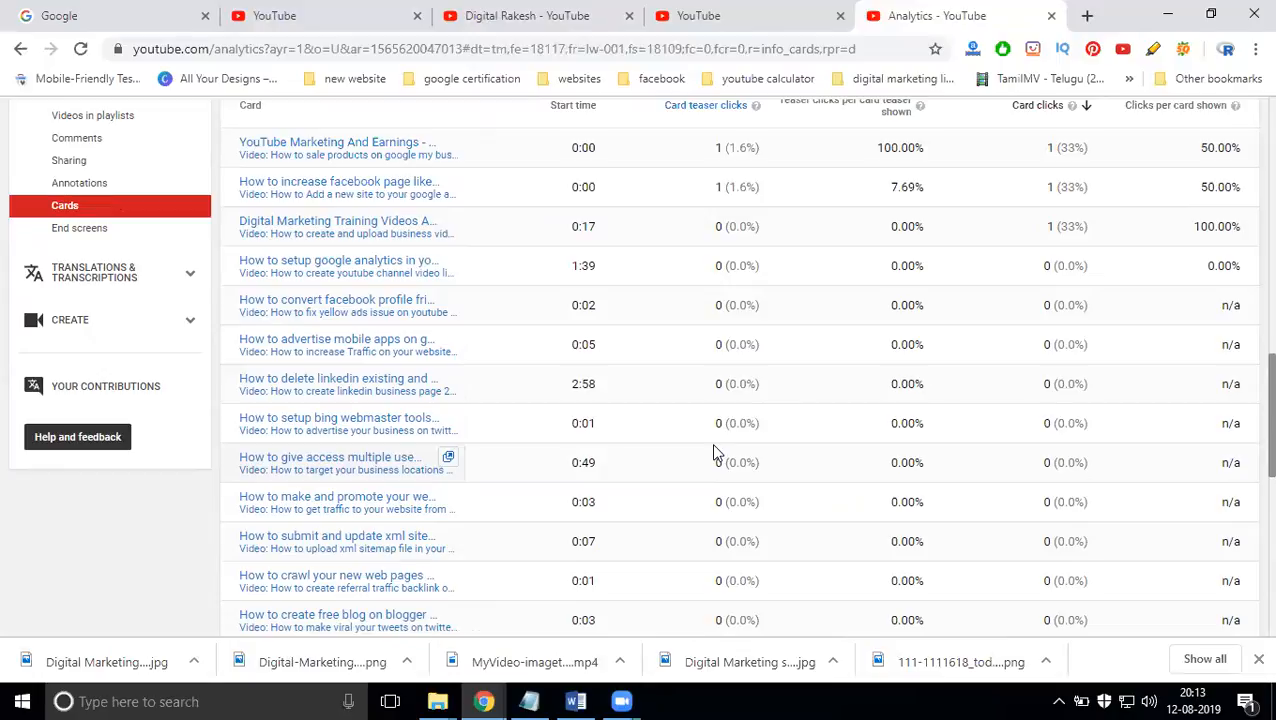
pyautogui.moveTo(904, 656)
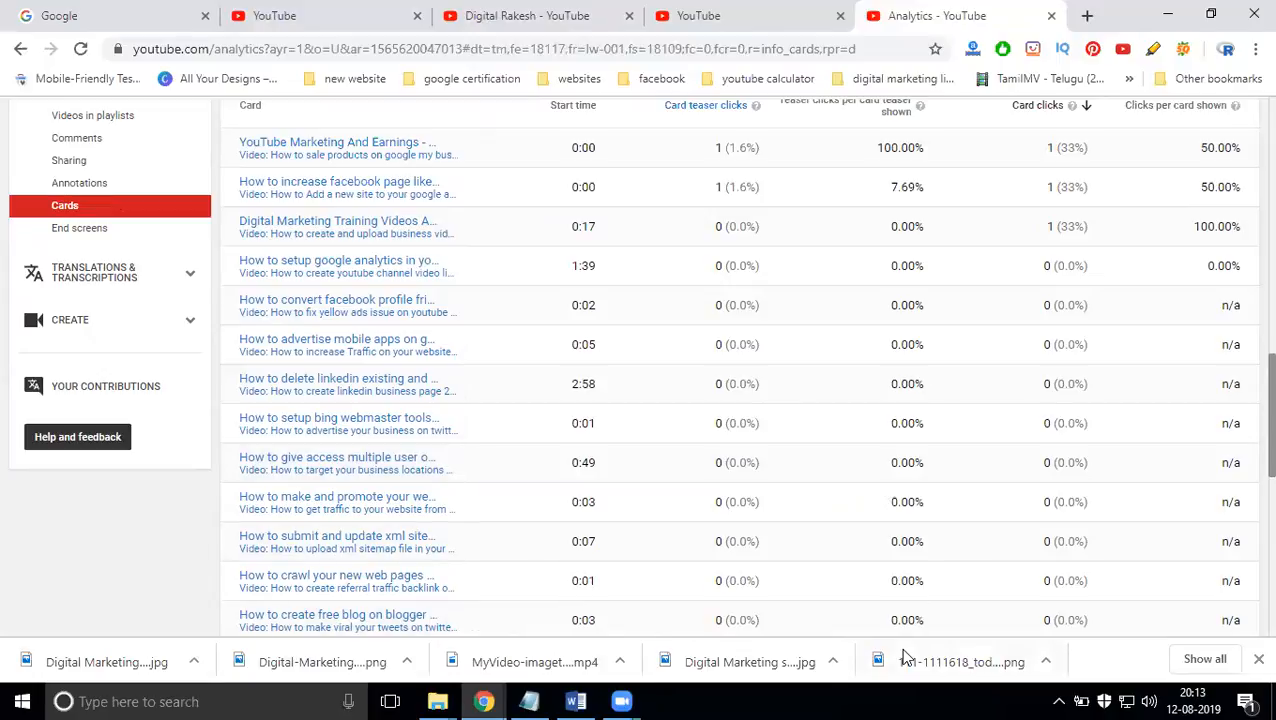